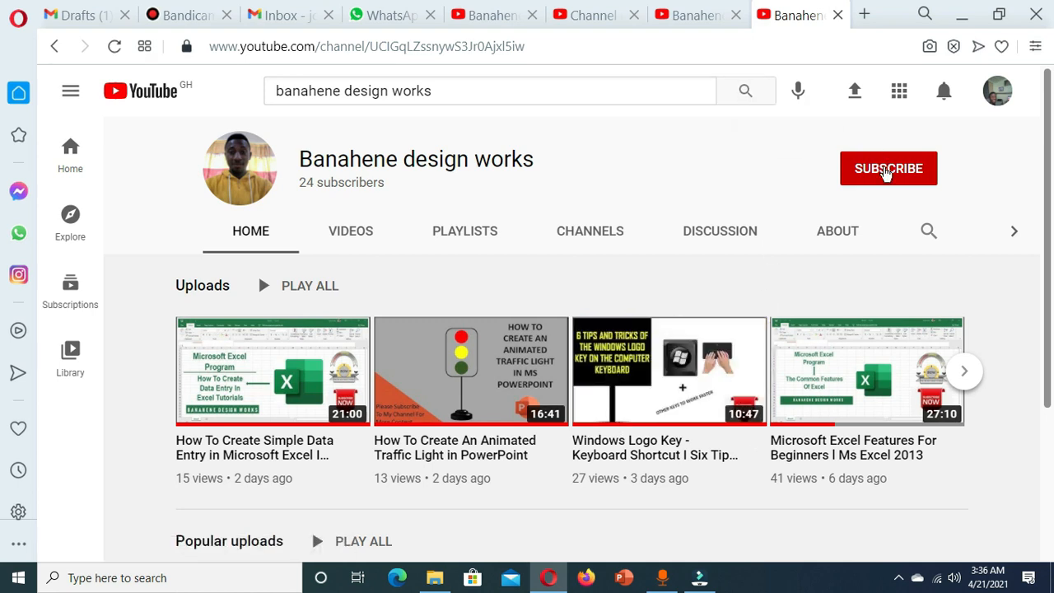
Subscribe to Banahene design works and set the bell notifications to All.
click(888, 168)
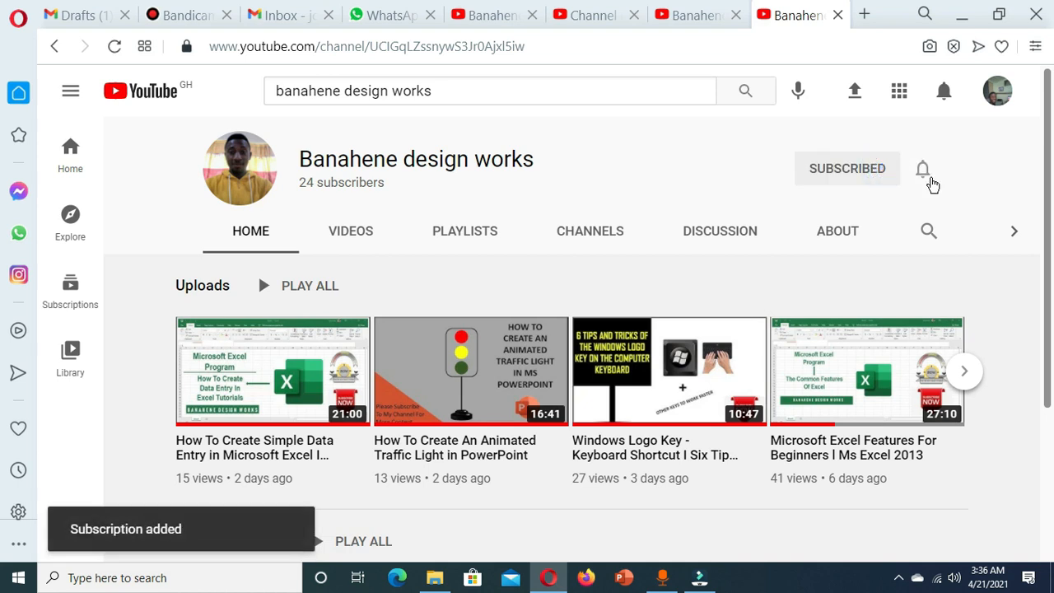
click(922, 168)
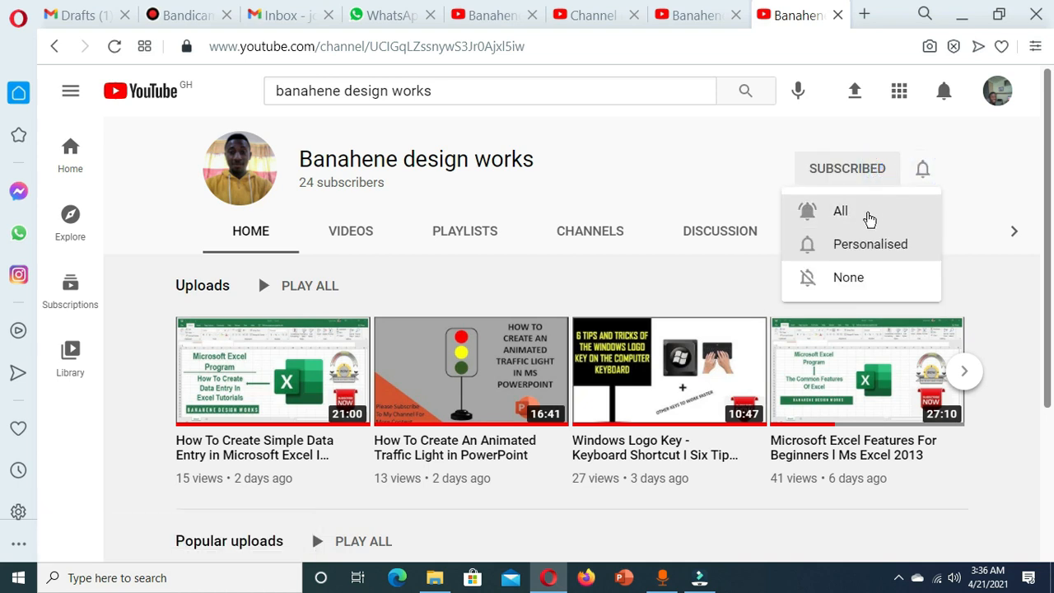
click(841, 211)
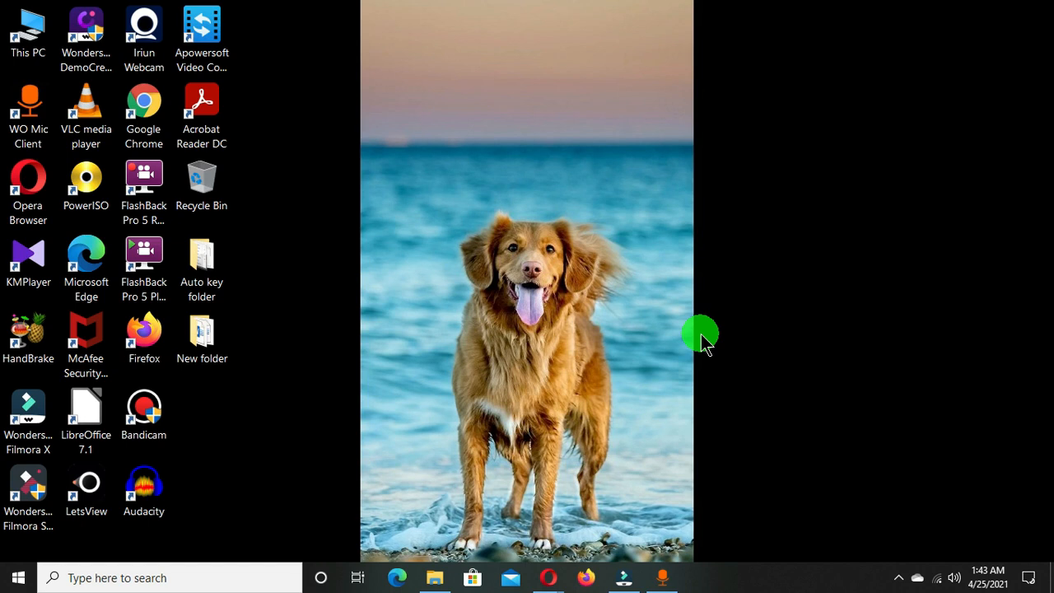
mouse_move(762, 432)
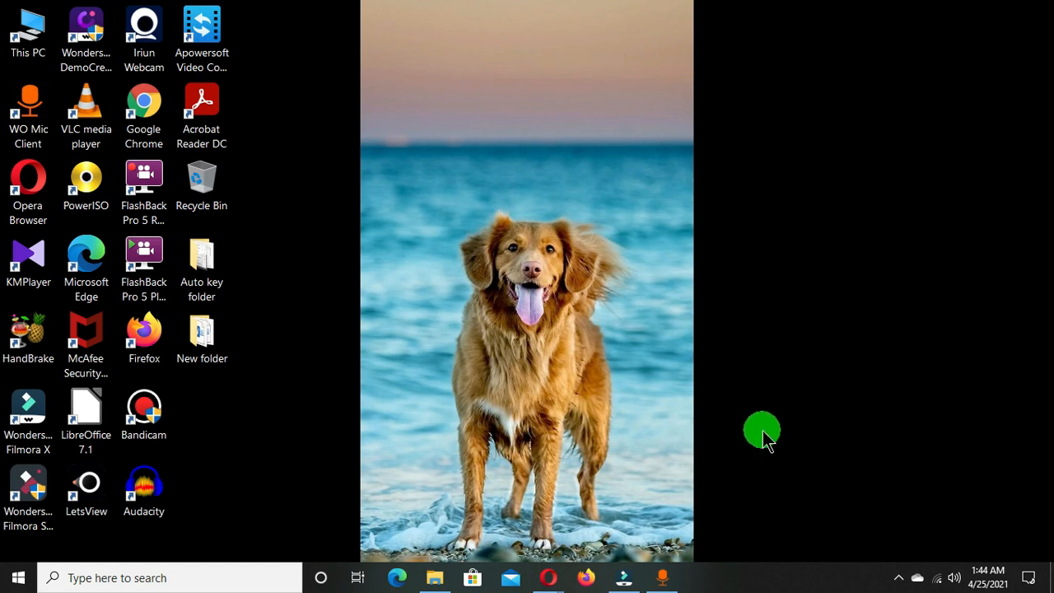
mouse_move(779, 527)
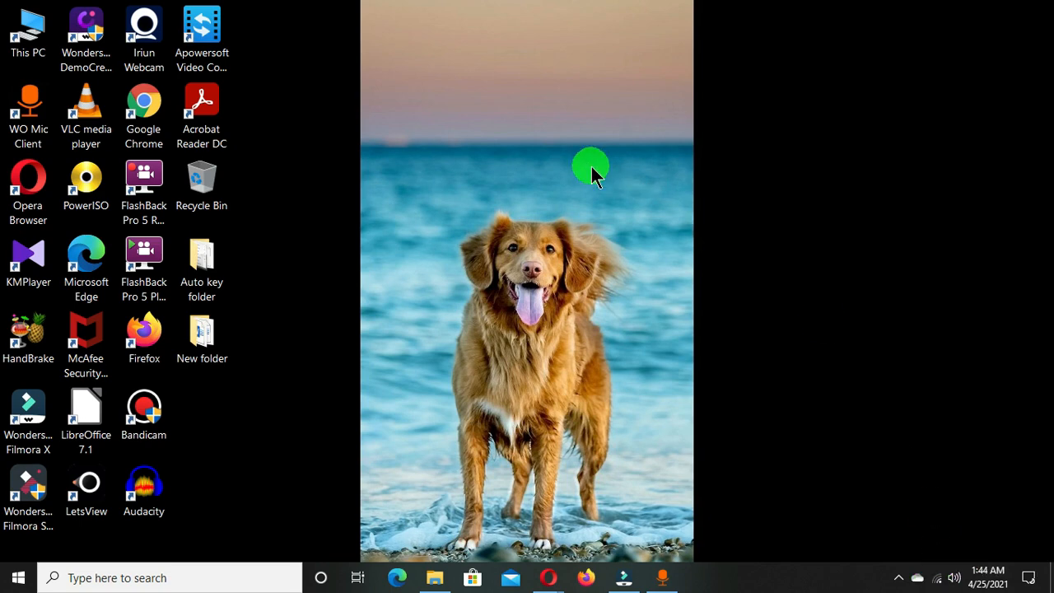
mouse_move(540, 367)
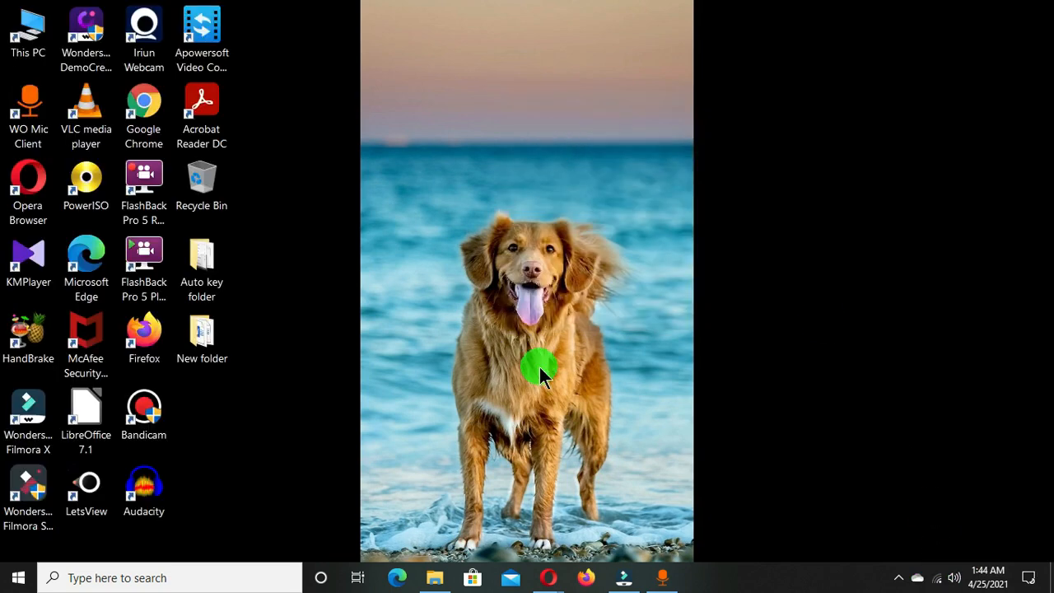
mouse_move(531, 379)
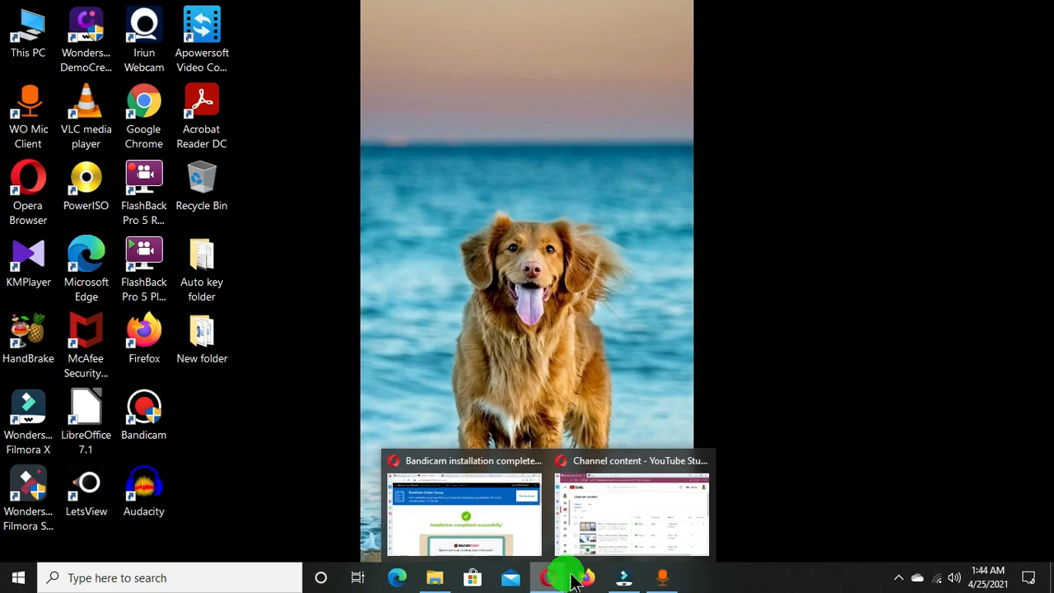
Bring the Opera browser window to the front from its preview.
click(631, 510)
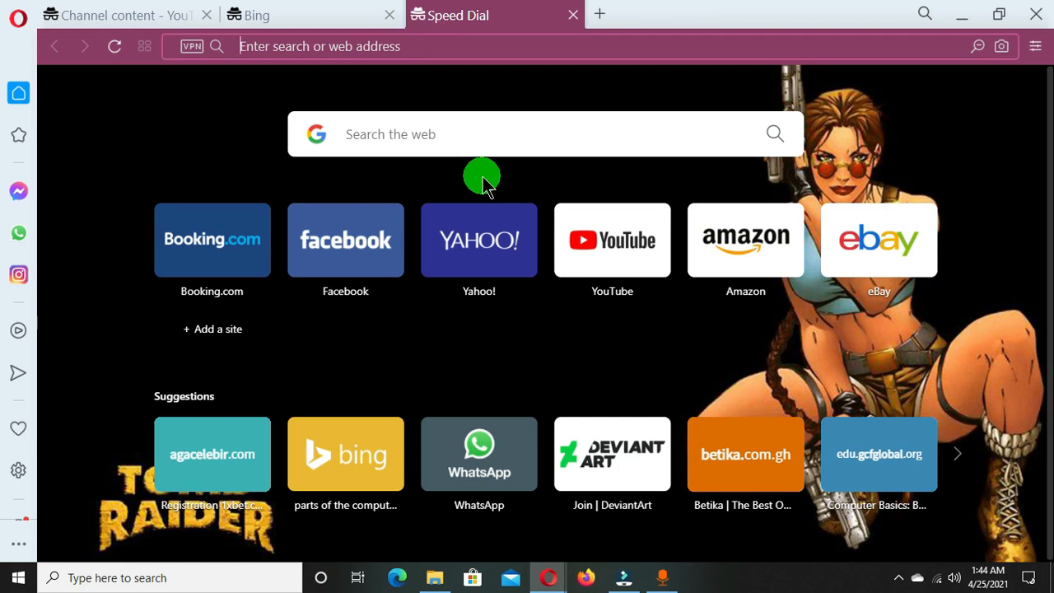
mouse_move(441, 208)
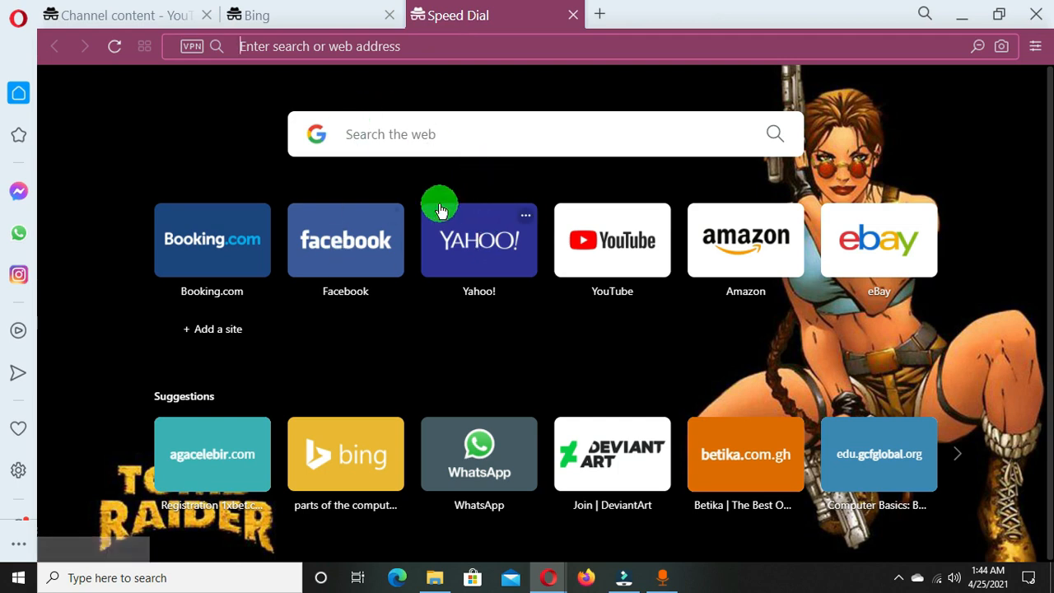
mouse_move(375, 239)
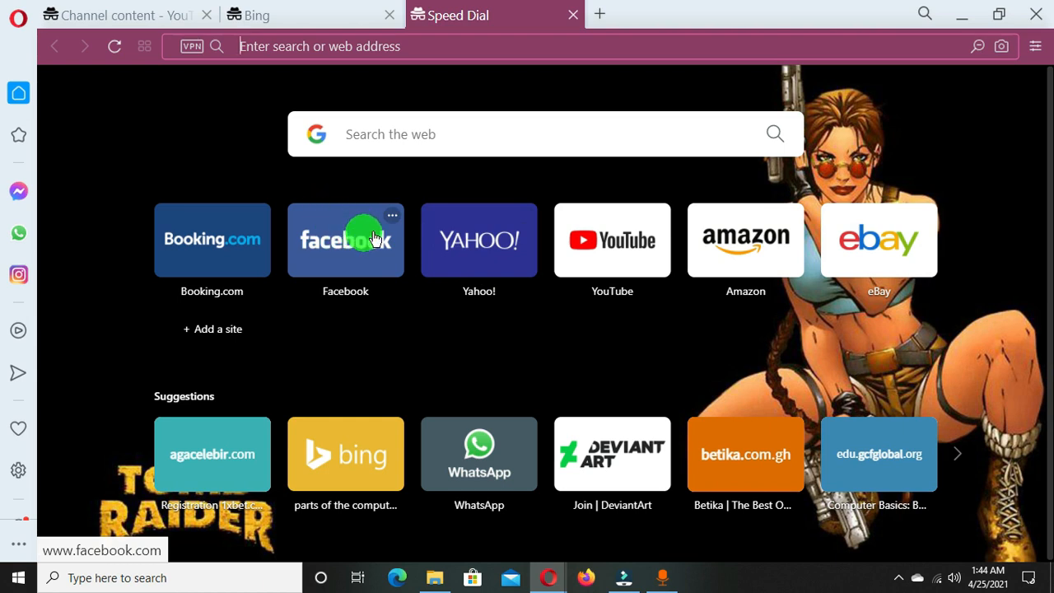
mouse_move(288, 46)
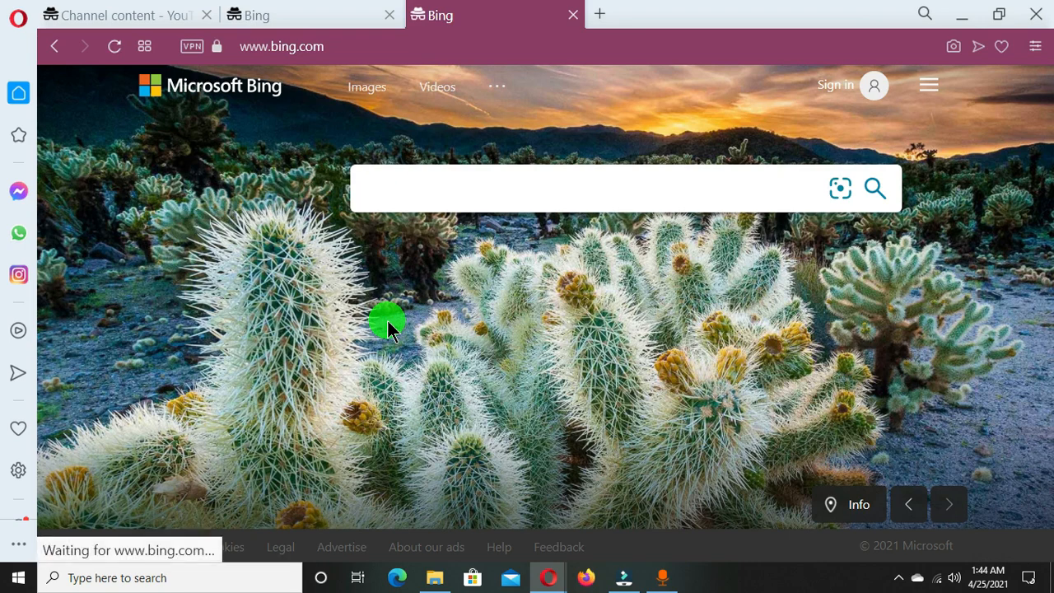
Enter 'parts of the computer' in the Bing search box and run the web search.
click(577, 188)
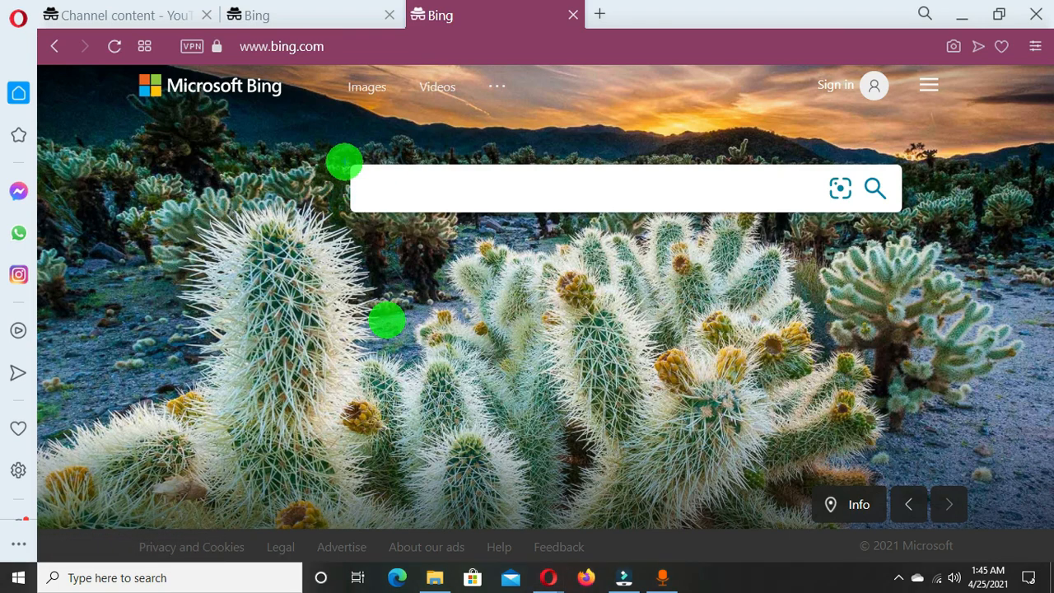
click(494, 187)
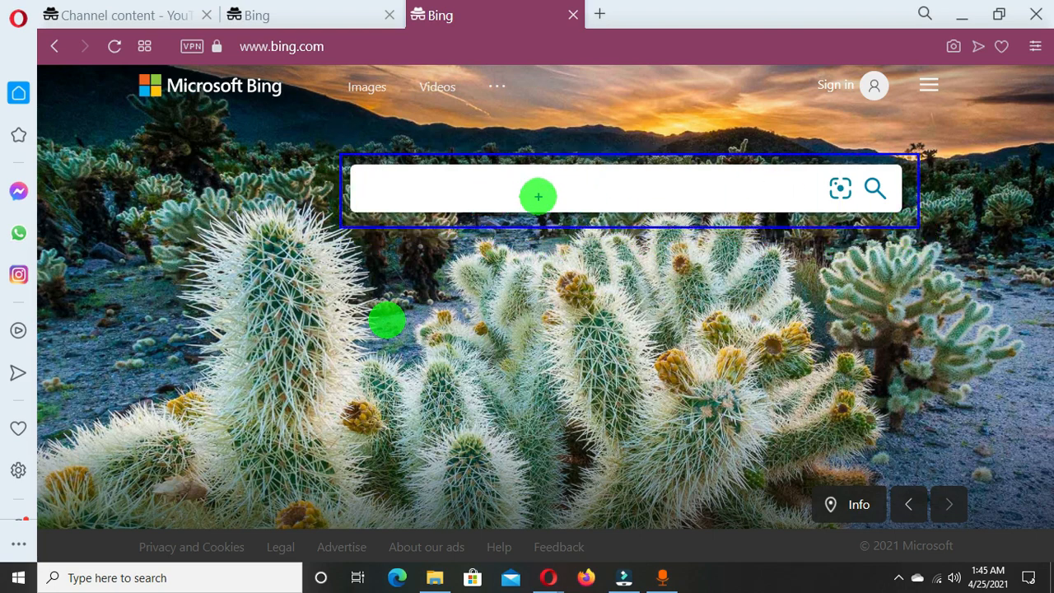
click(535, 188)
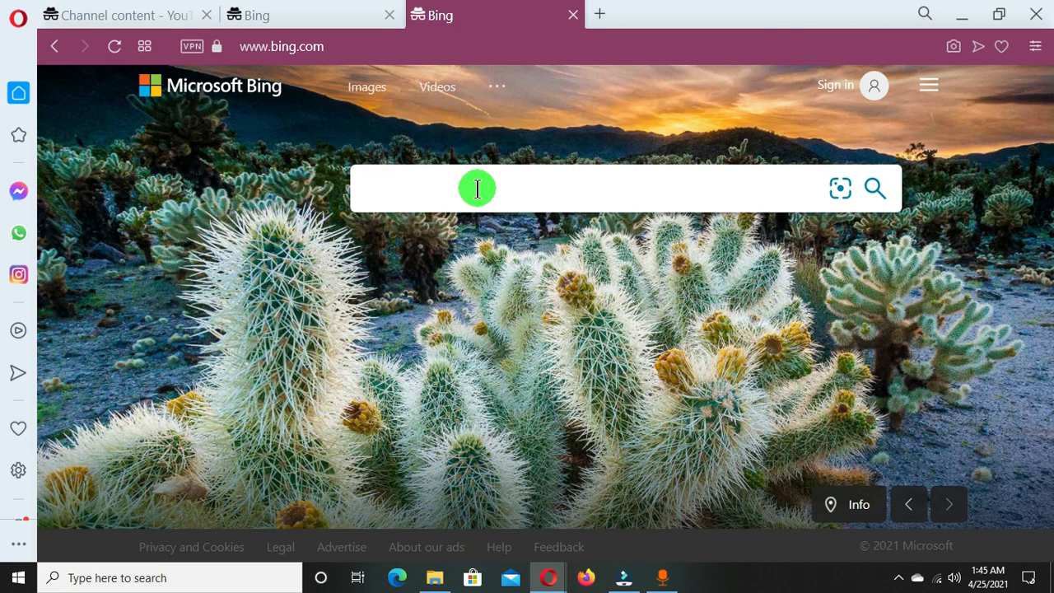
mouse_move(439, 320)
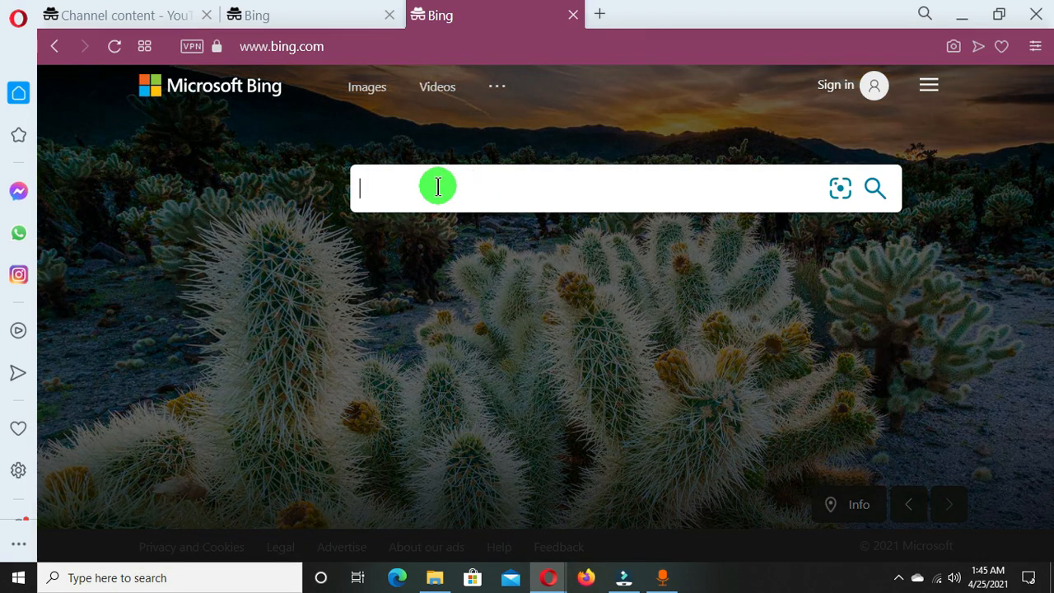
text(parst)
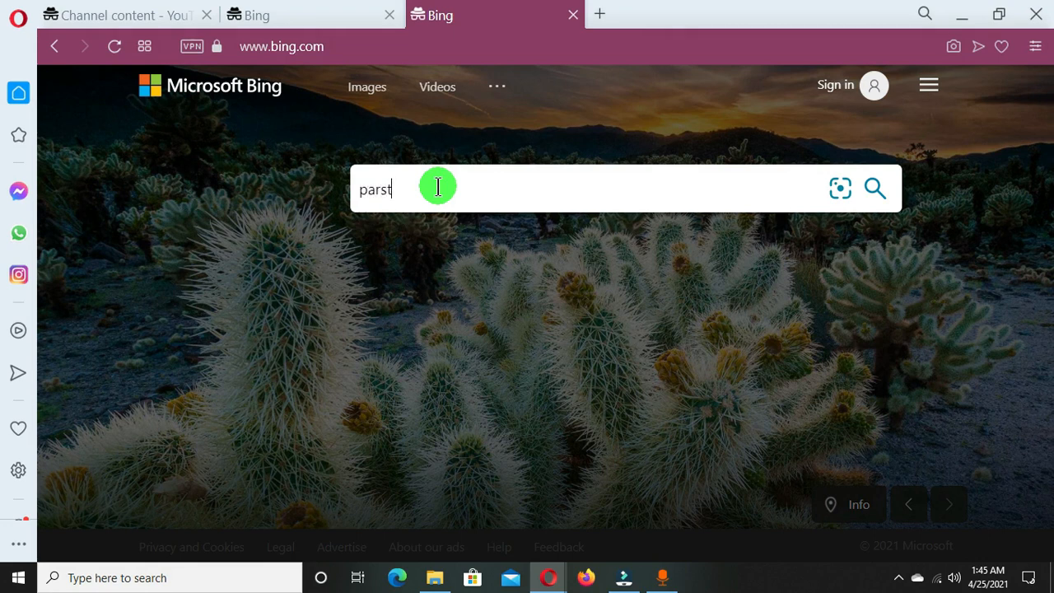
key(Backspace)
text(ts o)
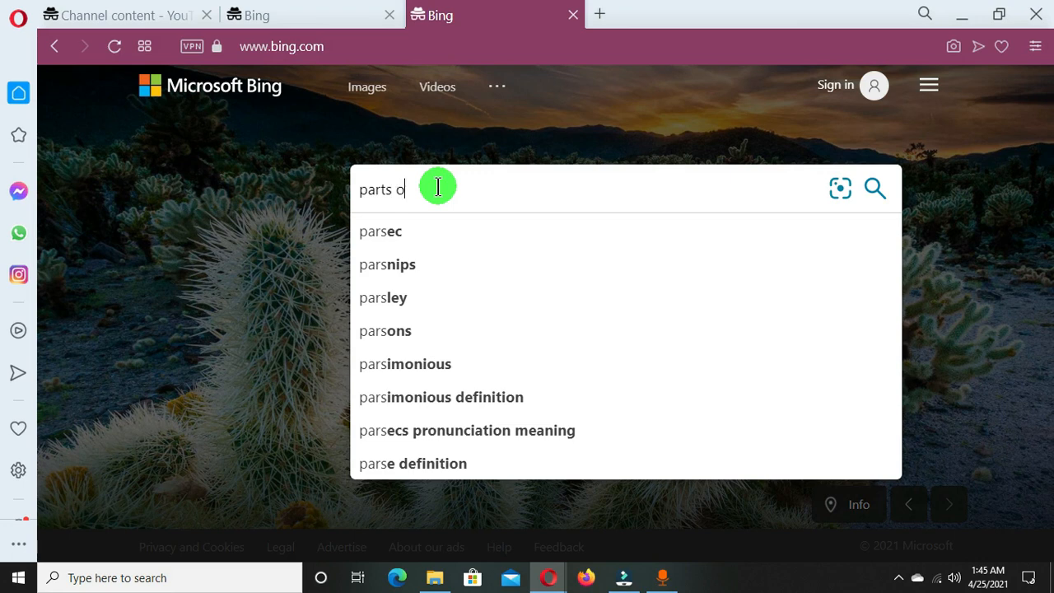
text(f the computer)
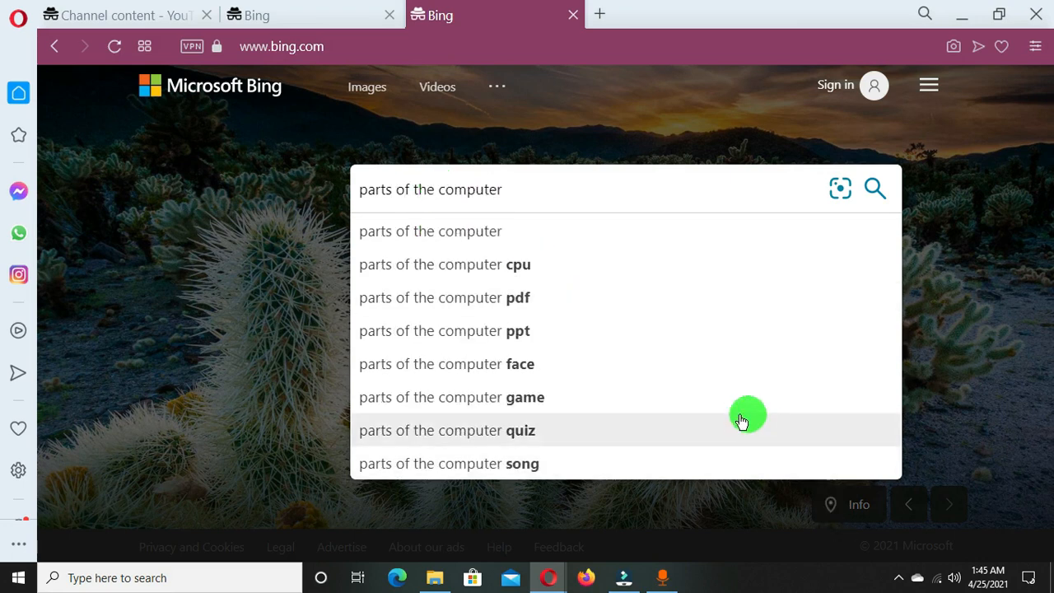
mouse_move(620, 313)
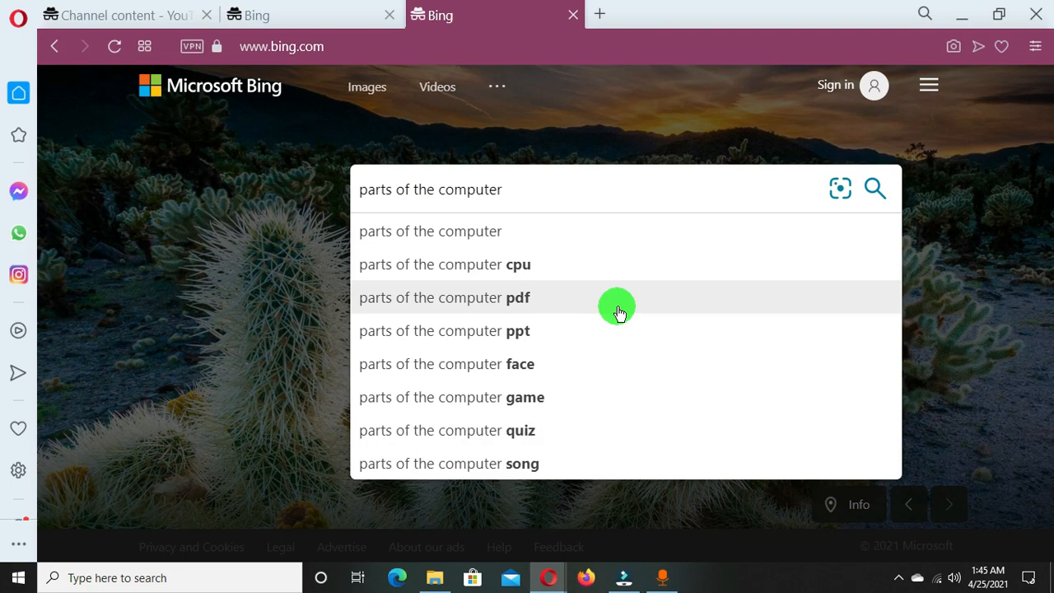
mouse_move(875, 189)
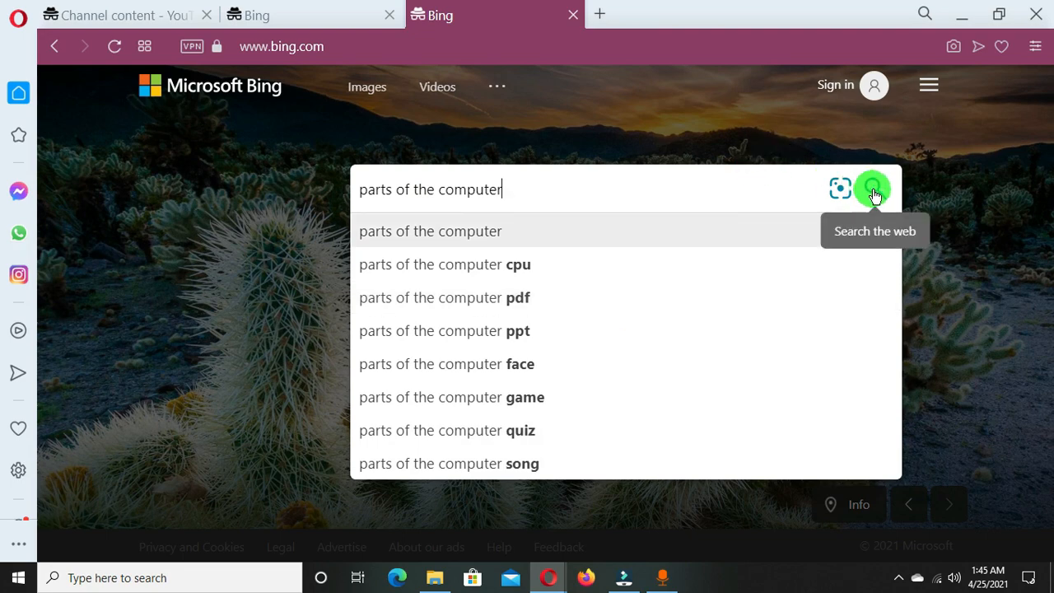
click(874, 189)
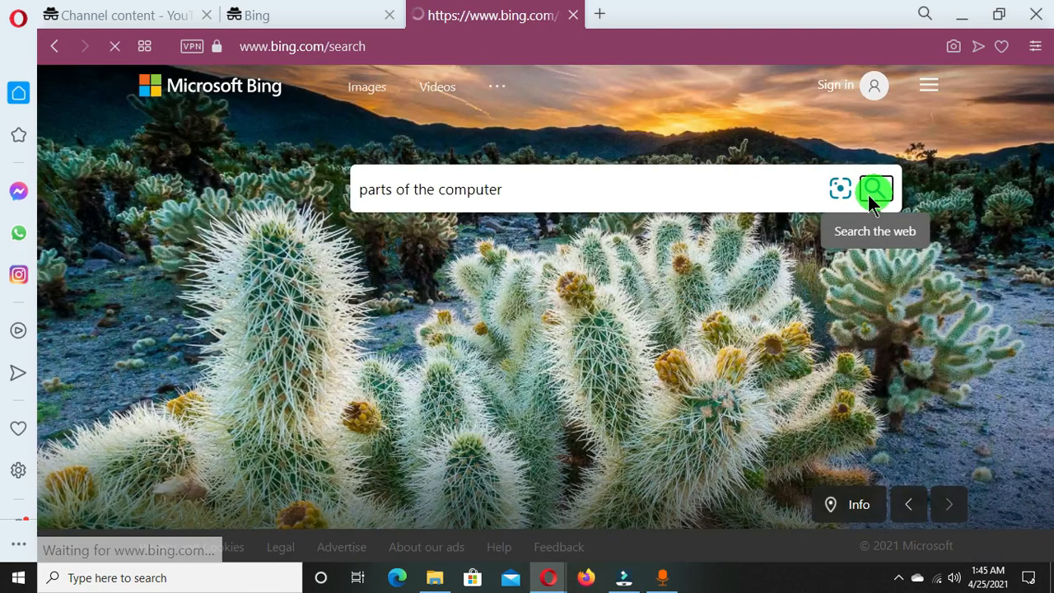
Let the results load and scroll down to the edu.gcfglobal.org Computer Basics result.
click(875, 189)
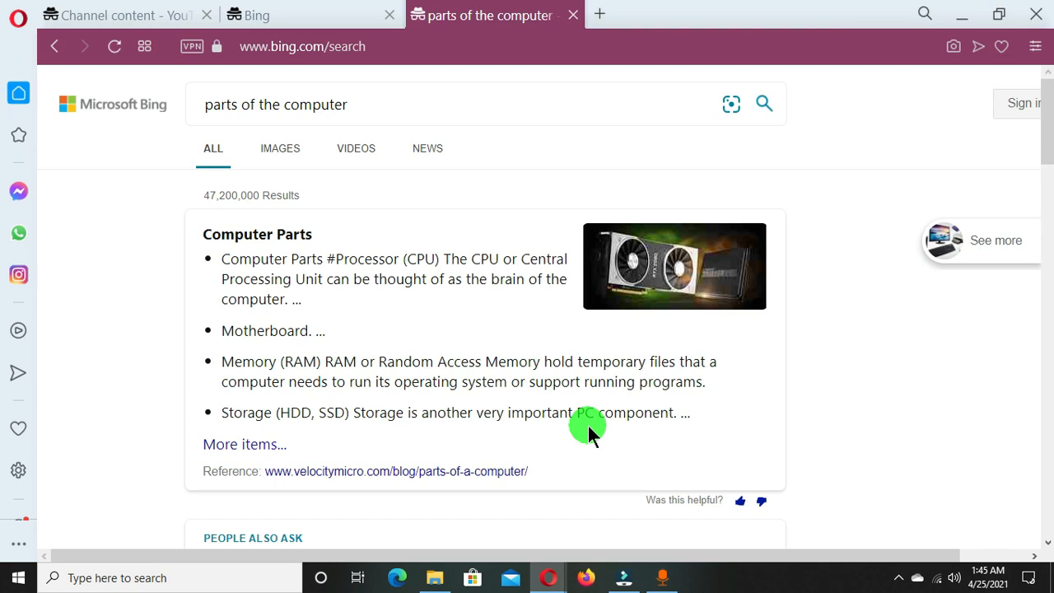
mouse_move(462, 435)
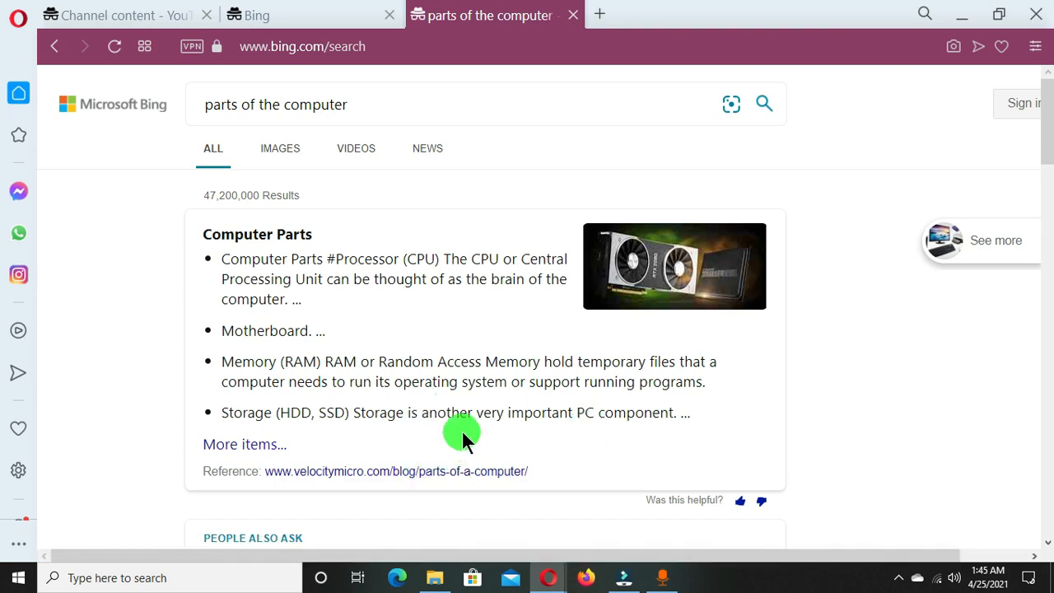
mouse_move(490, 391)
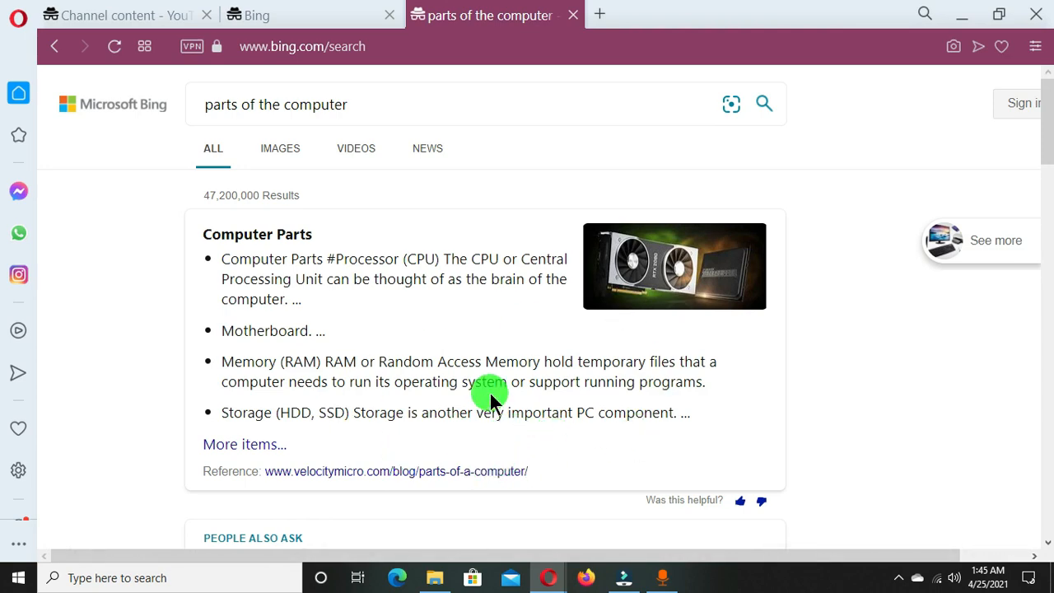
mouse_move(1046, 127)
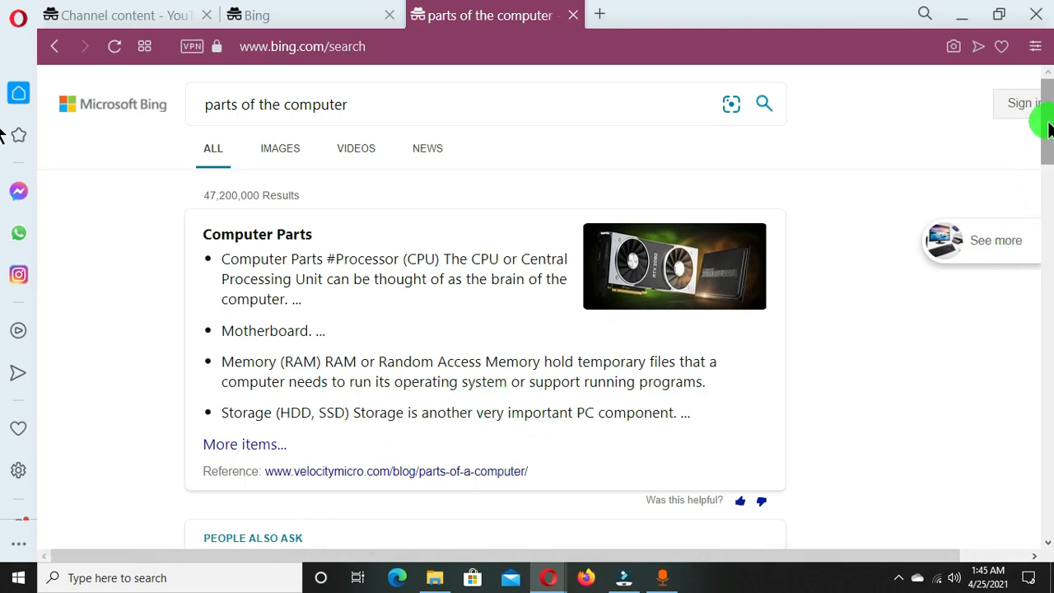
scroll(down, 3)
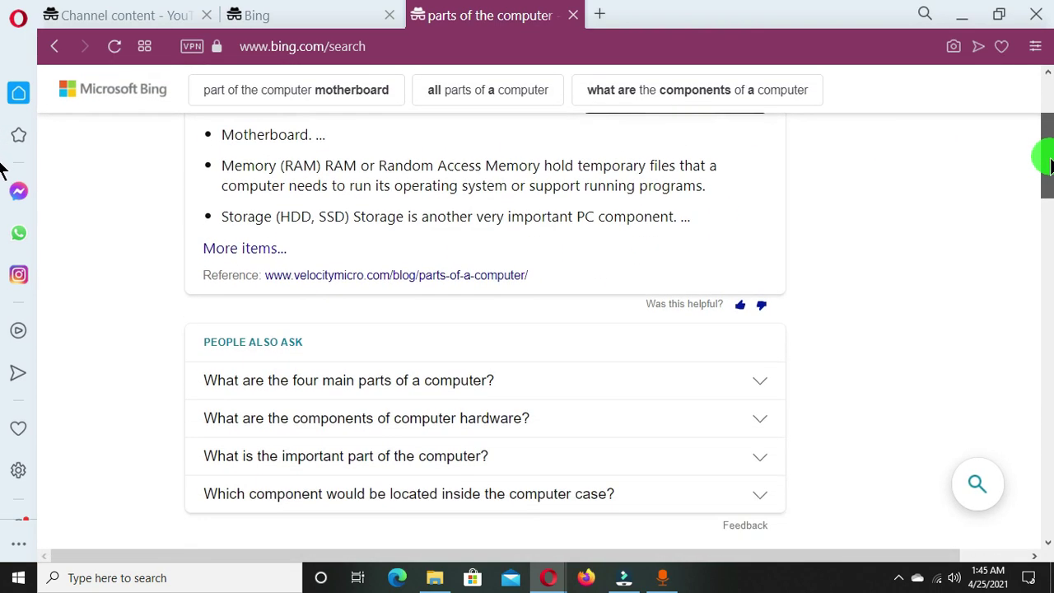
scroll(down, 3)
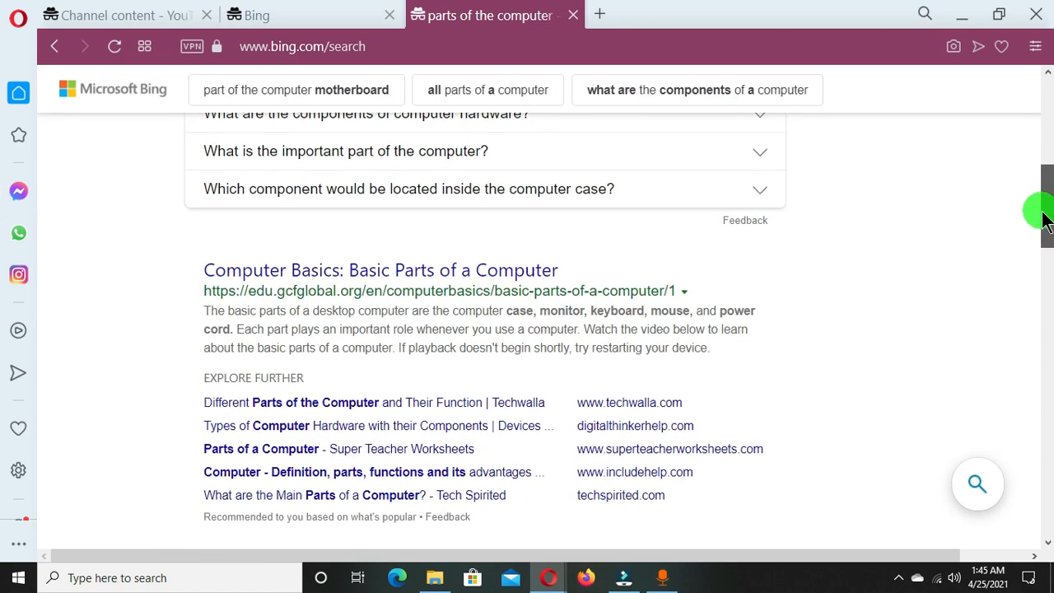
scroll(down, 3)
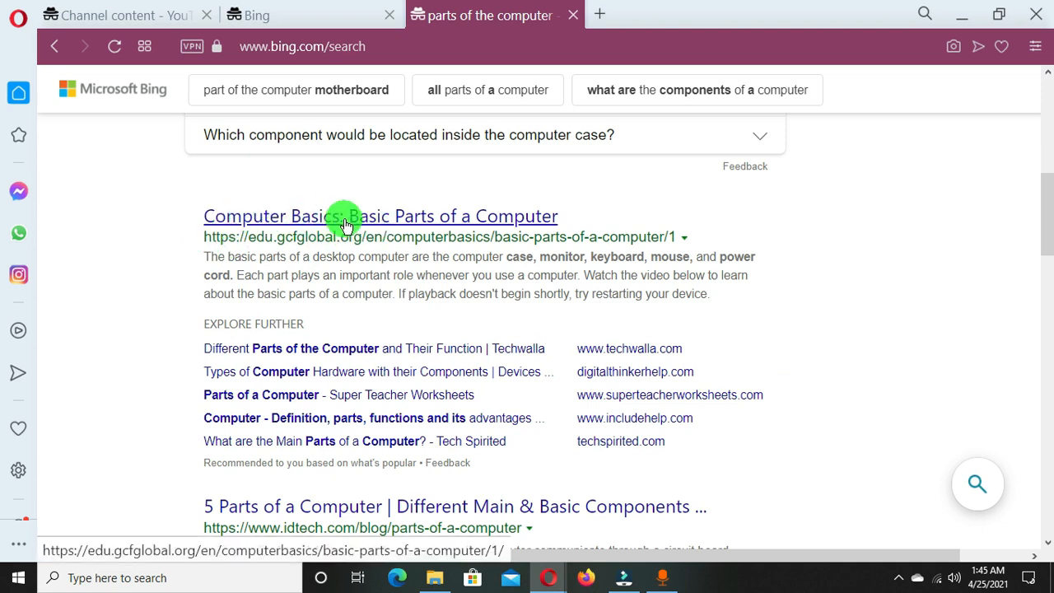
Open the GCFGlobal Basic Parts of a Computer result from Bing.
click(380, 216)
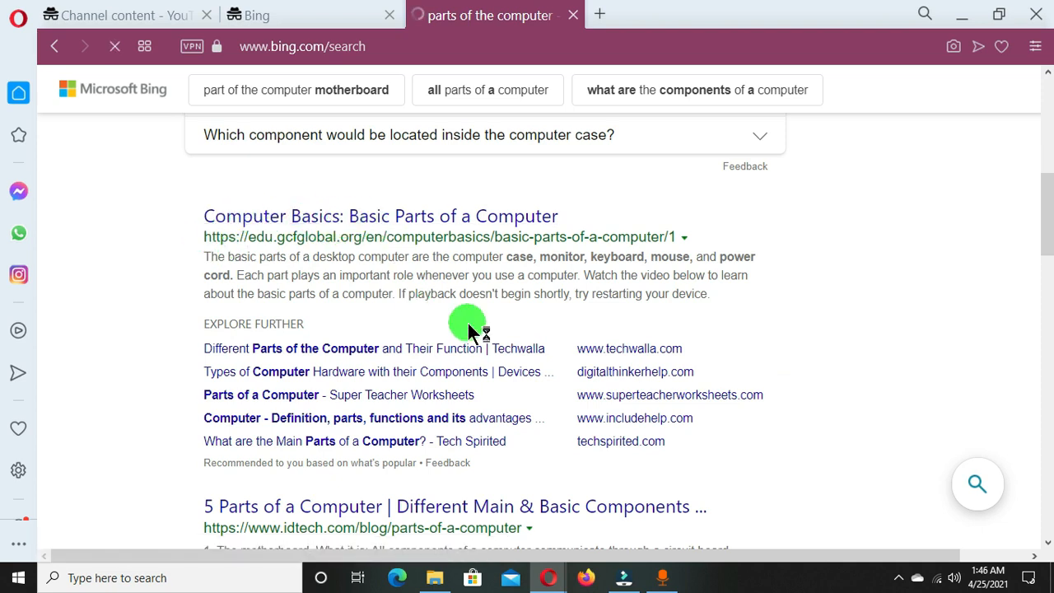
click(380, 216)
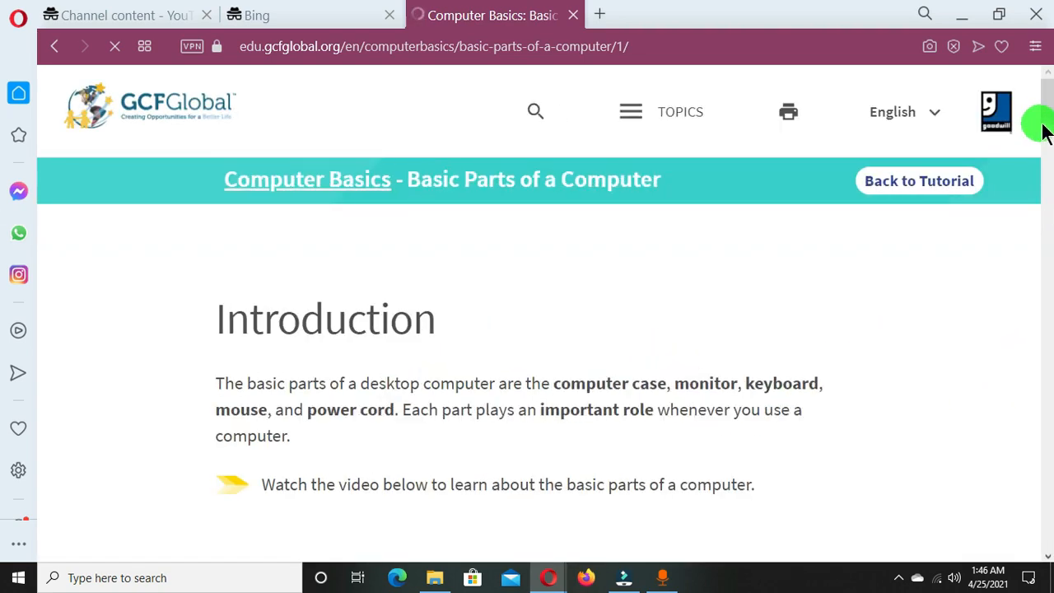
scroll(down, 3)
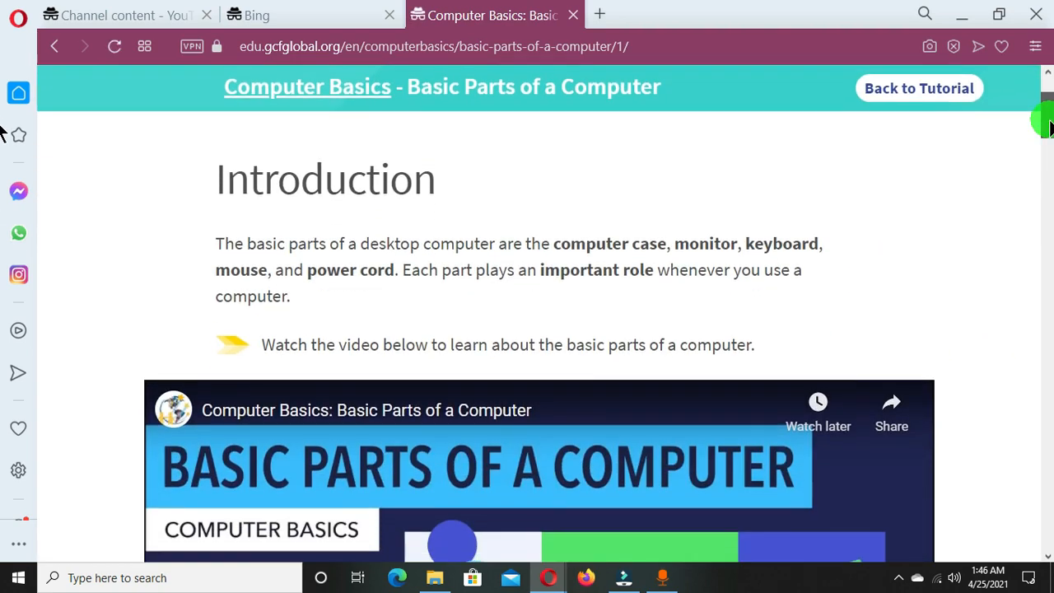
scroll(down, 3)
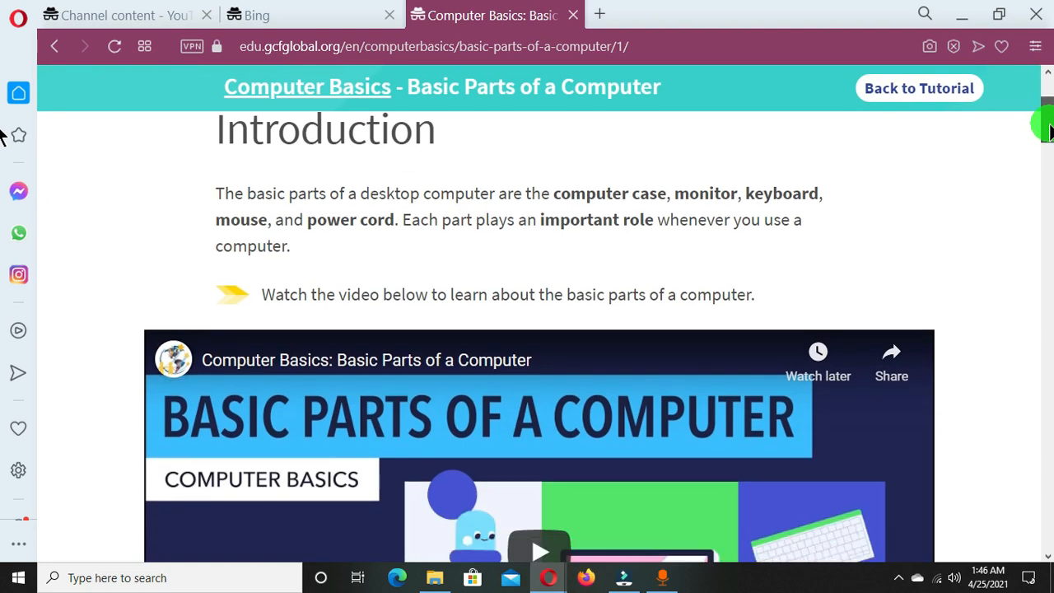
scroll(up, 3)
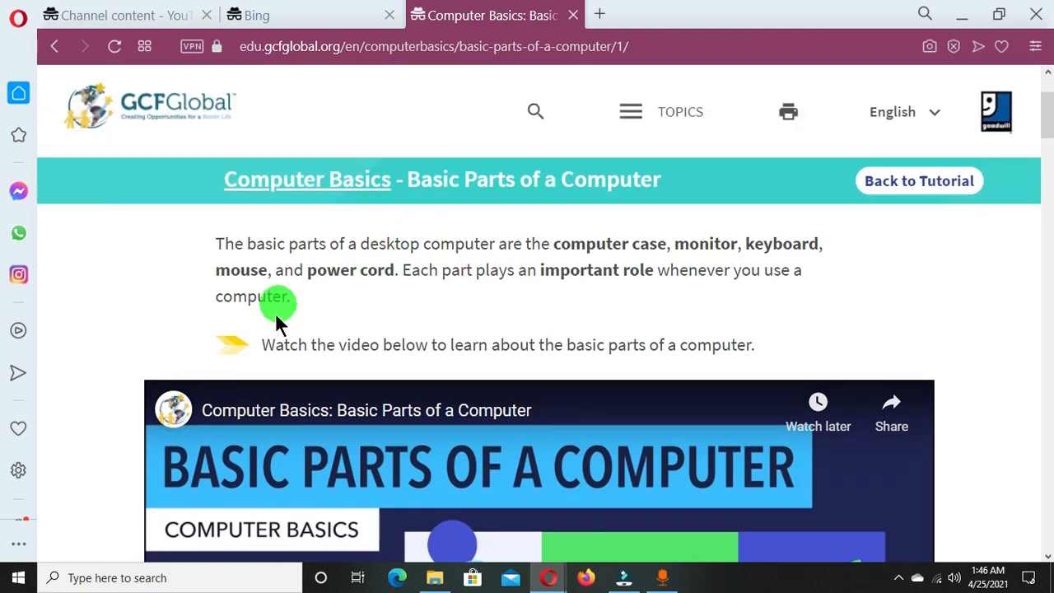
mouse_move(356, 243)
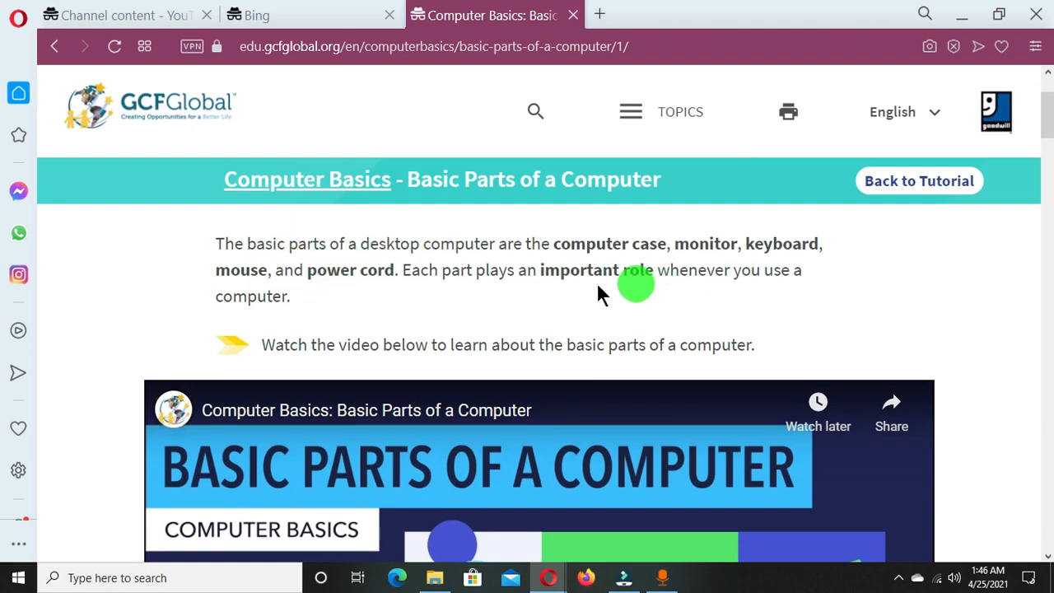
Scroll down through the case, monitor, keyboard and mouse sections, then back up.
scroll(down, 3)
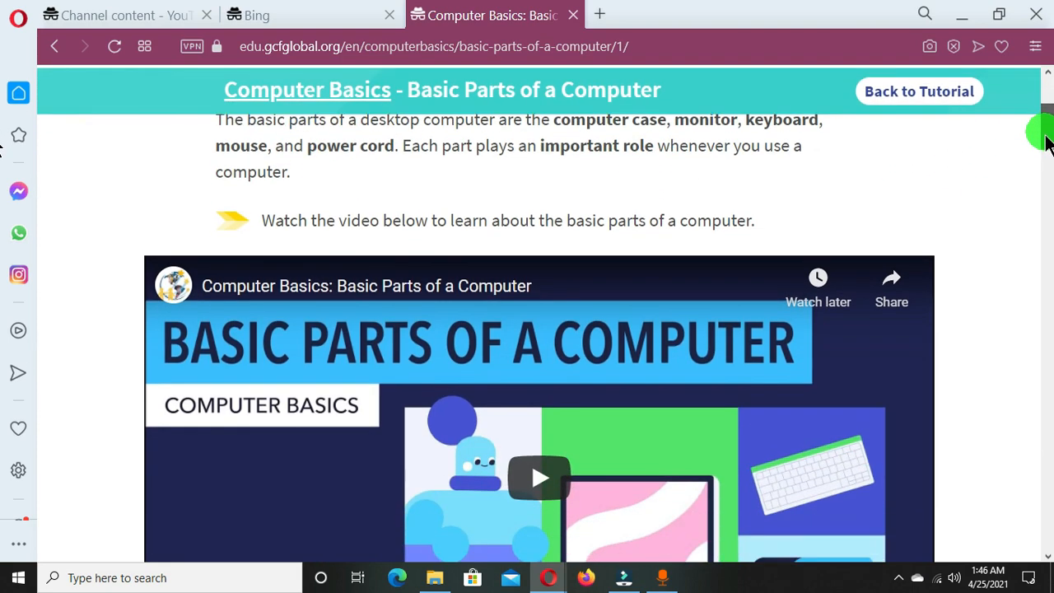
scroll(down, 3)
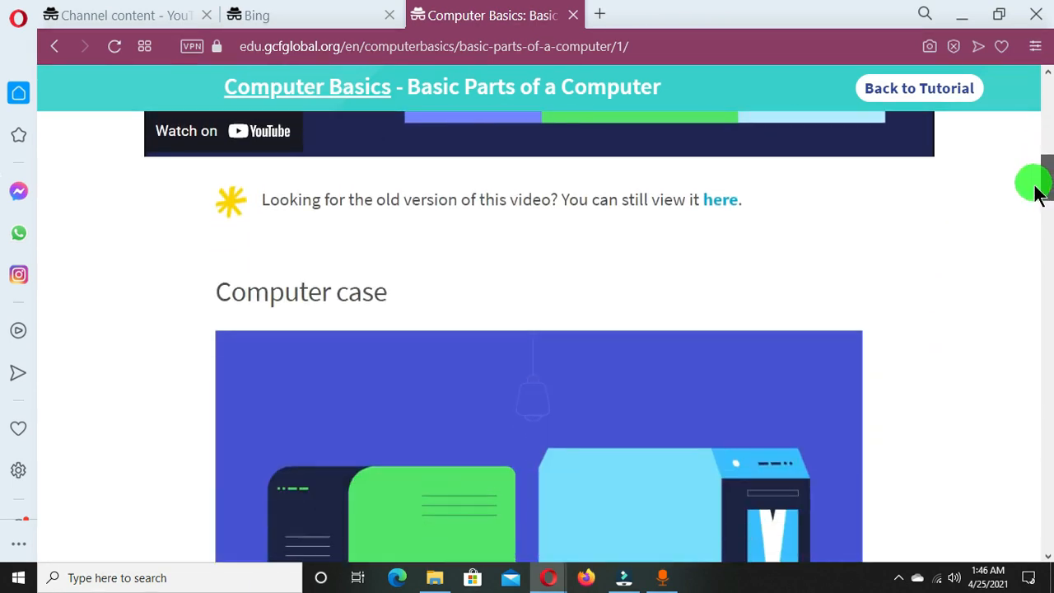
scroll(down, 3)
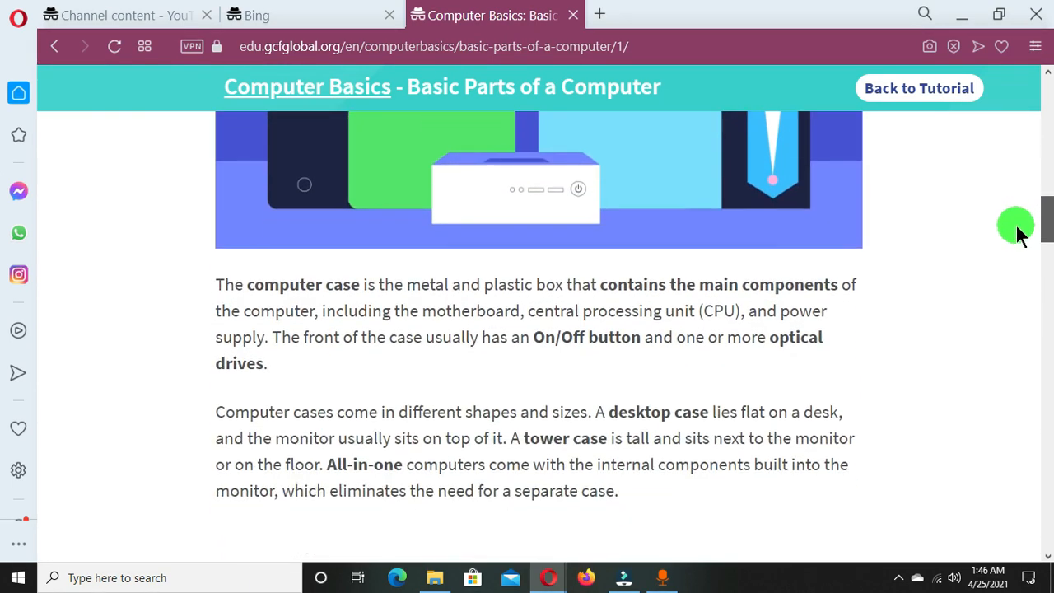
scroll(down, 3)
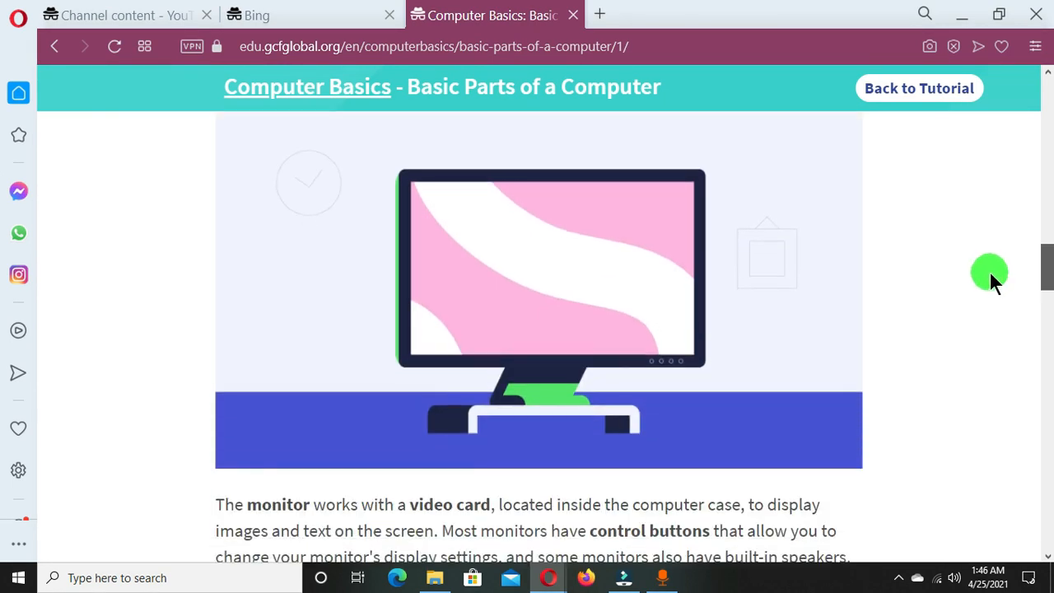
scroll(down, 3)
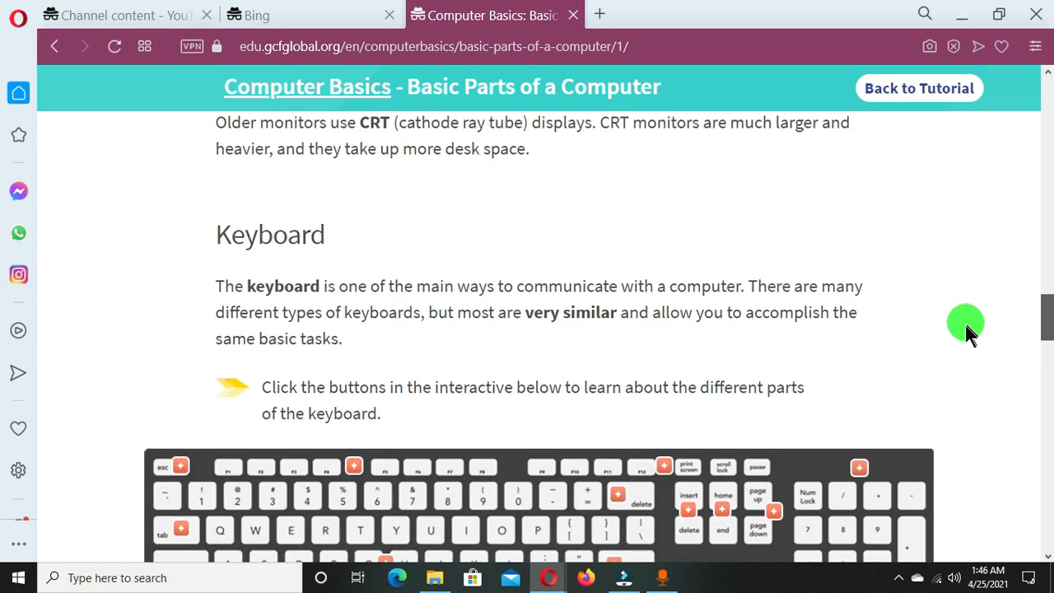
scroll(down, 3)
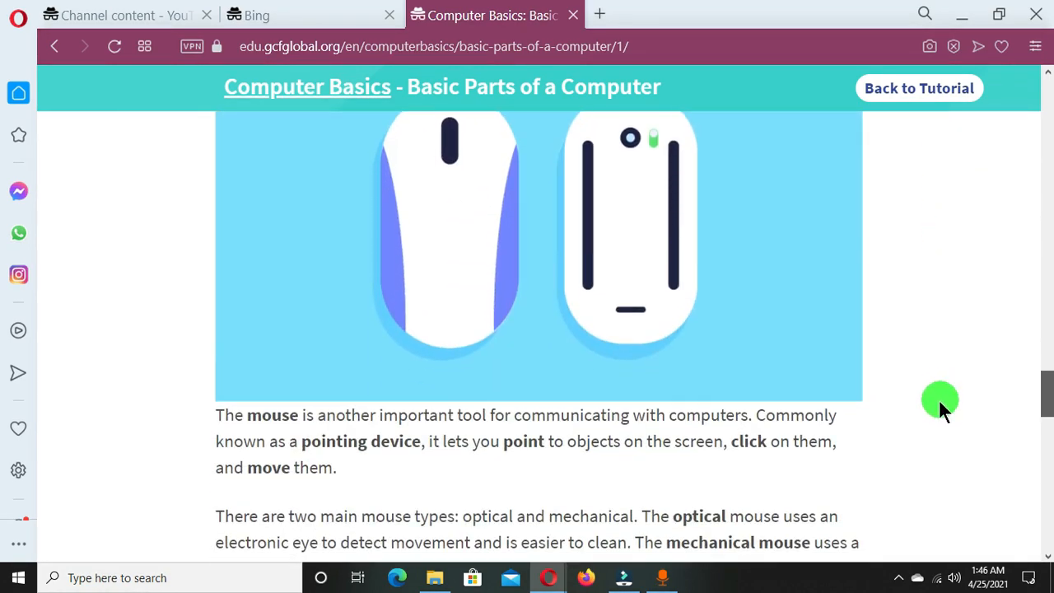
scroll(up, 3)
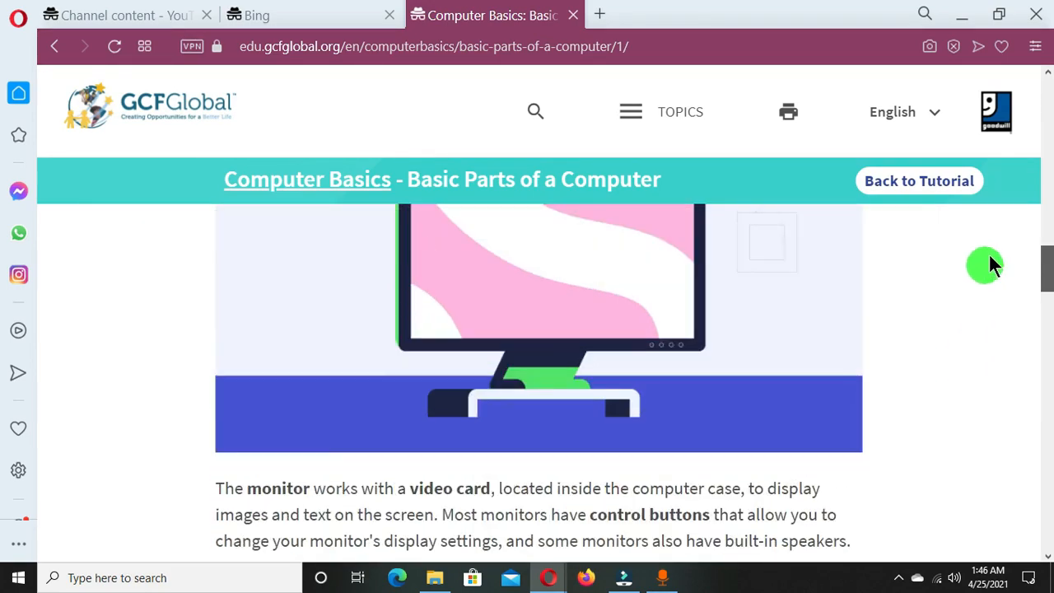
scroll(up, 3)
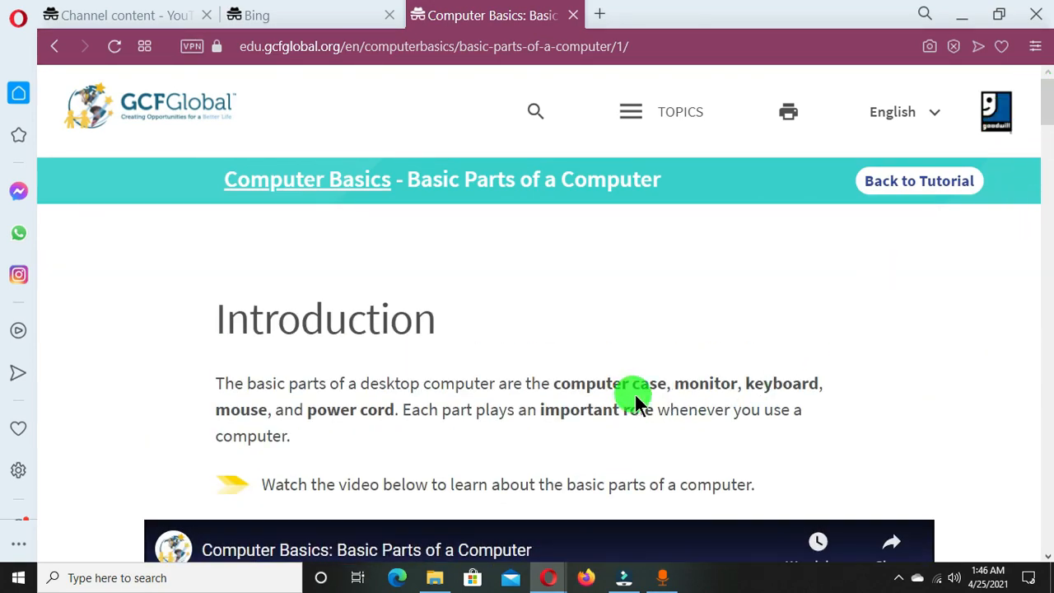
mouse_move(714, 344)
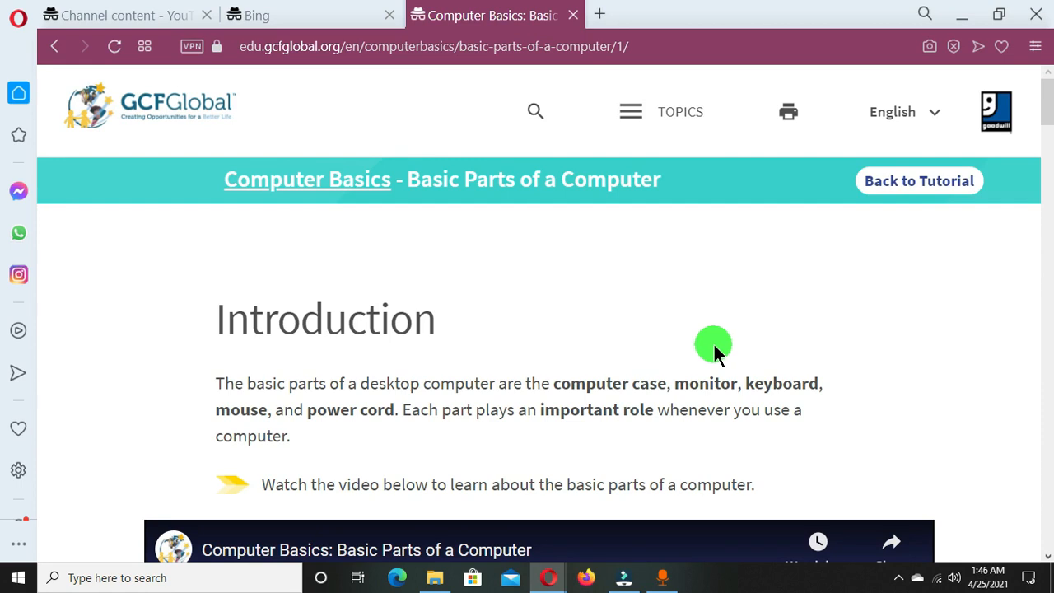
mouse_move(656, 338)
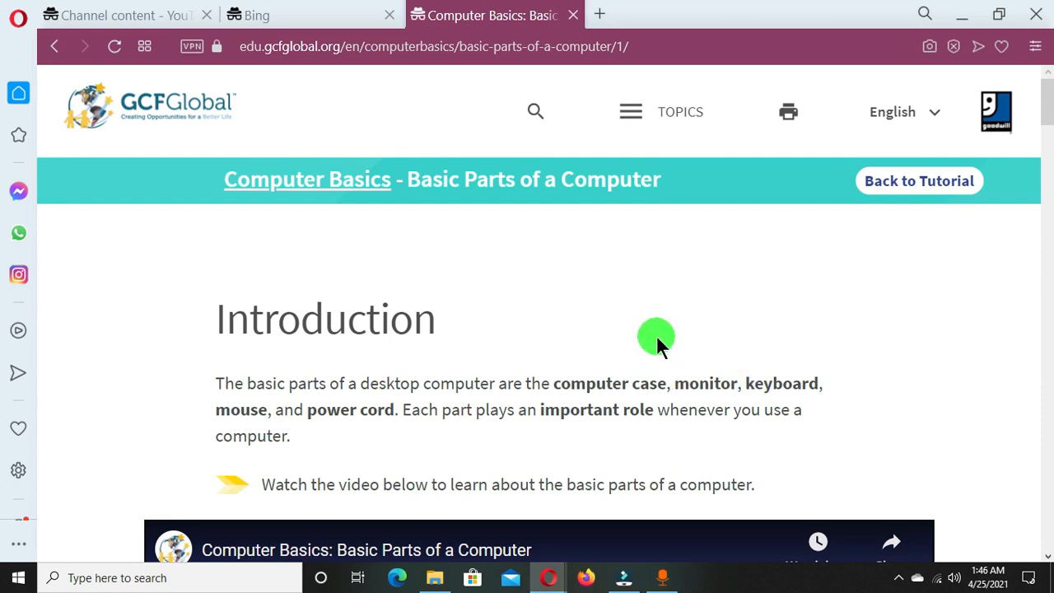
mouse_move(830, 346)
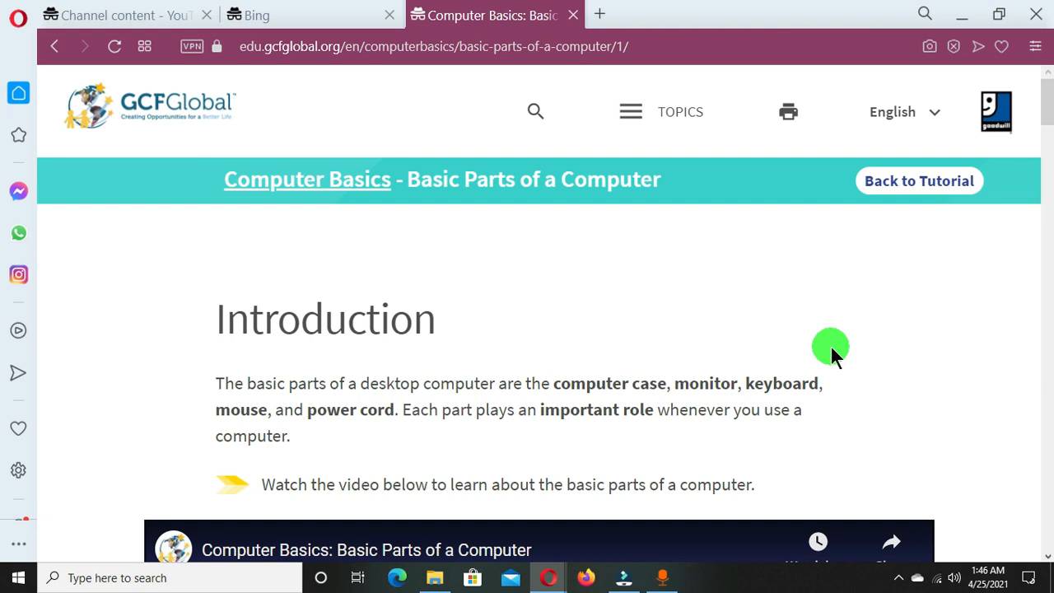
mouse_move(222, 195)
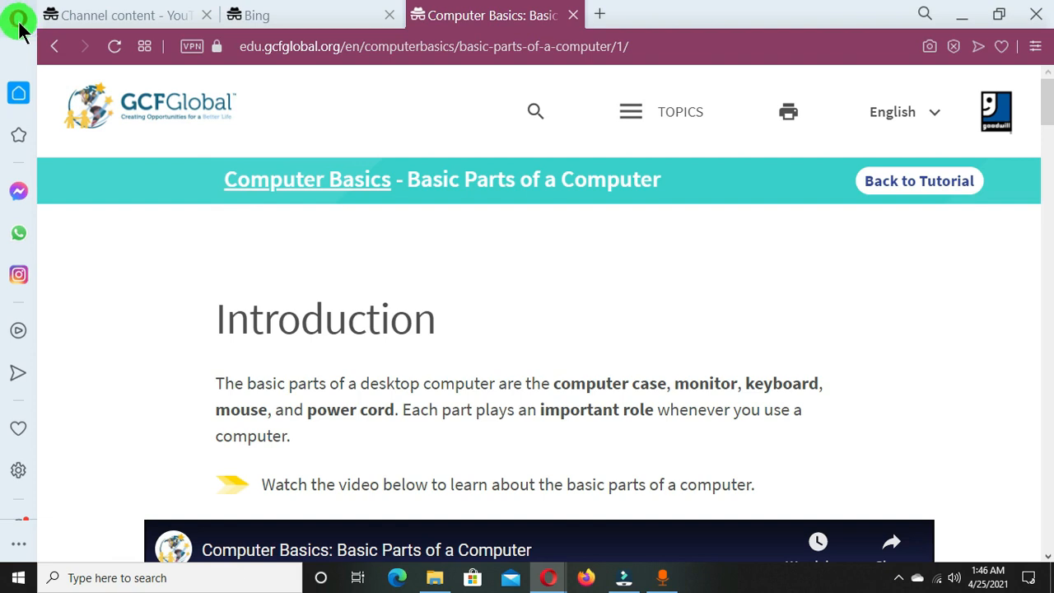
mouse_move(18, 29)
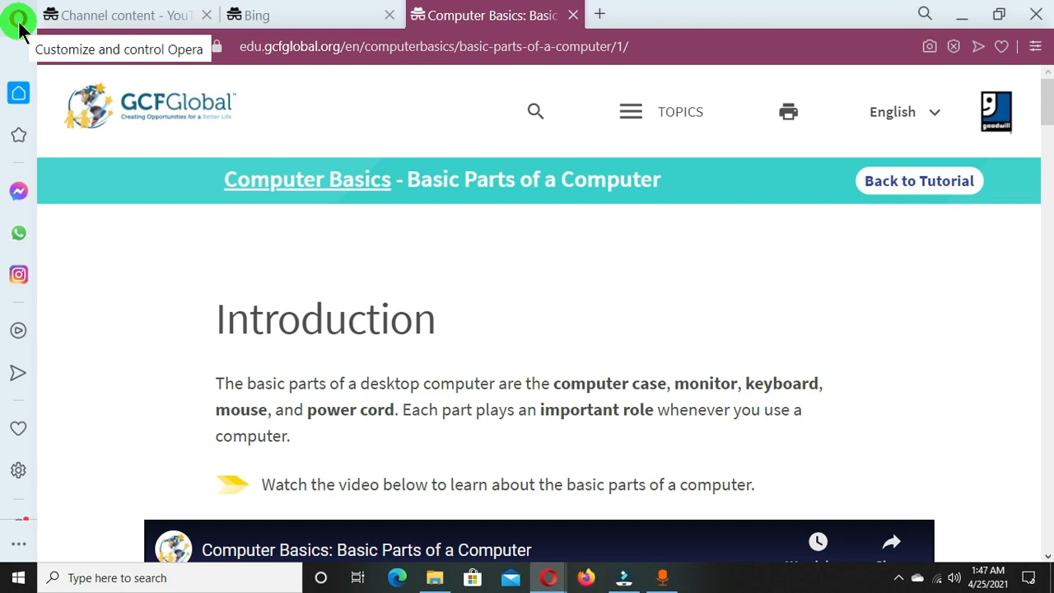
Open Opera's main menu over the GCFGlobal lesson page.
click(18, 14)
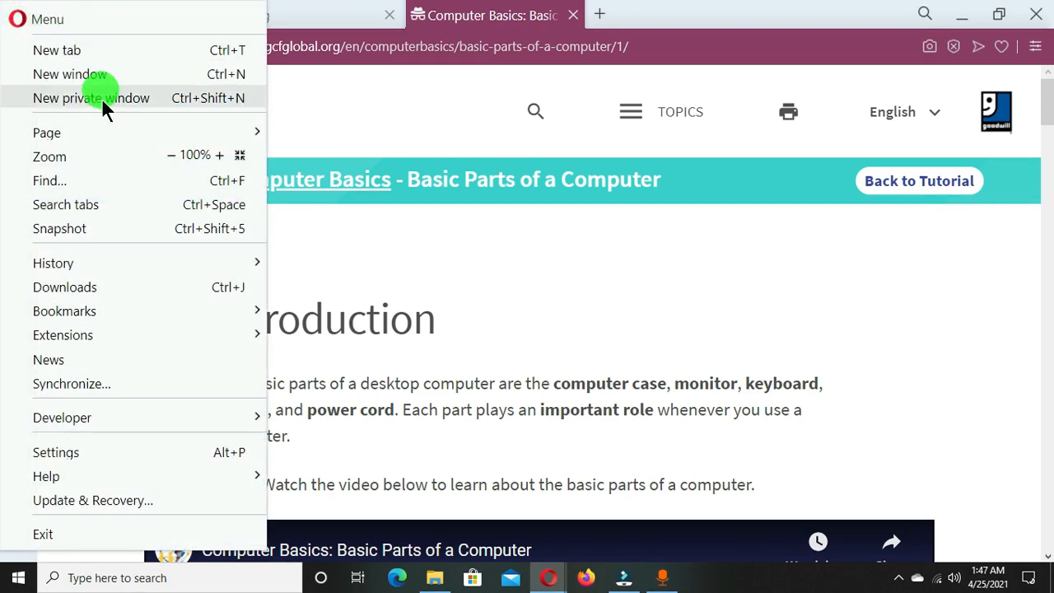
mouse_move(89, 20)
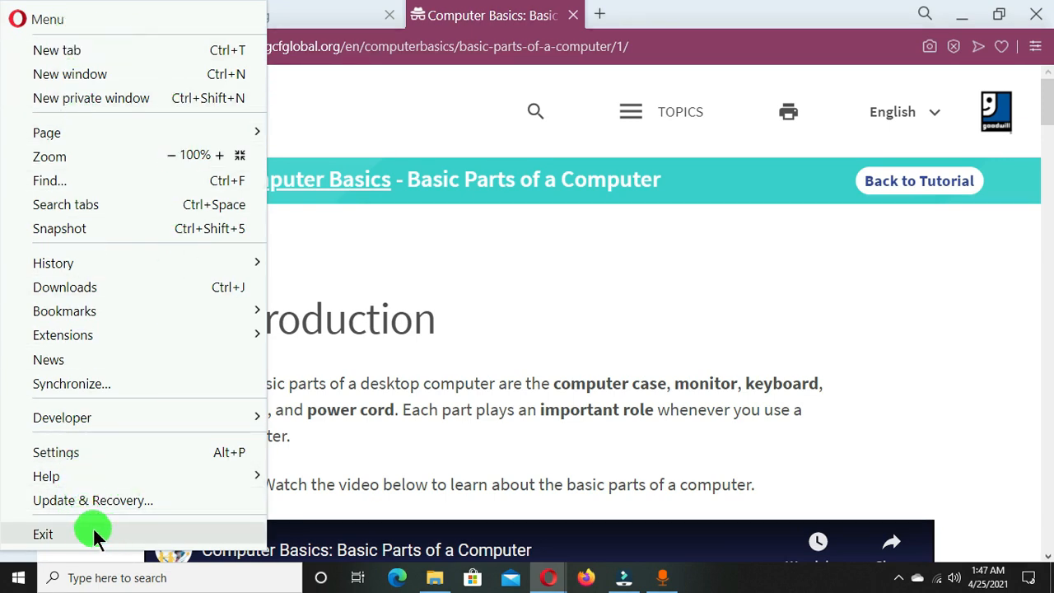
mouse_move(53, 180)
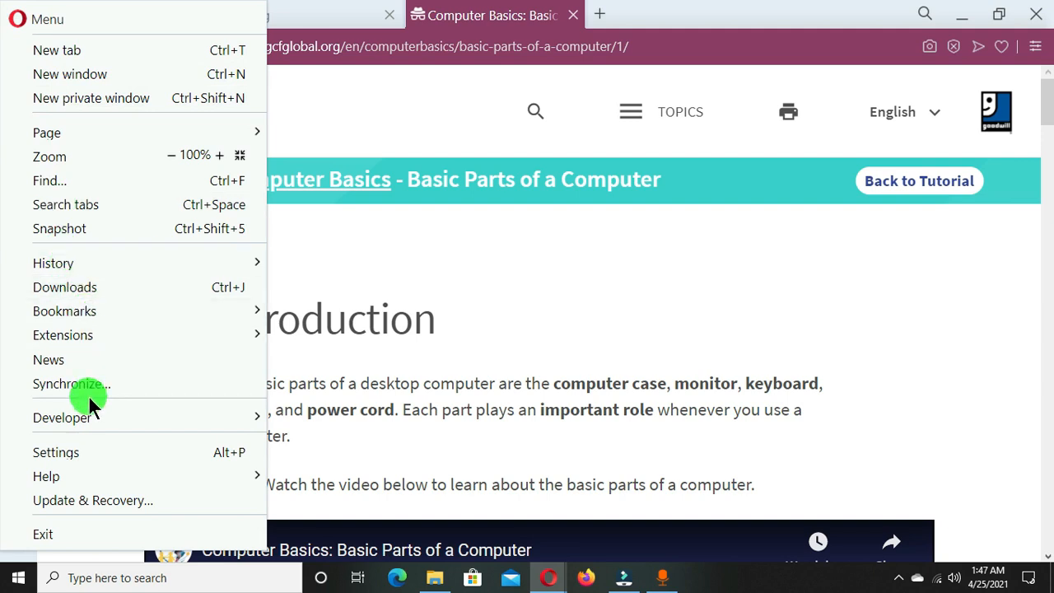
mouse_move(57, 132)
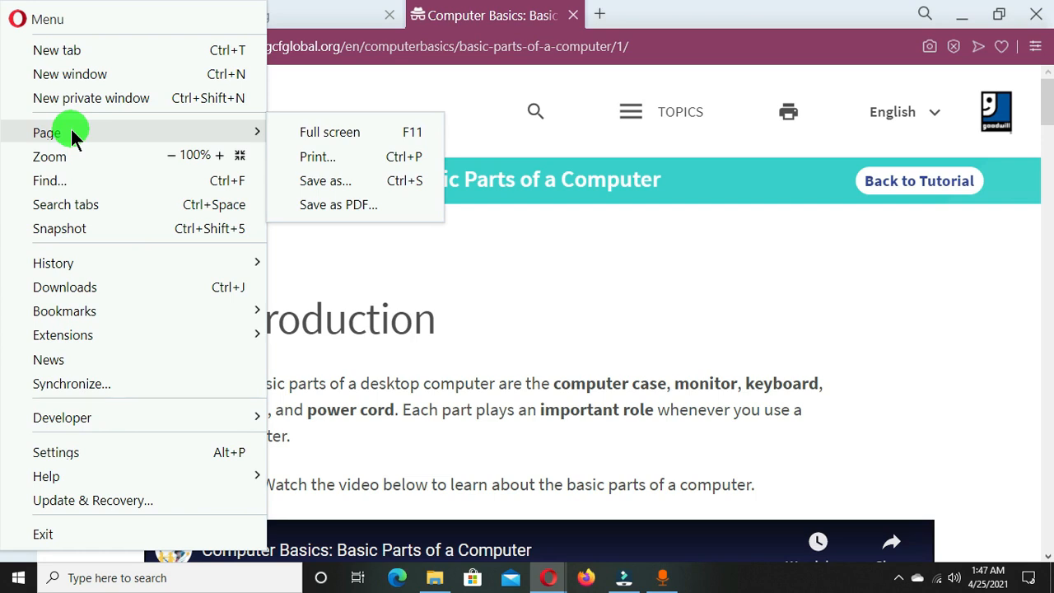
mouse_move(140, 140)
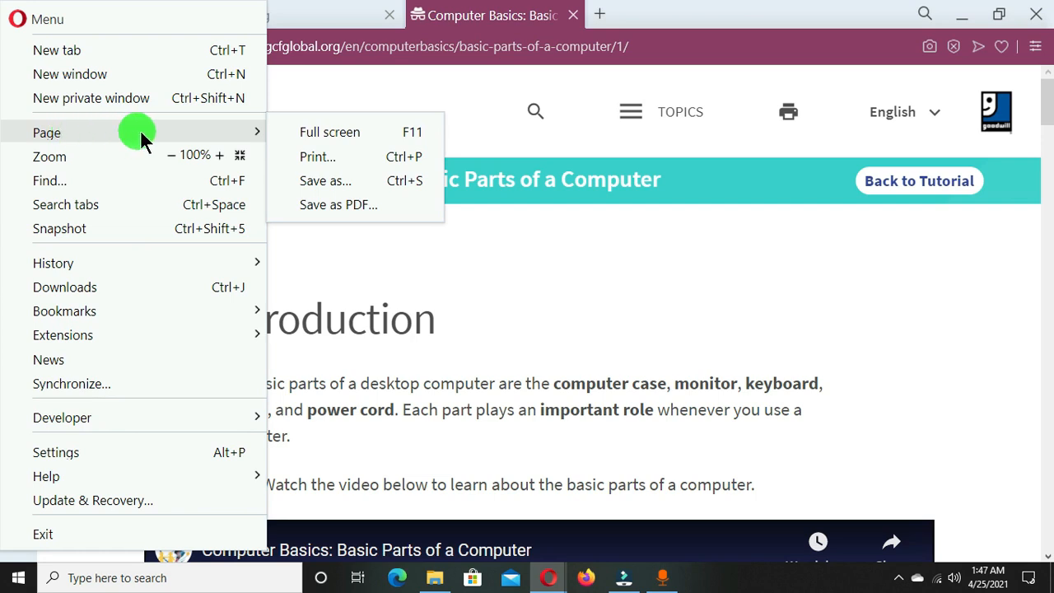
mouse_move(329, 132)
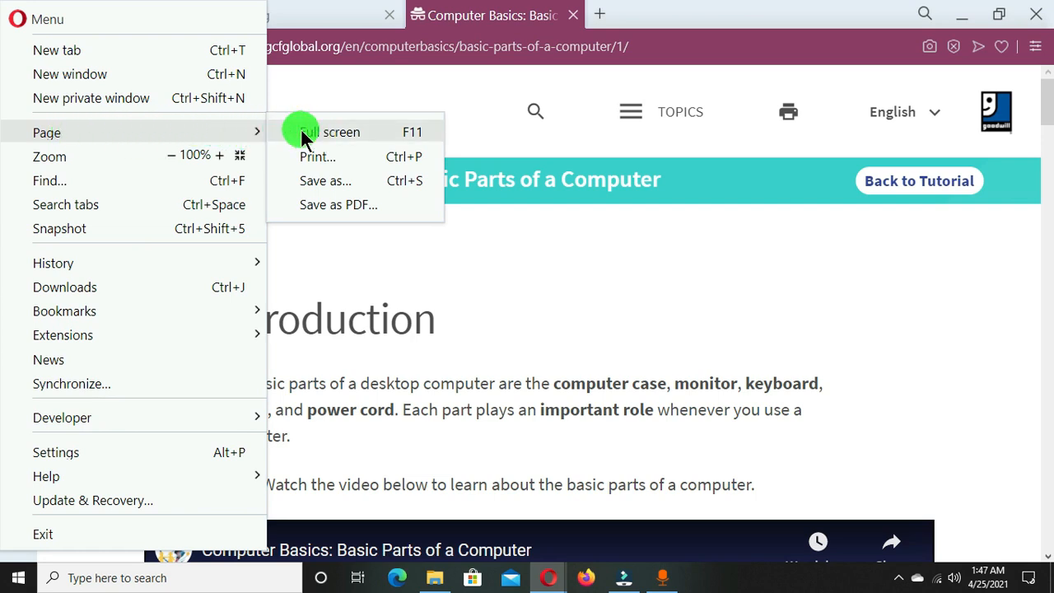
mouse_move(320, 162)
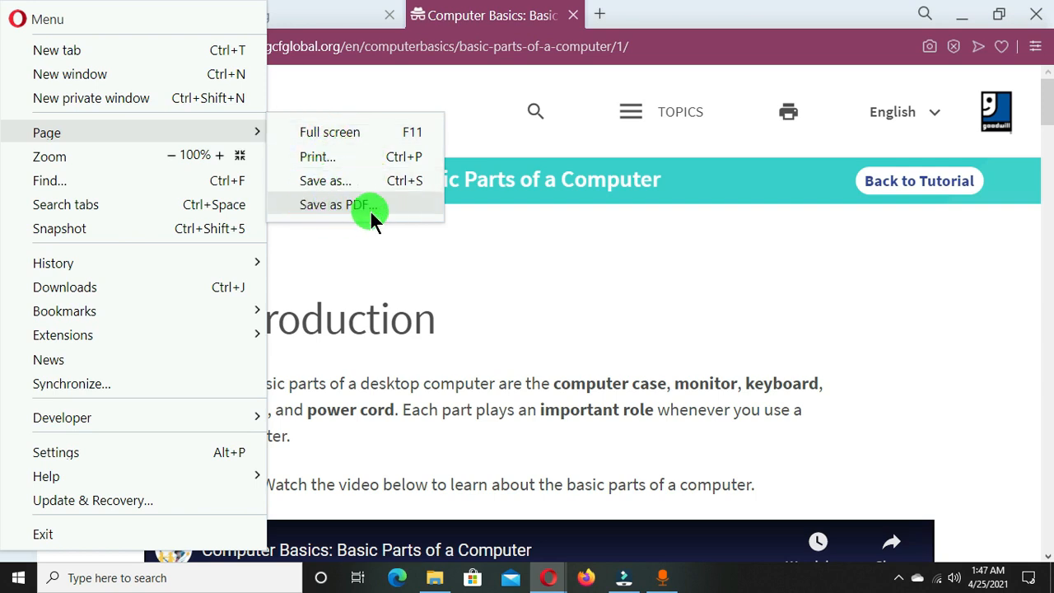
mouse_move(317, 210)
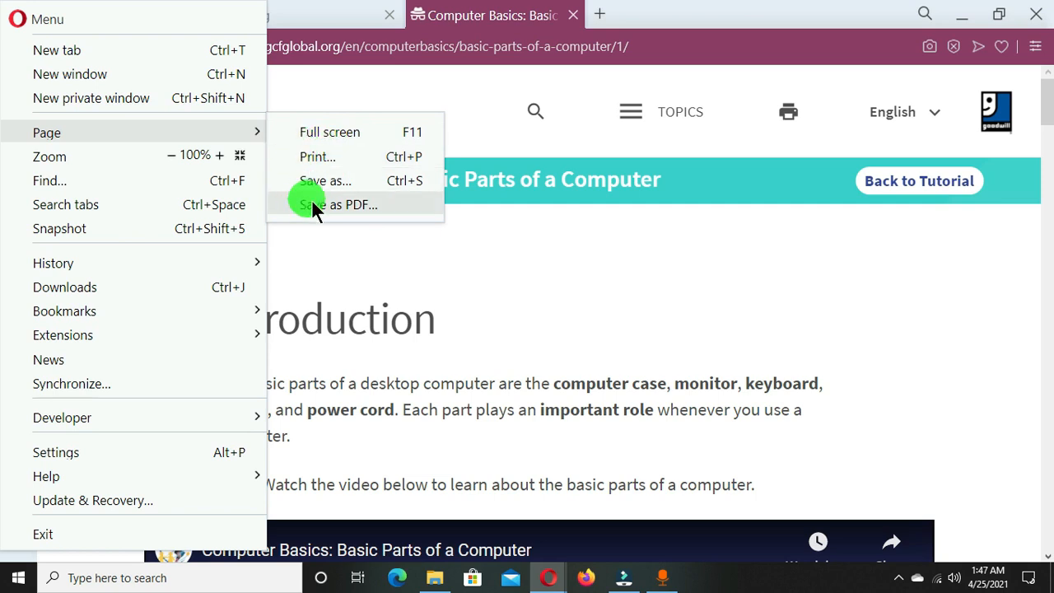
mouse_move(317, 156)
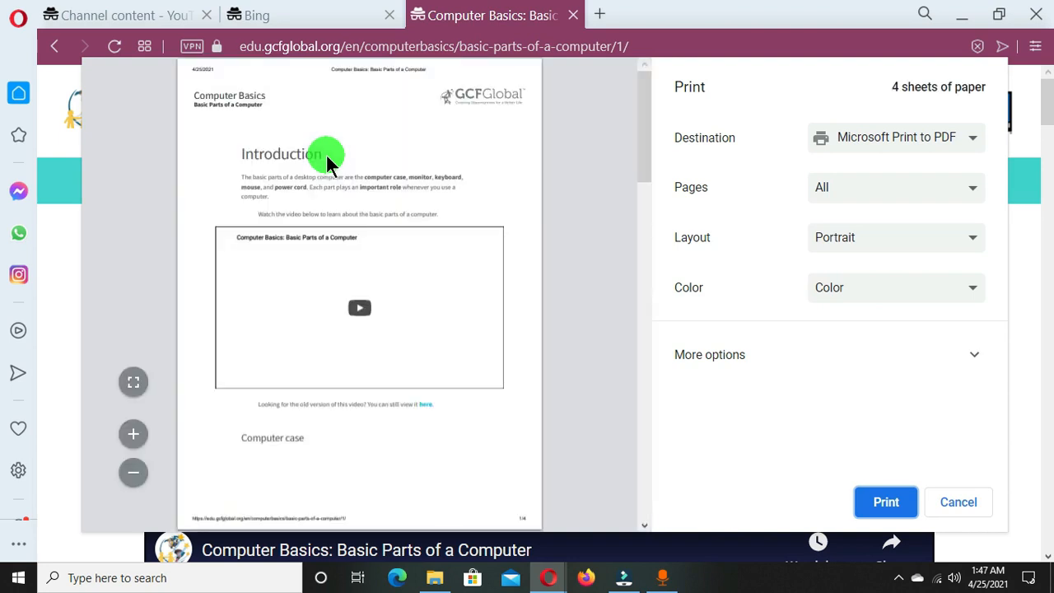
mouse_move(412, 305)
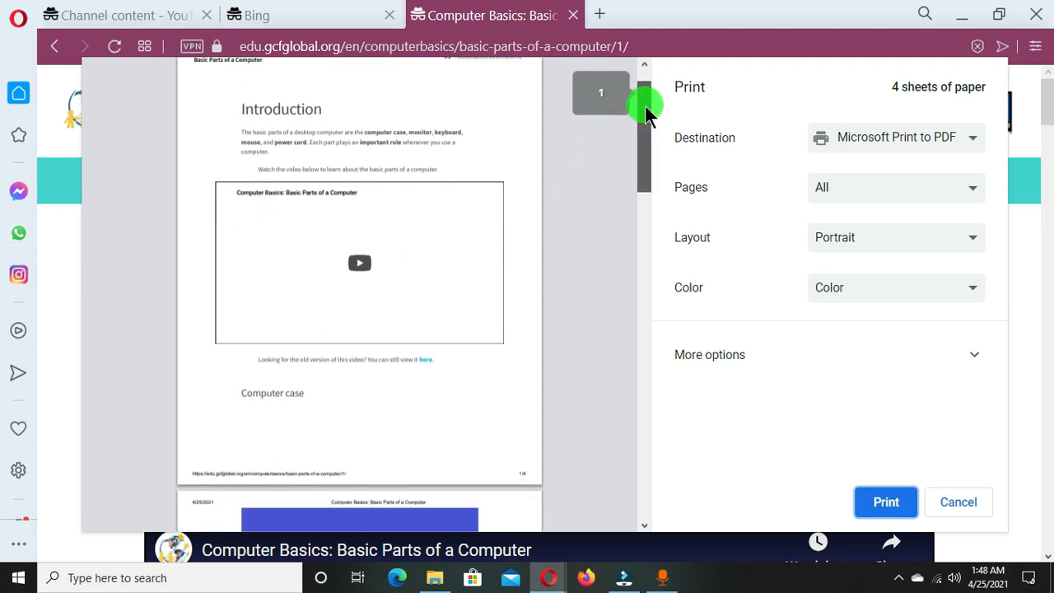
scroll(down, 3)
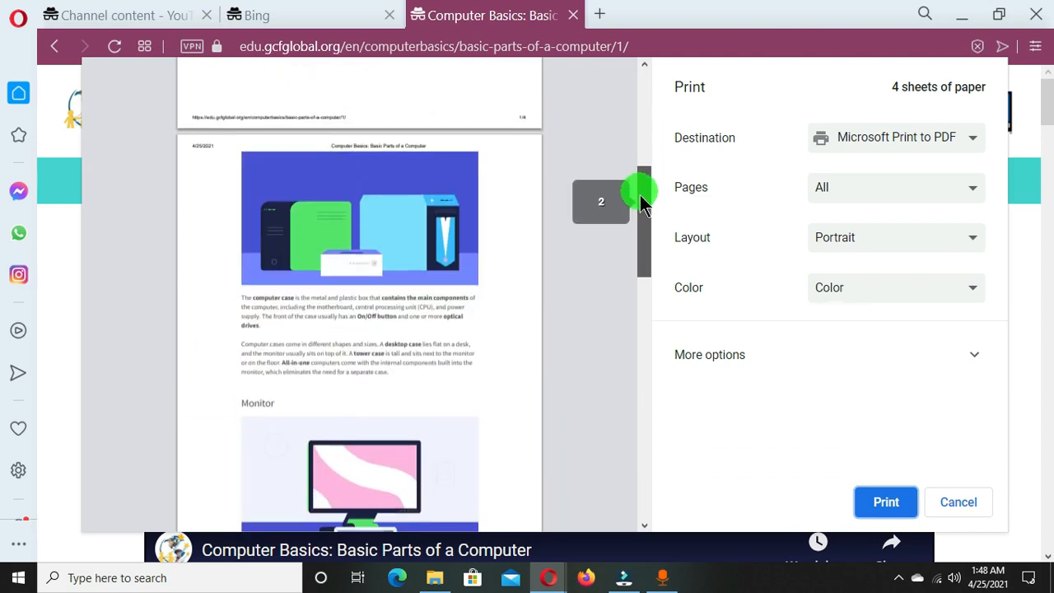
scroll(down, 3)
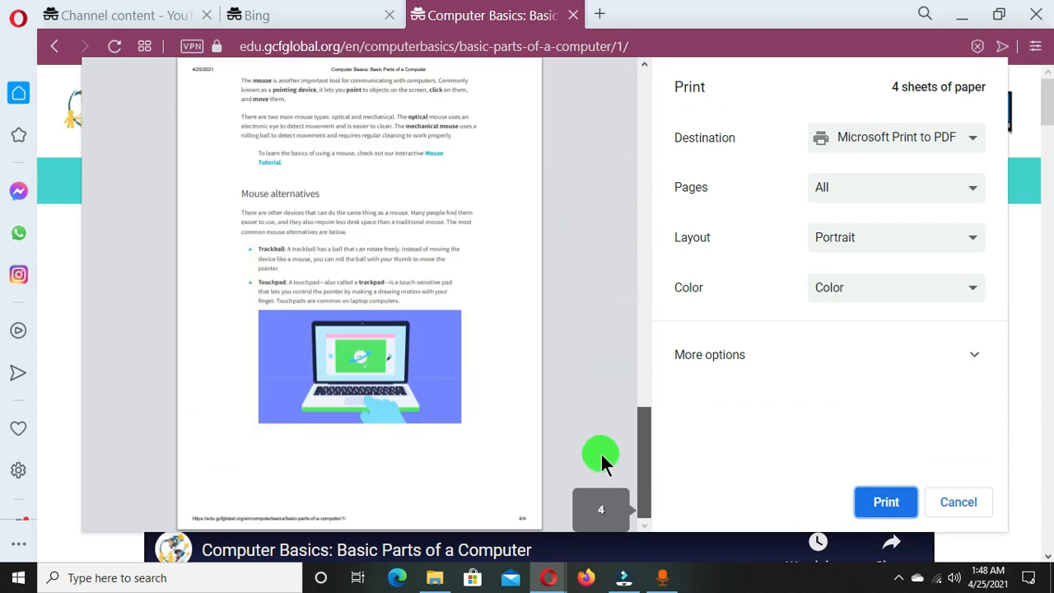
scroll(up, 3)
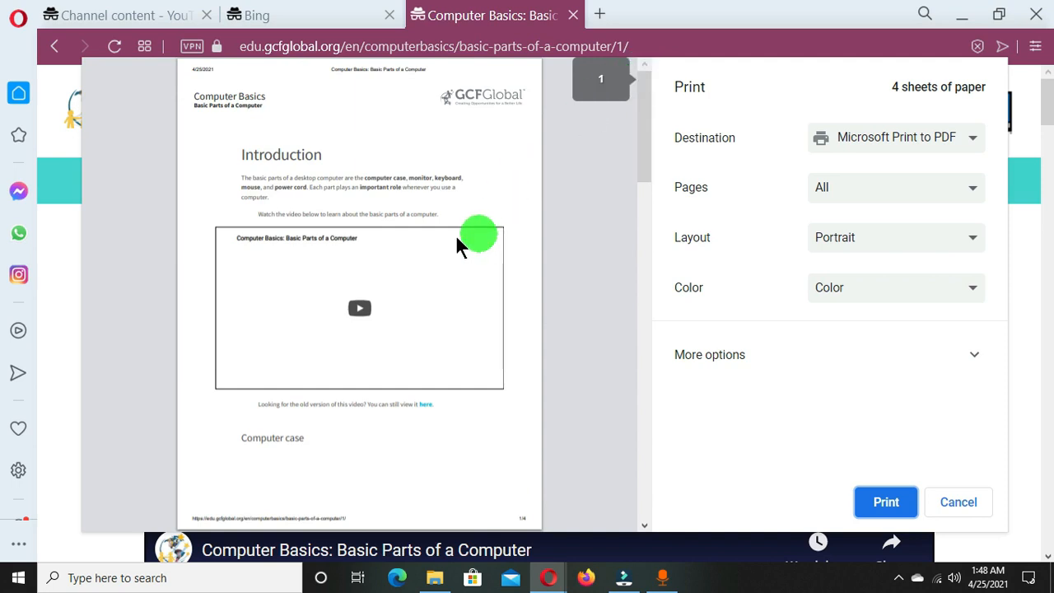
mouse_move(912, 87)
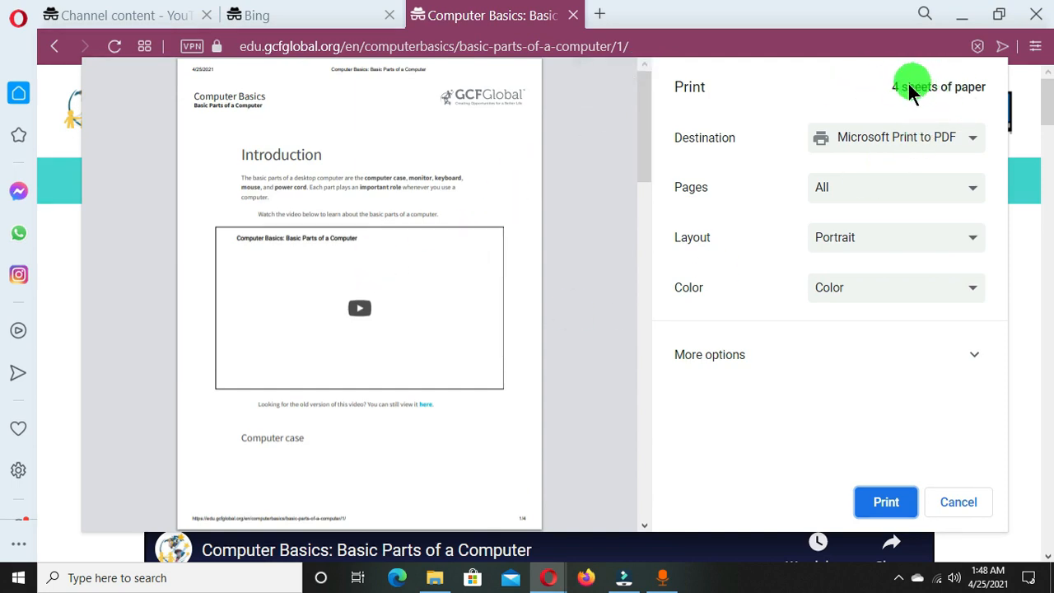
mouse_move(634, 157)
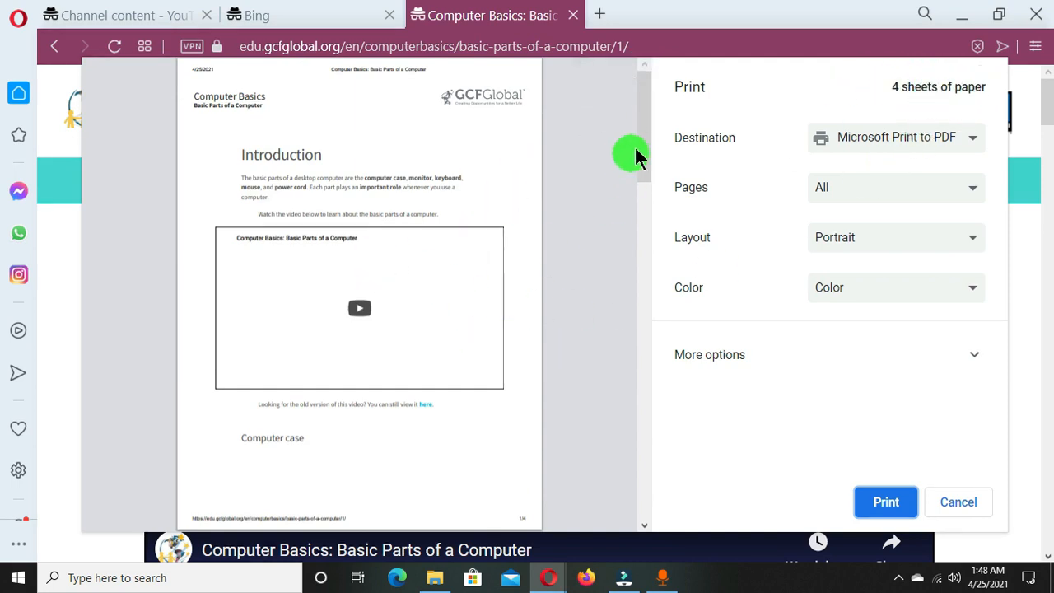
mouse_move(407, 320)
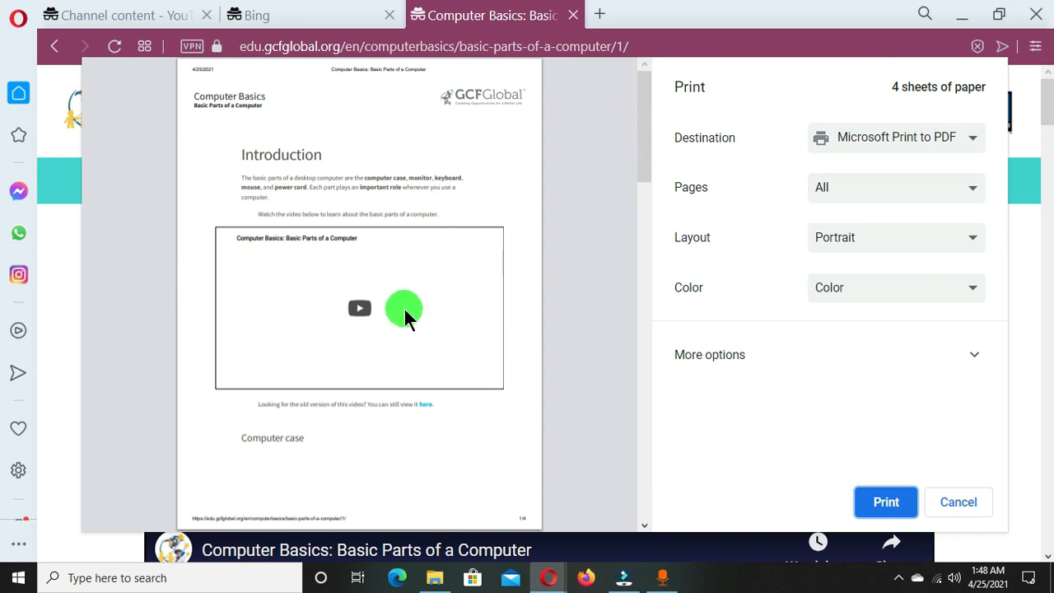
mouse_move(908, 95)
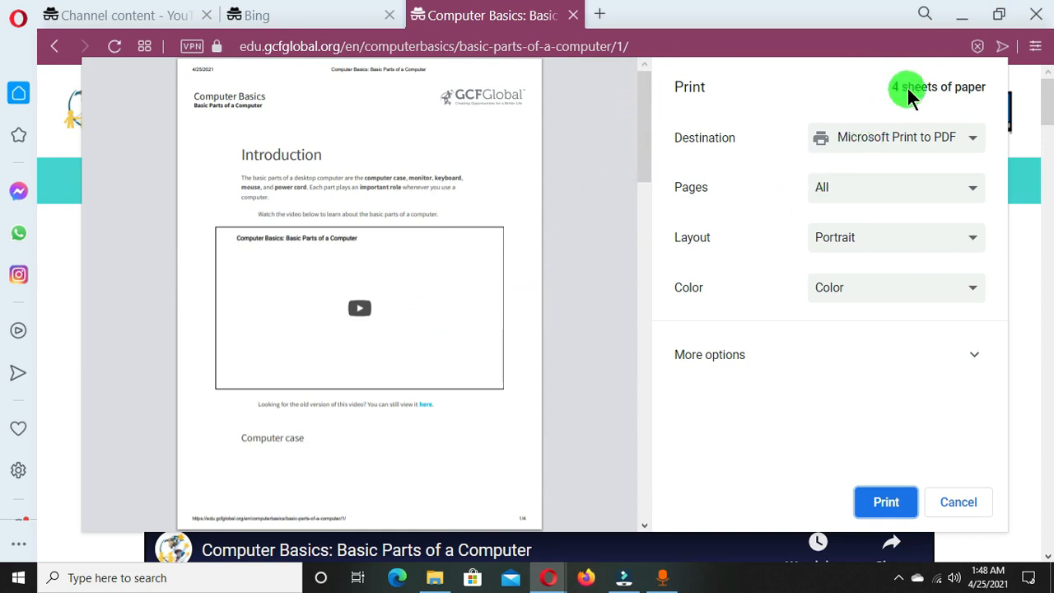
mouse_move(476, 235)
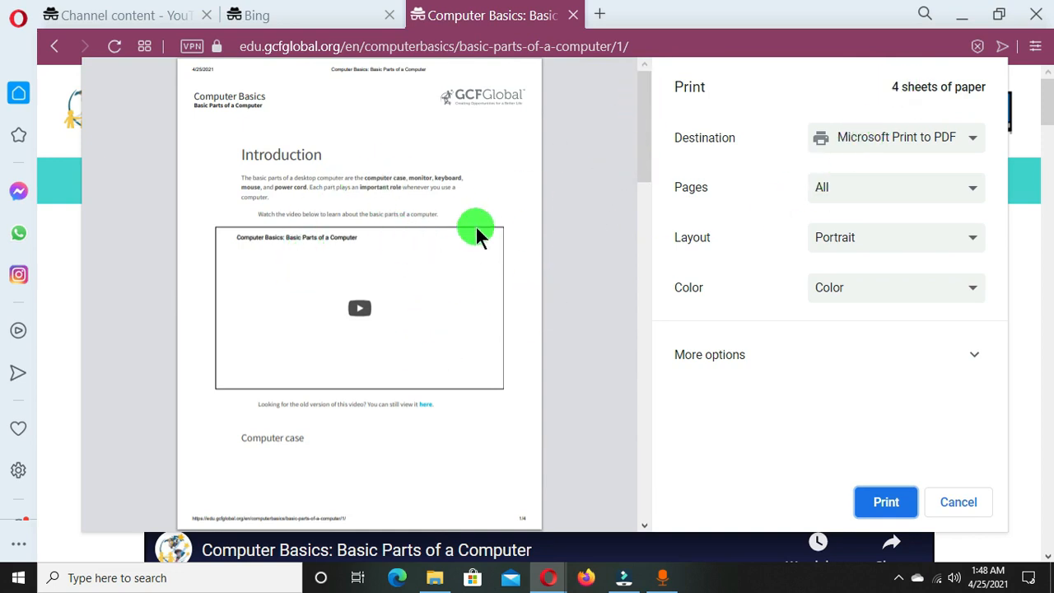
mouse_move(472, 242)
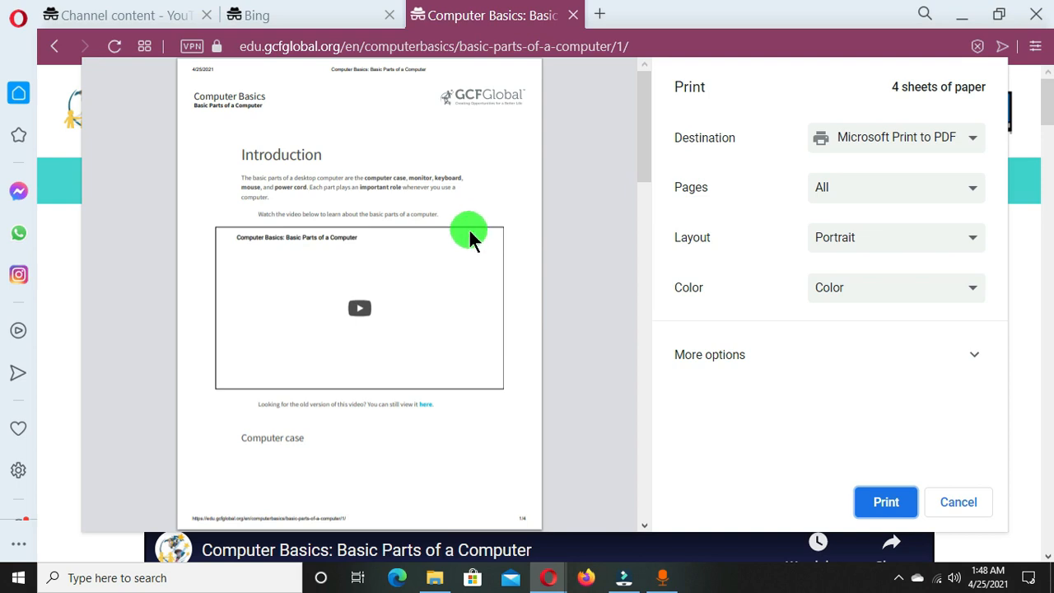
mouse_move(732, 432)
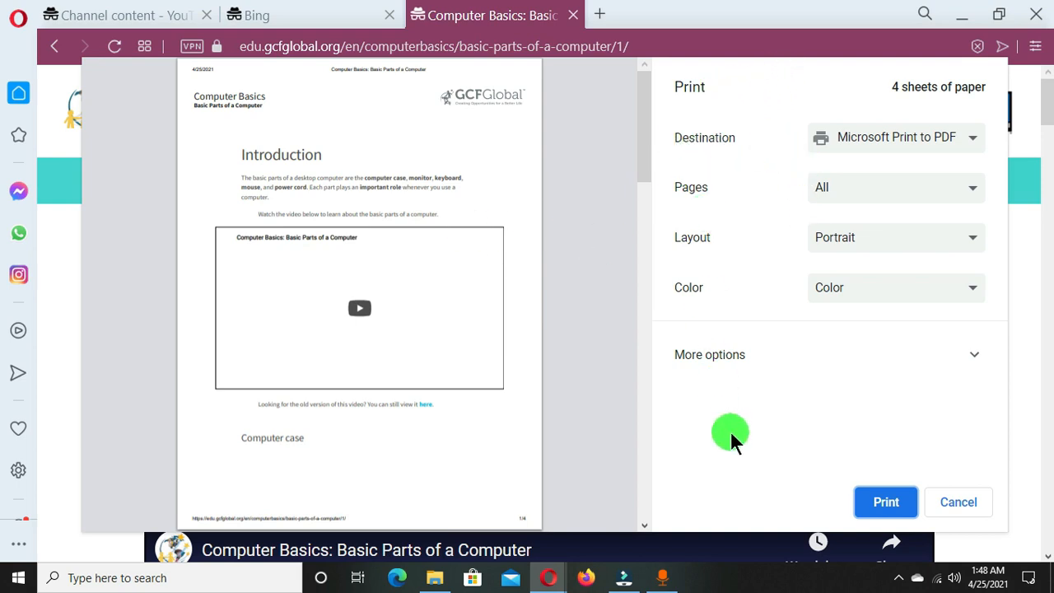
mouse_move(874, 490)
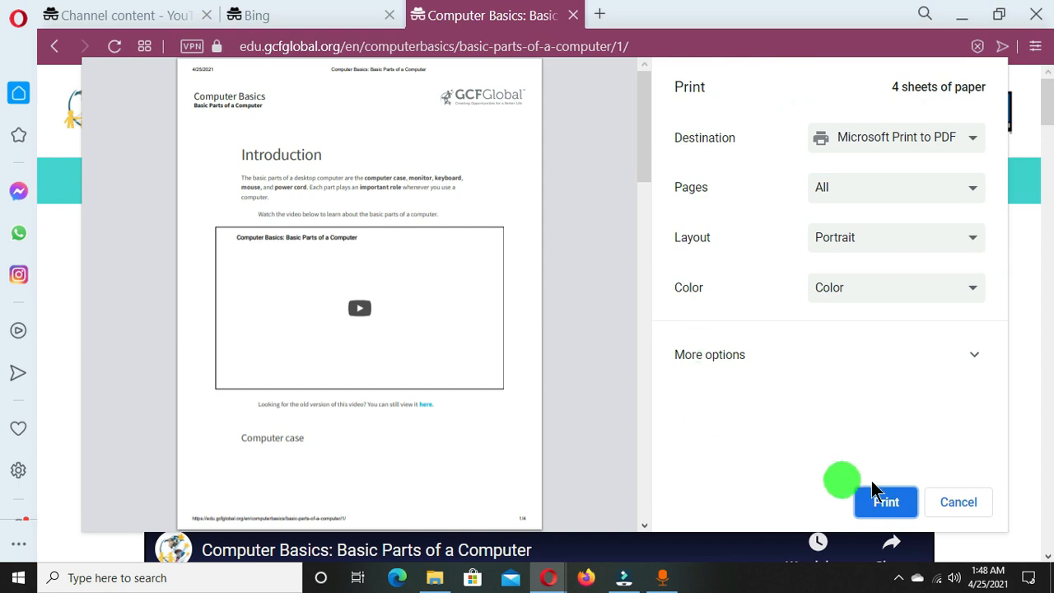
mouse_move(702, 416)
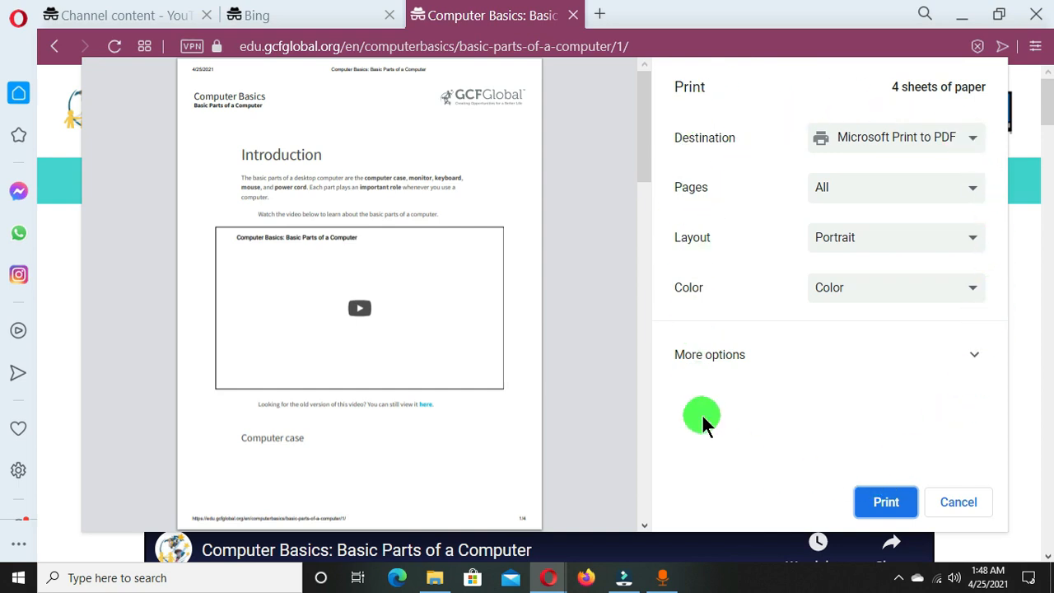
mouse_move(696, 137)
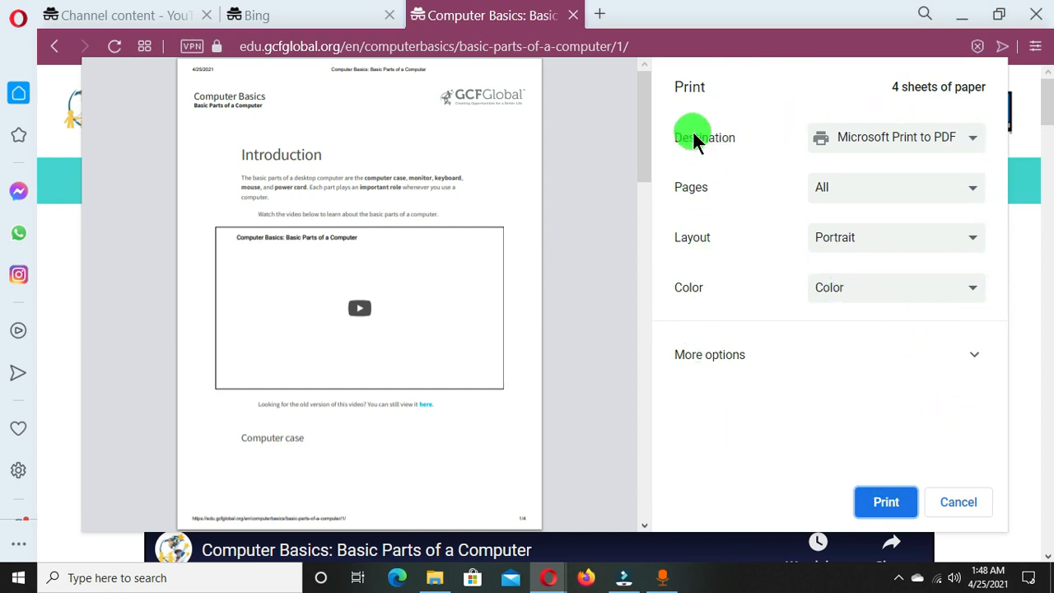
mouse_move(704, 148)
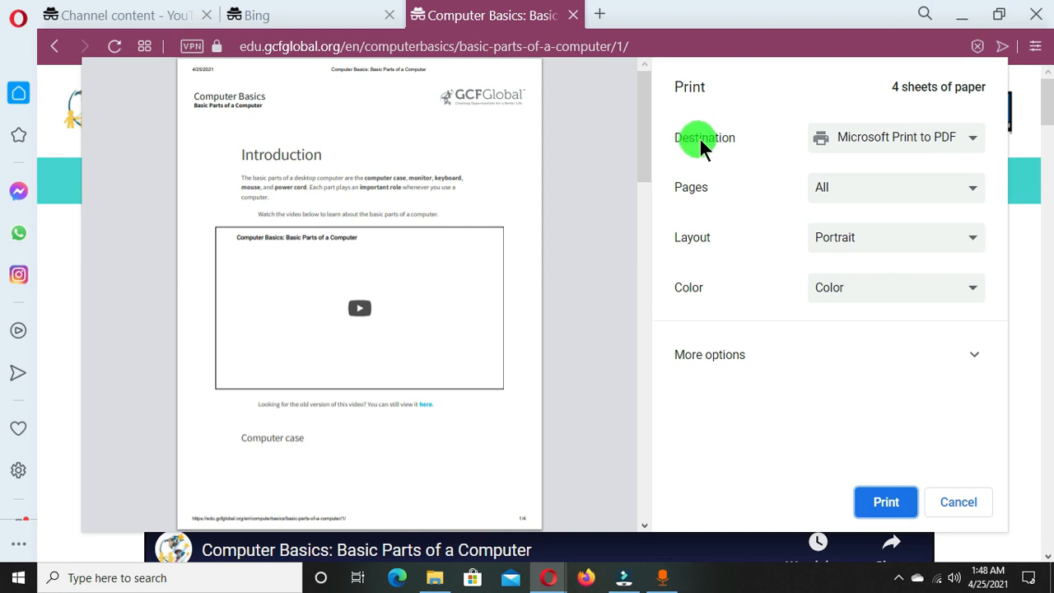
mouse_move(975, 140)
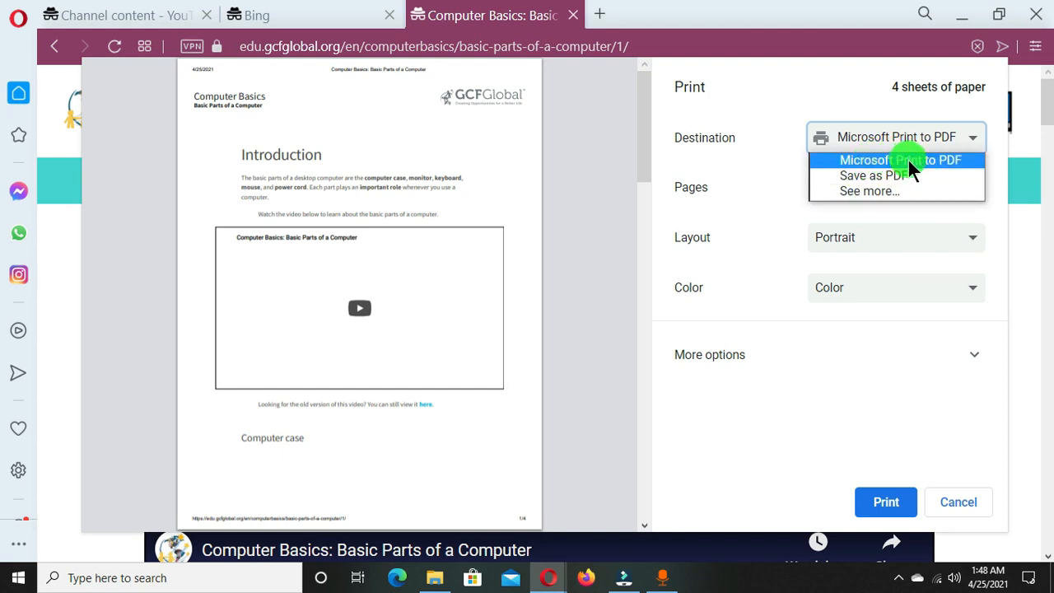
click(901, 160)
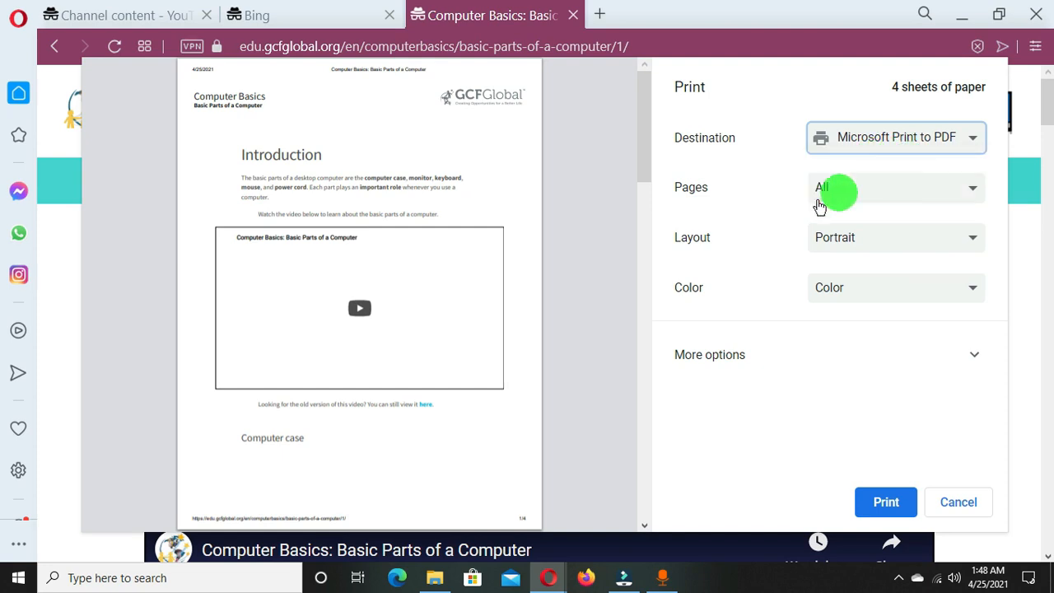
mouse_move(712, 202)
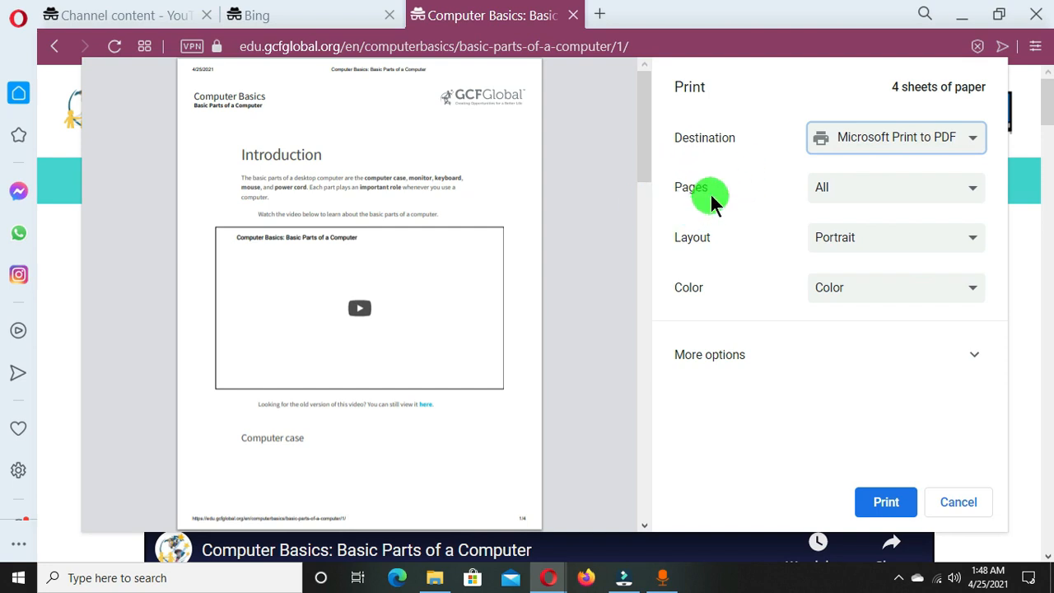
mouse_move(976, 193)
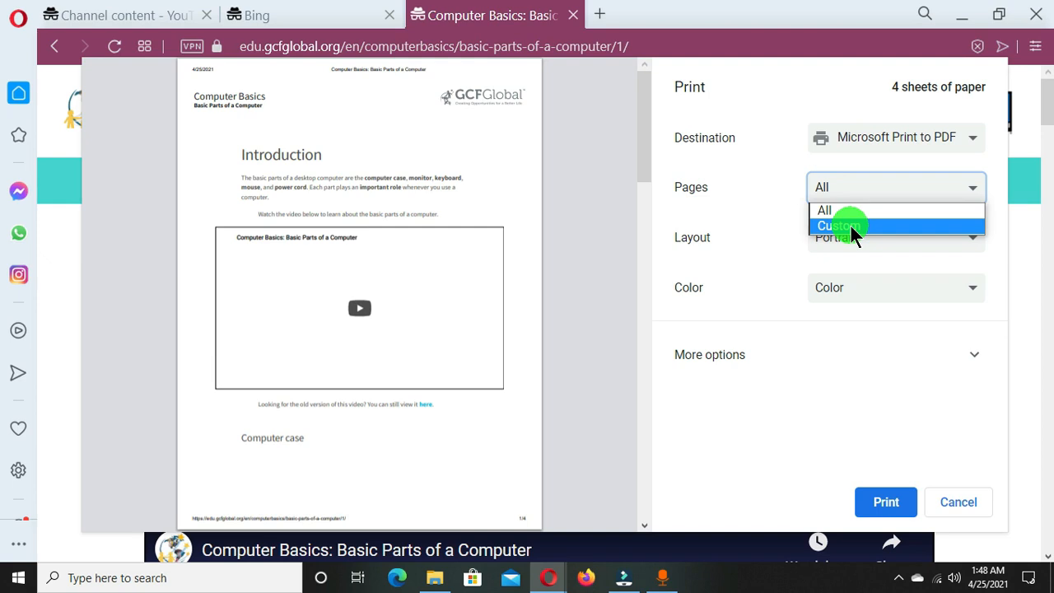
mouse_move(849, 210)
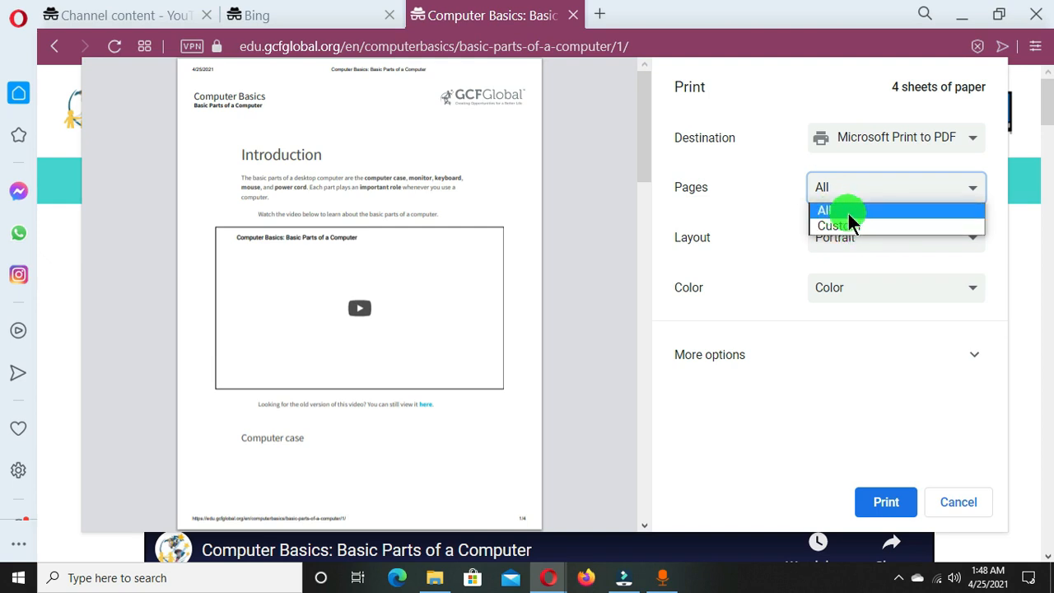
click(826, 210)
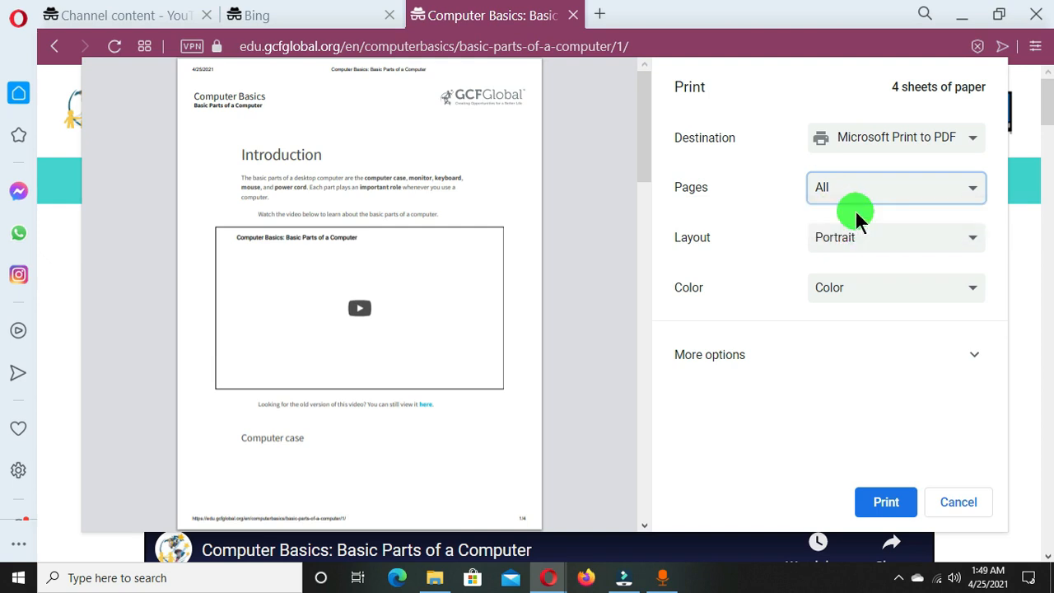
mouse_move(689, 245)
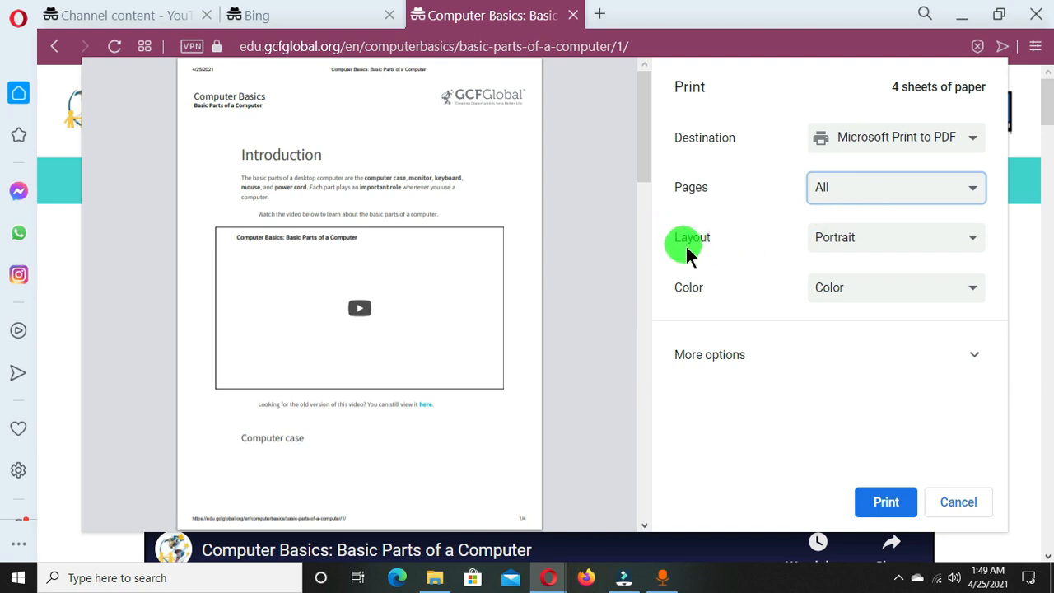
mouse_move(973, 244)
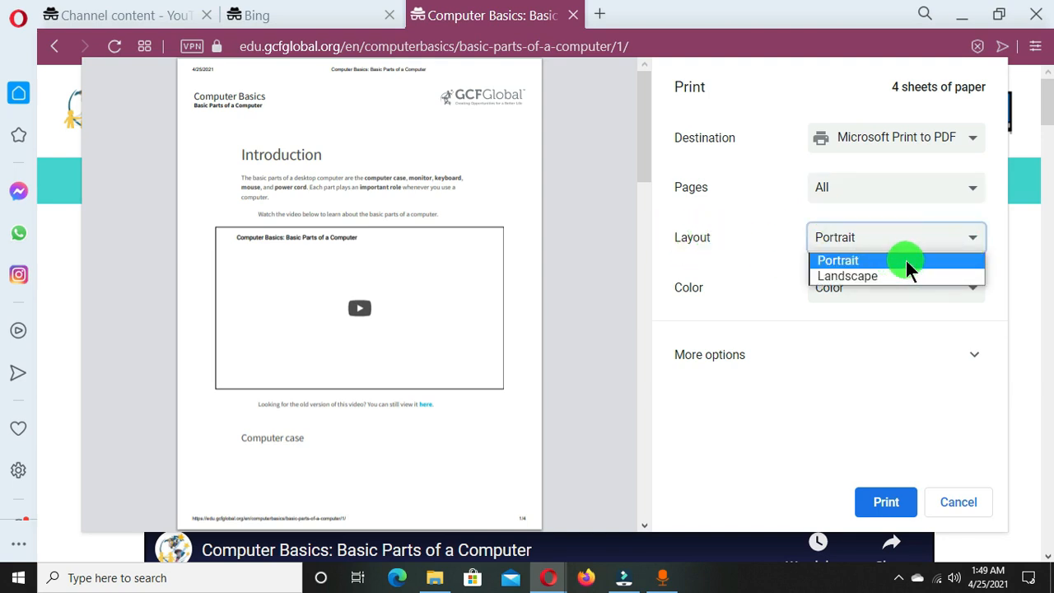
mouse_move(848, 276)
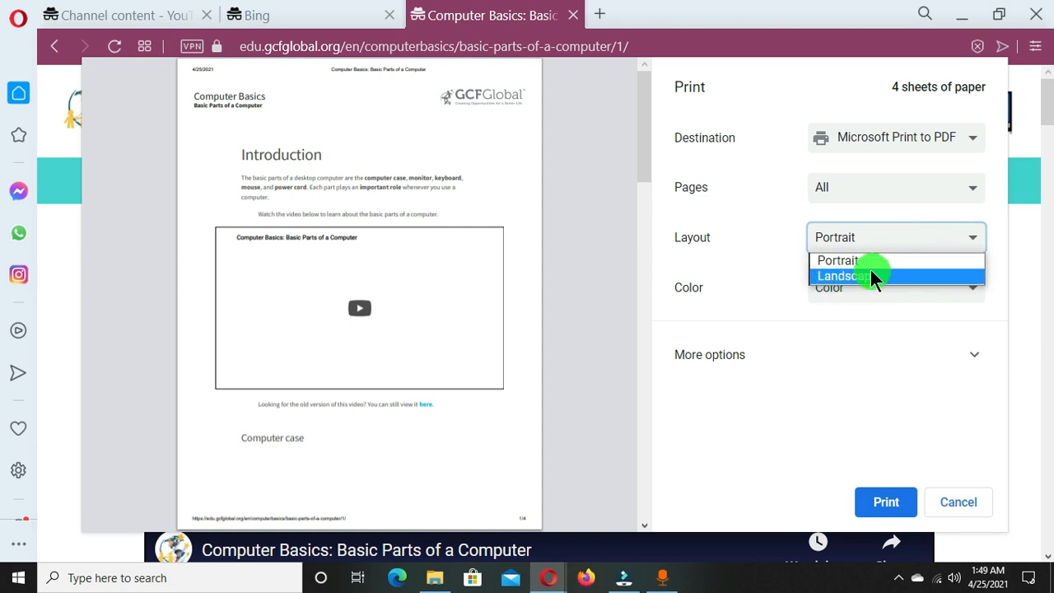
mouse_move(840, 261)
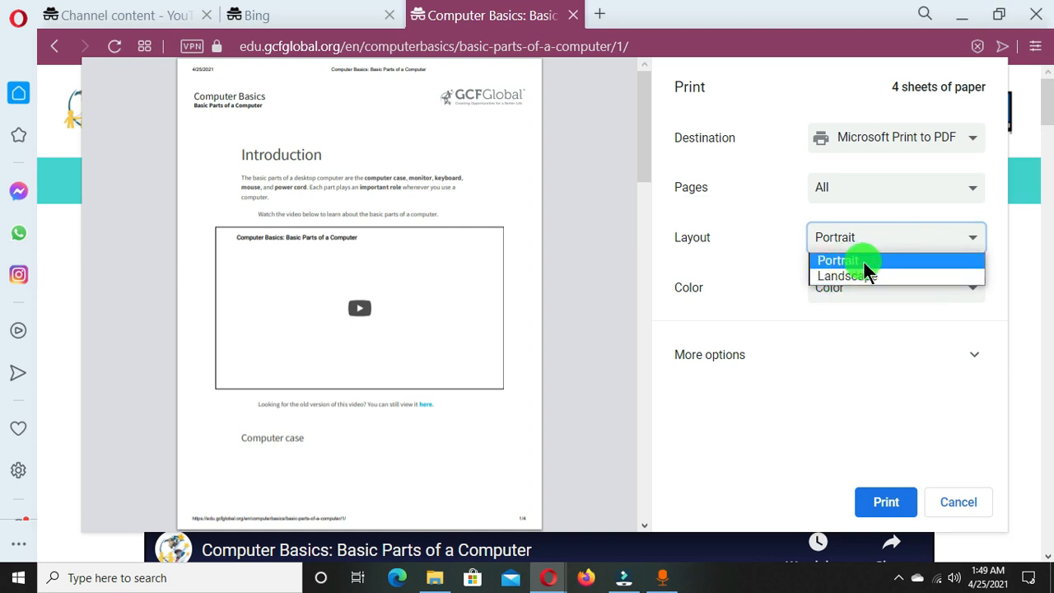
click(833, 260)
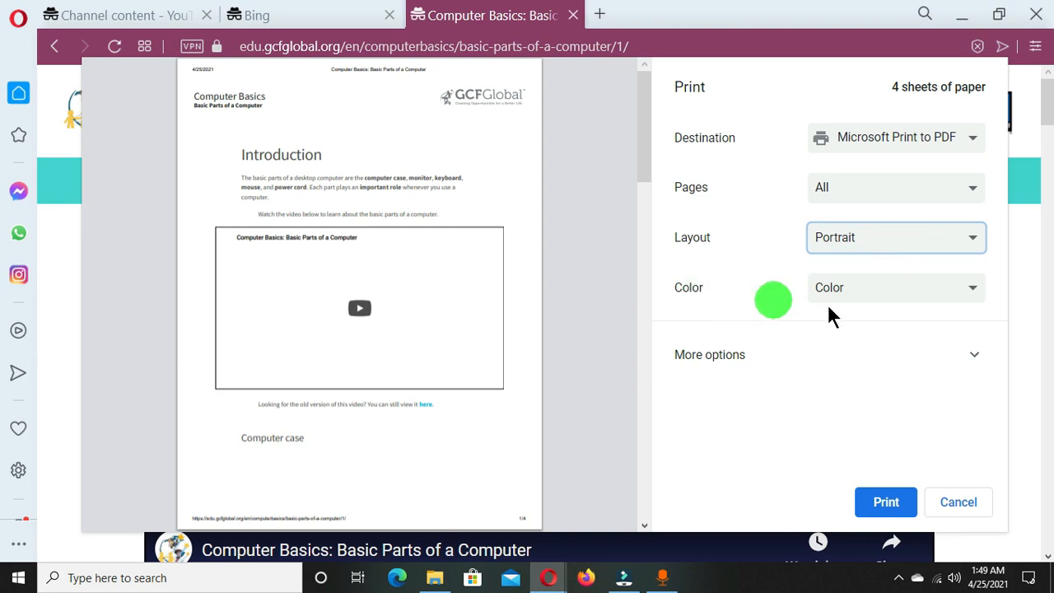
mouse_move(975, 292)
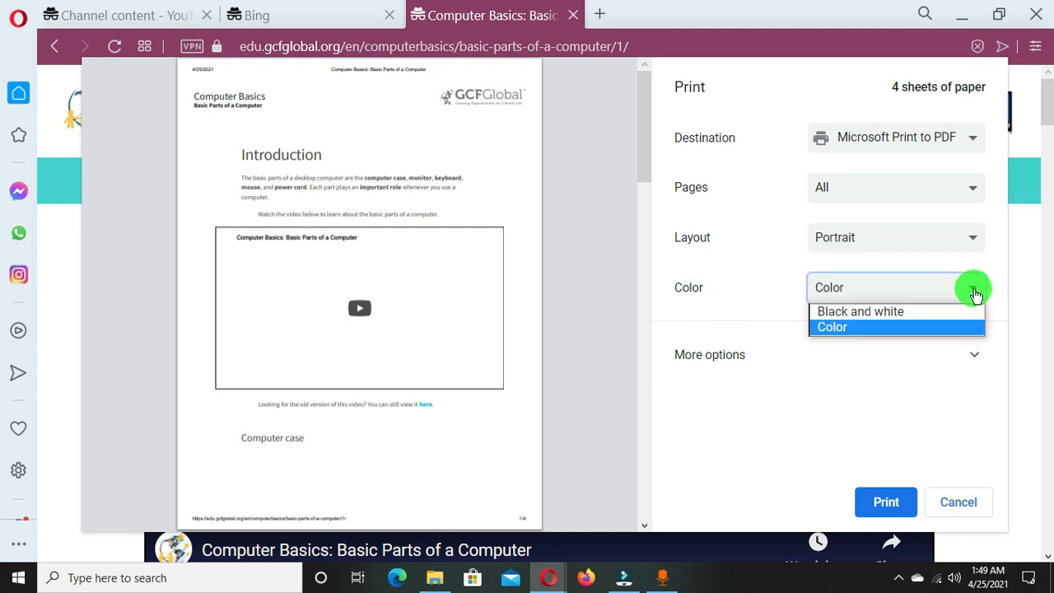
mouse_move(925, 311)
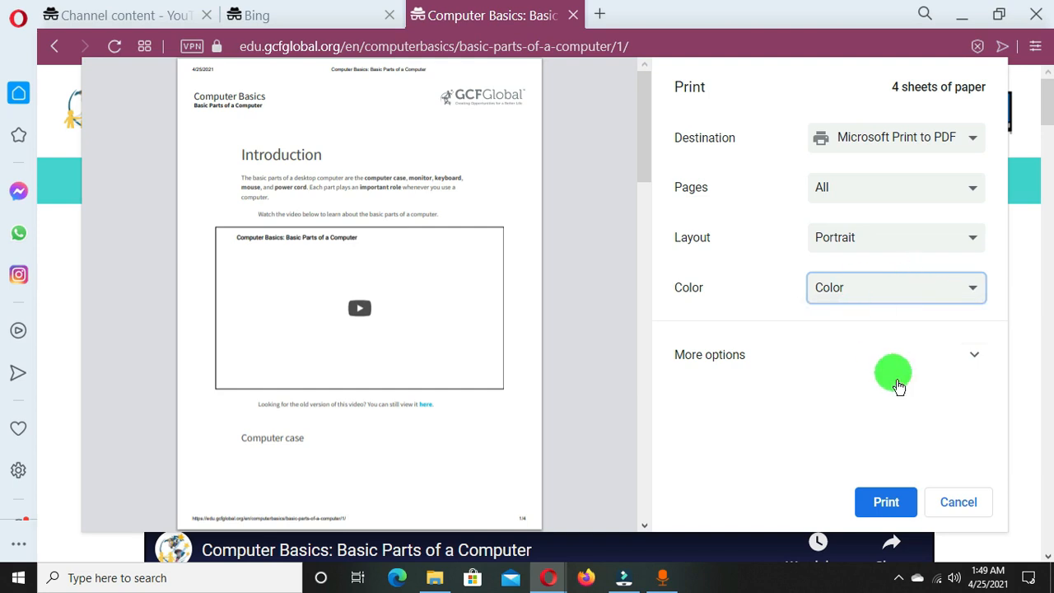
mouse_move(824, 356)
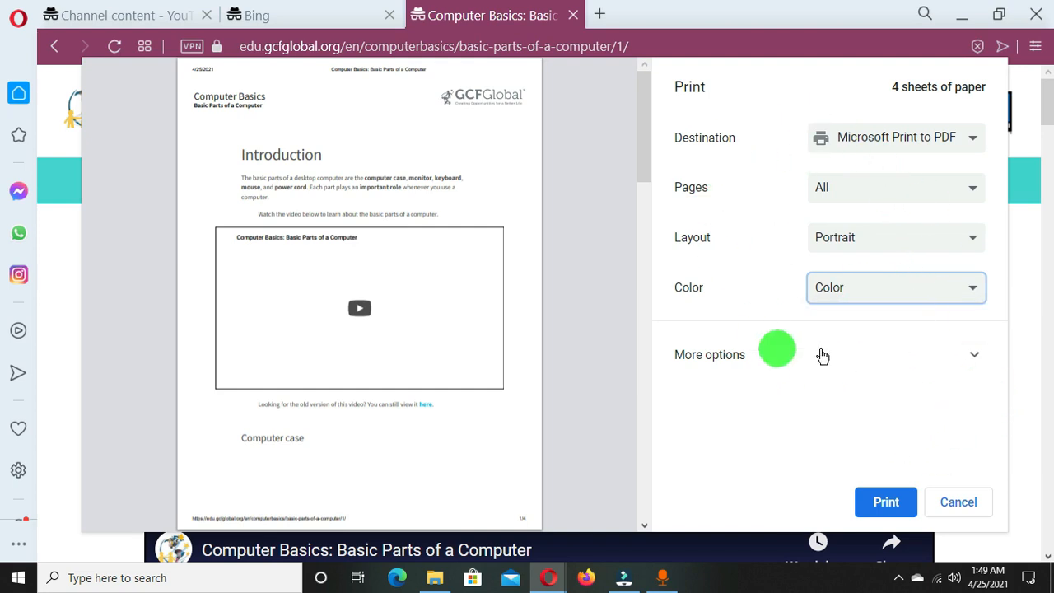
mouse_move(795, 317)
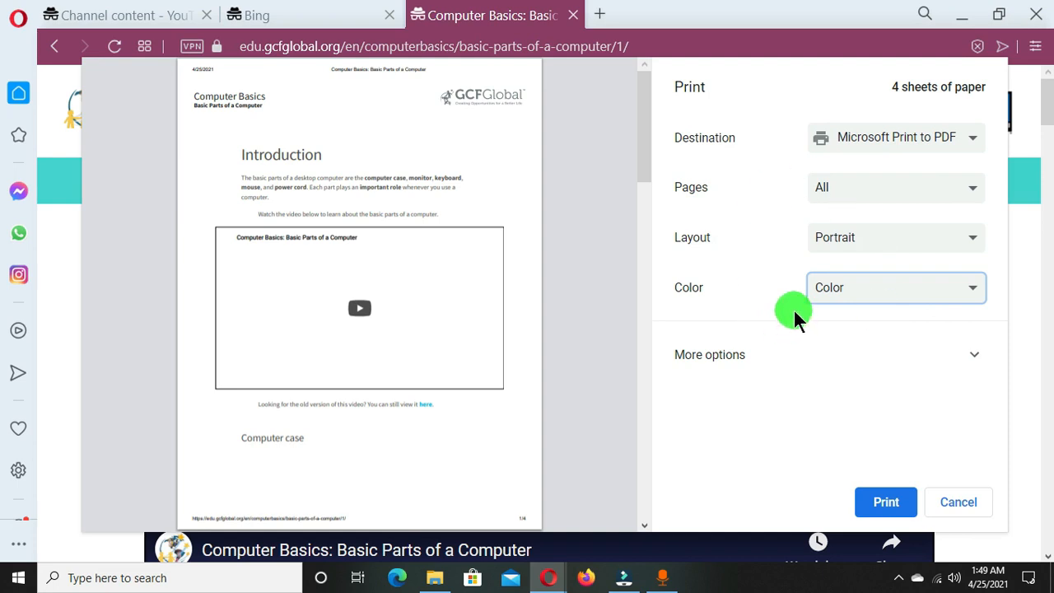
mouse_move(886, 502)
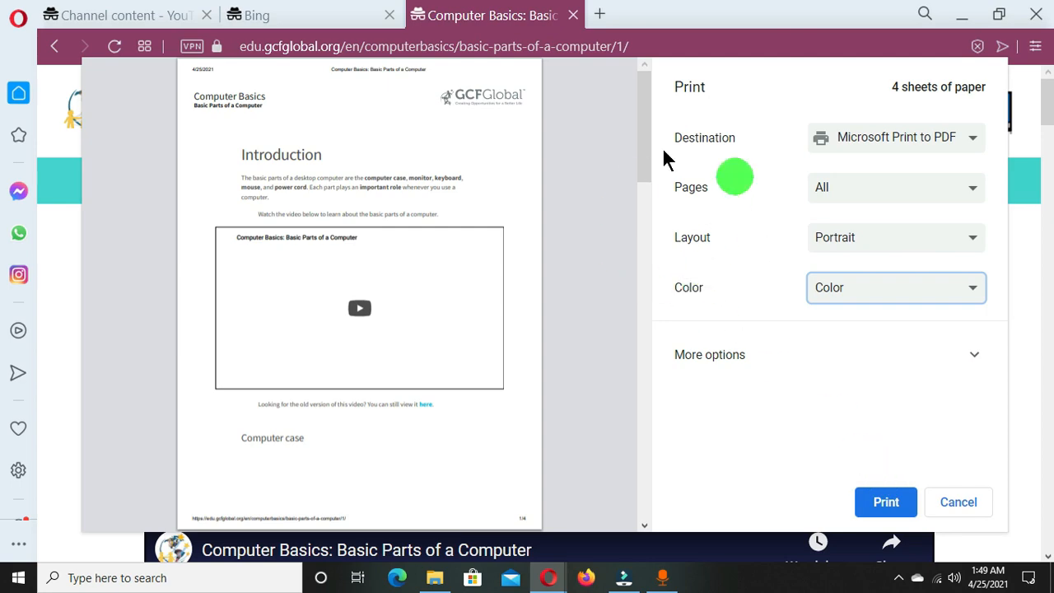
Close the print preview, then reopen printing with Microsoft Print to PDF as destination.
click(958, 502)
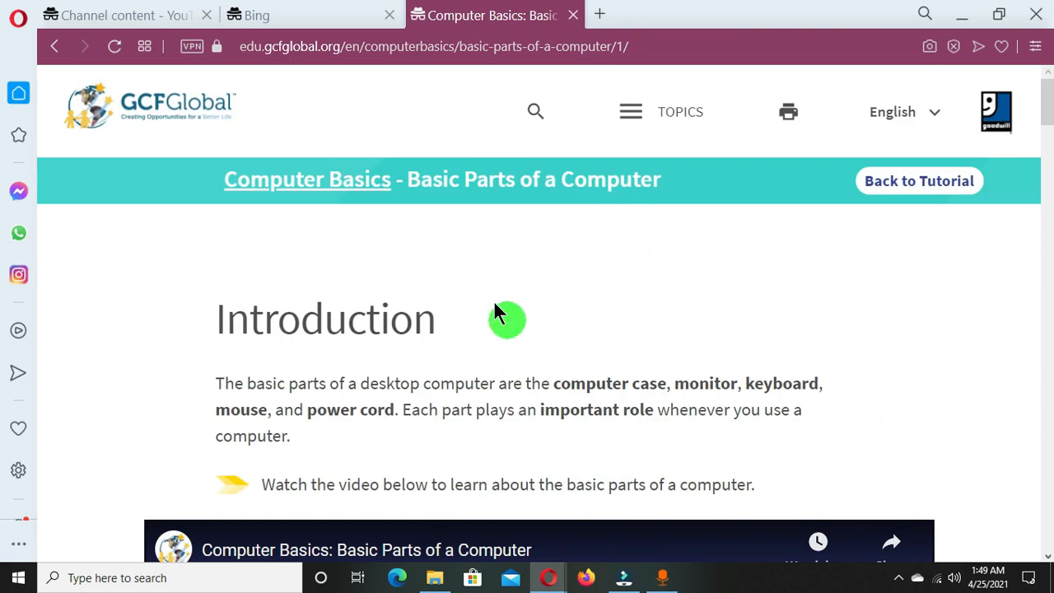
scroll(down, 3)
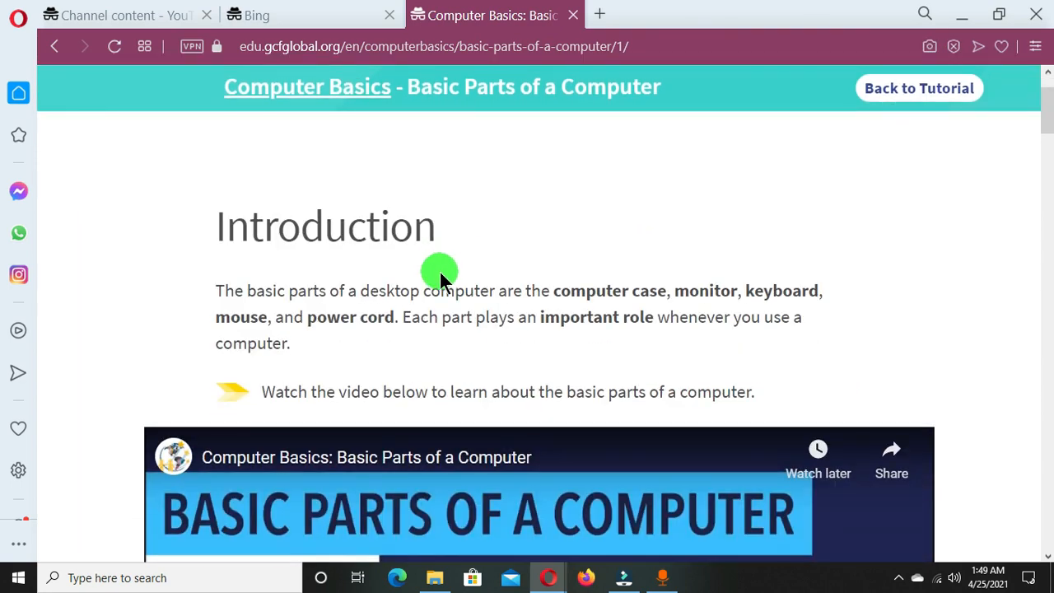
scroll(up, 3)
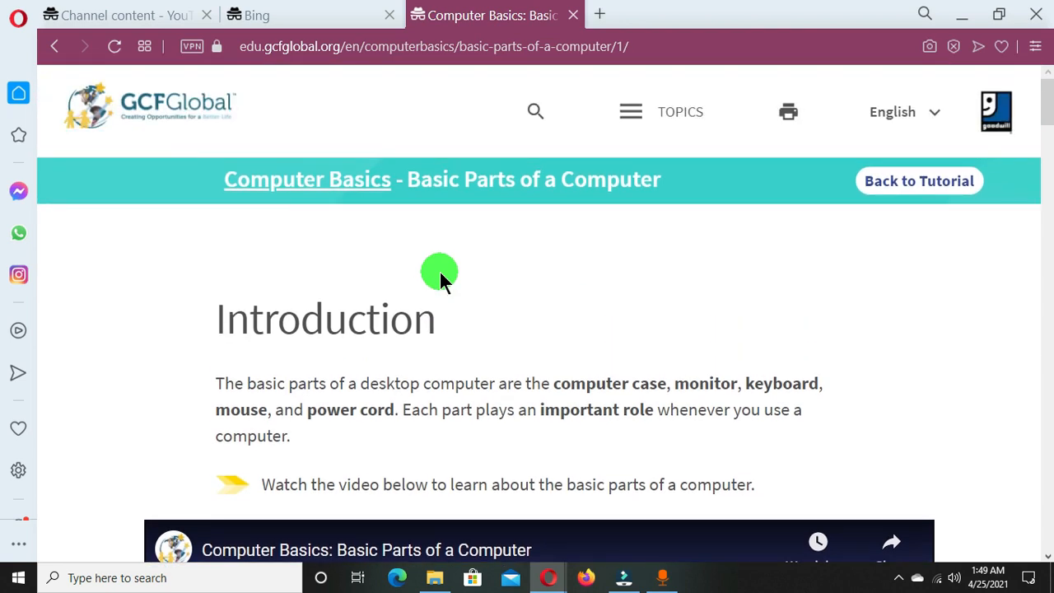
key(ctrl+p)
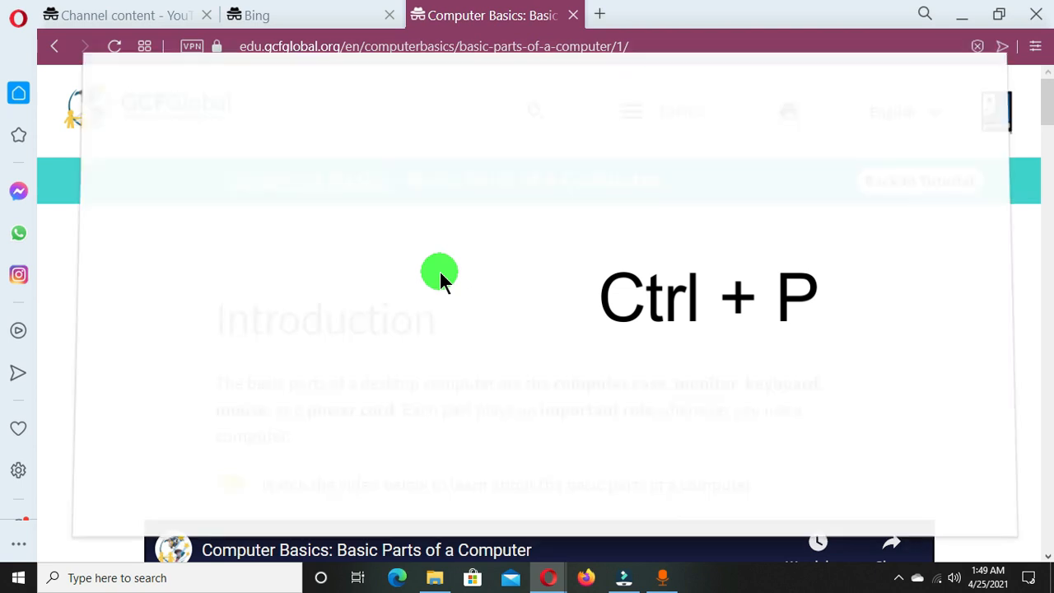
key(ctrl+p)
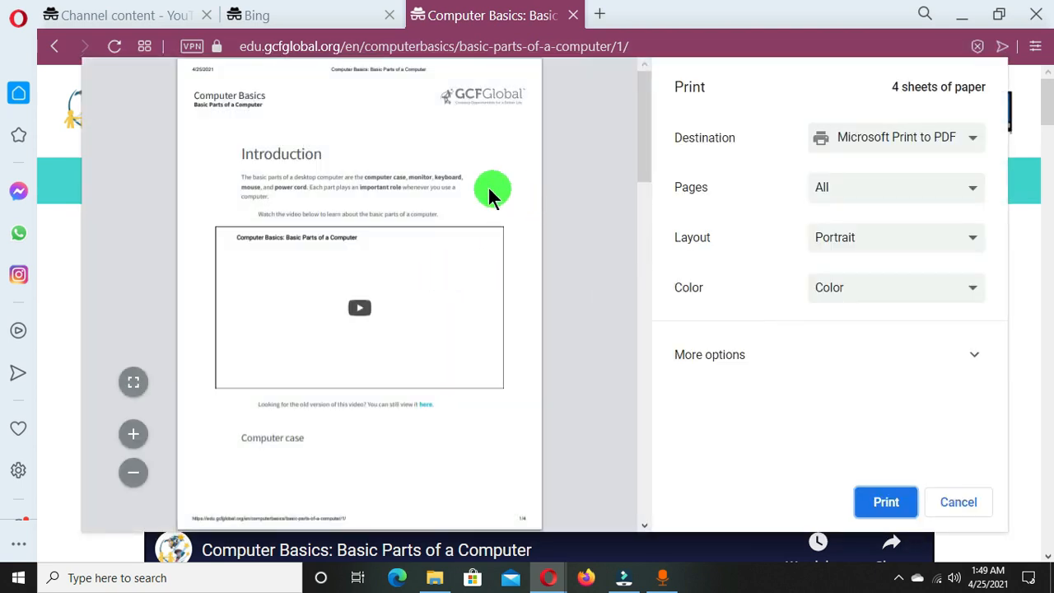
mouse_move(696, 251)
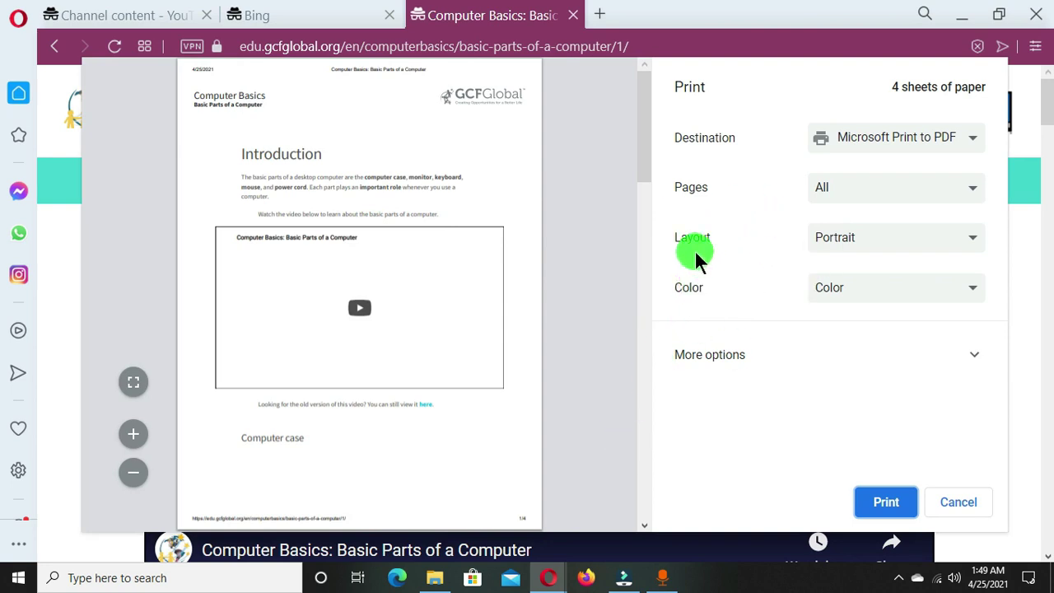
mouse_move(770, 144)
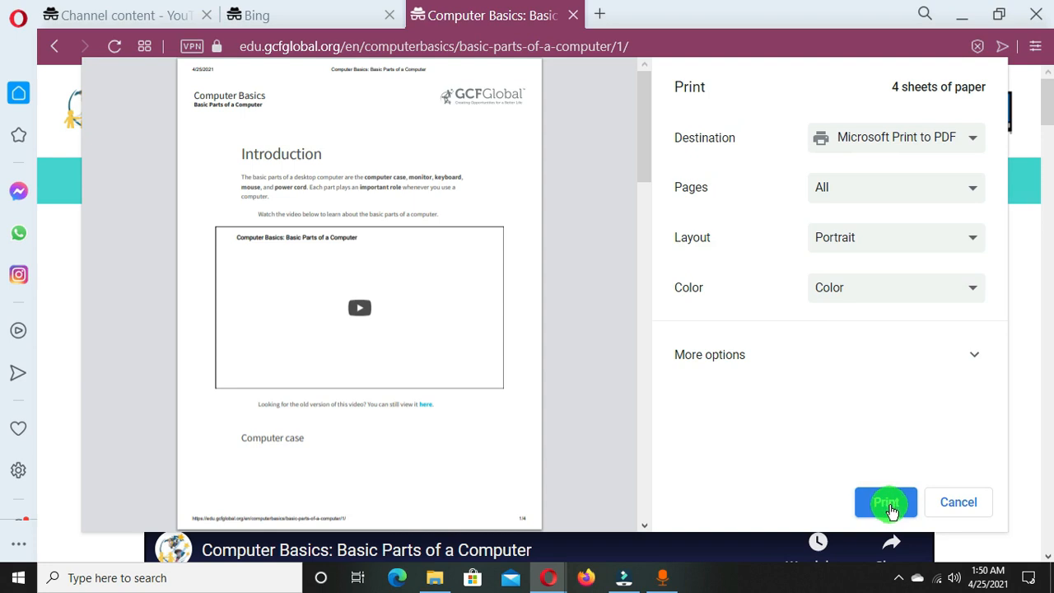
Print the page to a PDF saved on the Desktop as 'JONAS PDF'.
click(886, 502)
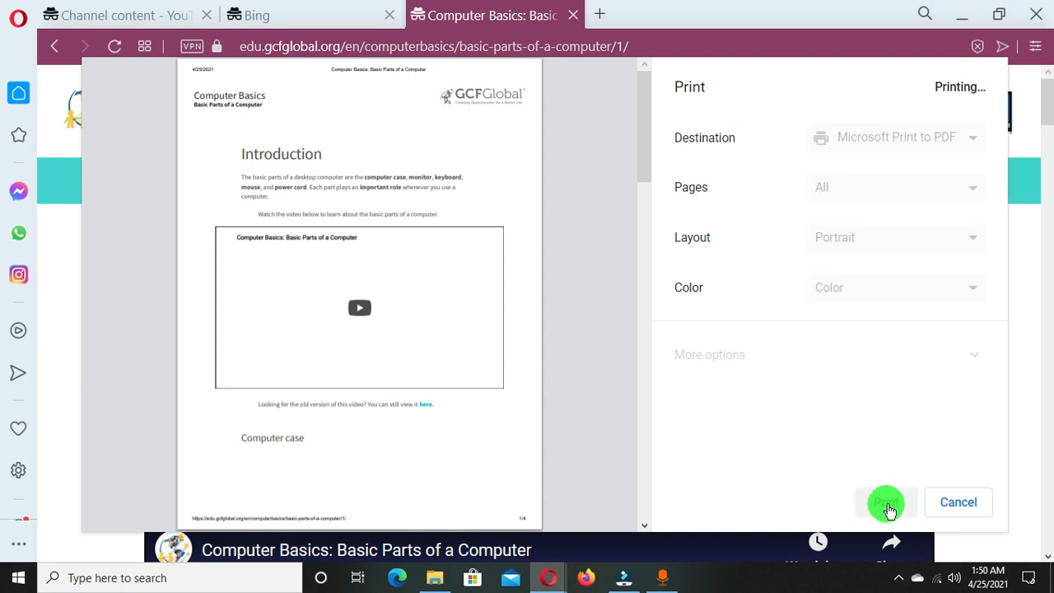
click(886, 503)
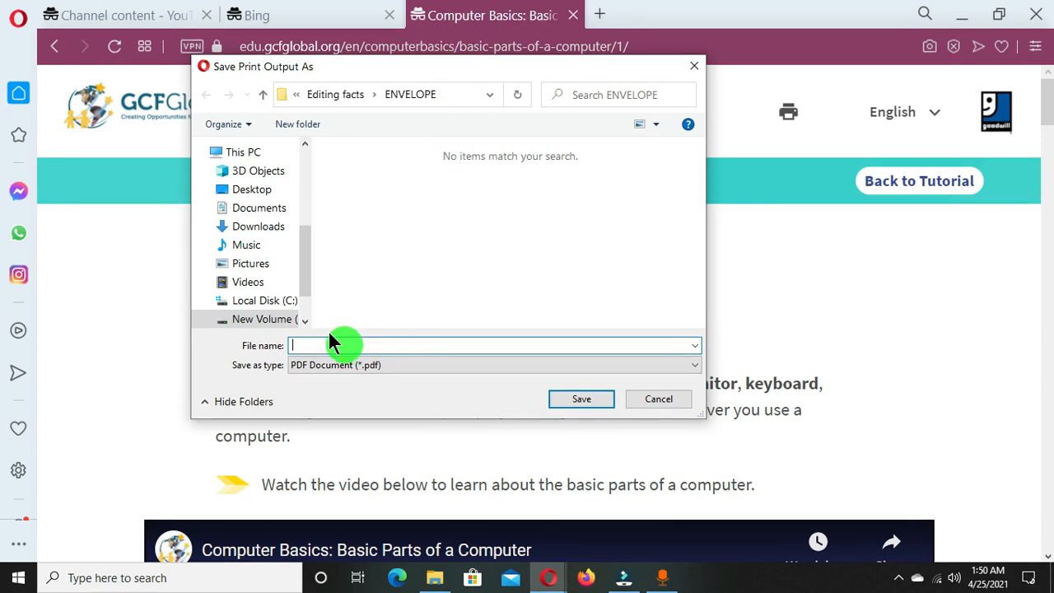
scroll(up, 3)
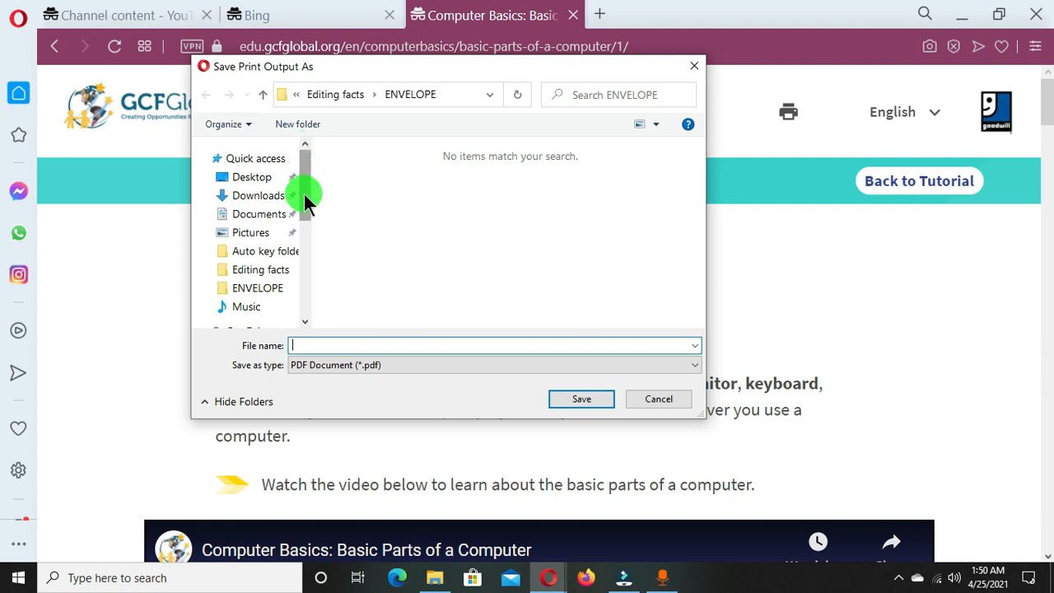
click(251, 177)
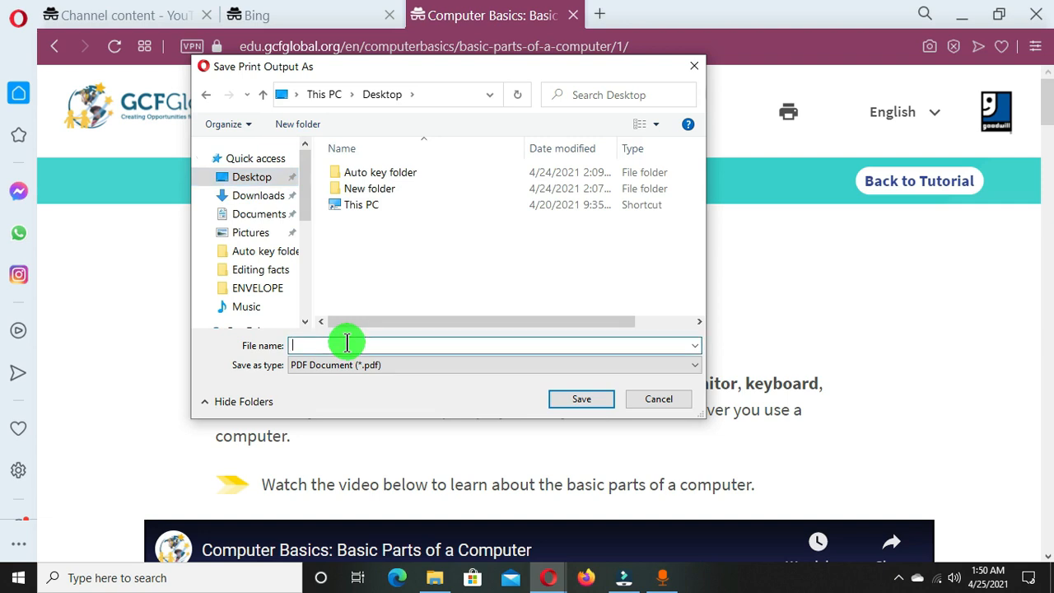
text(JONAS O)
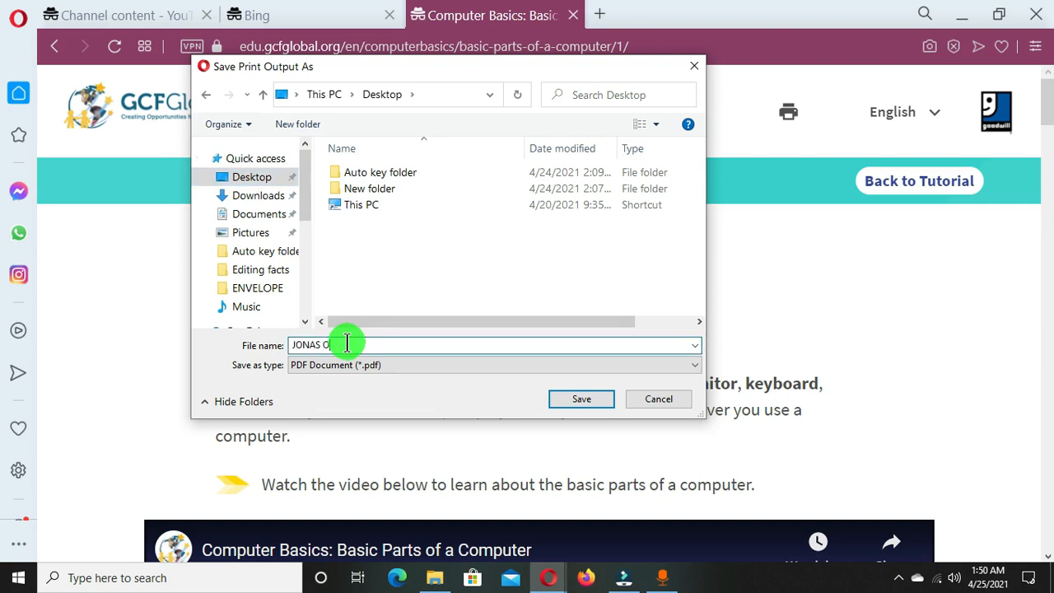
key(Backspace)
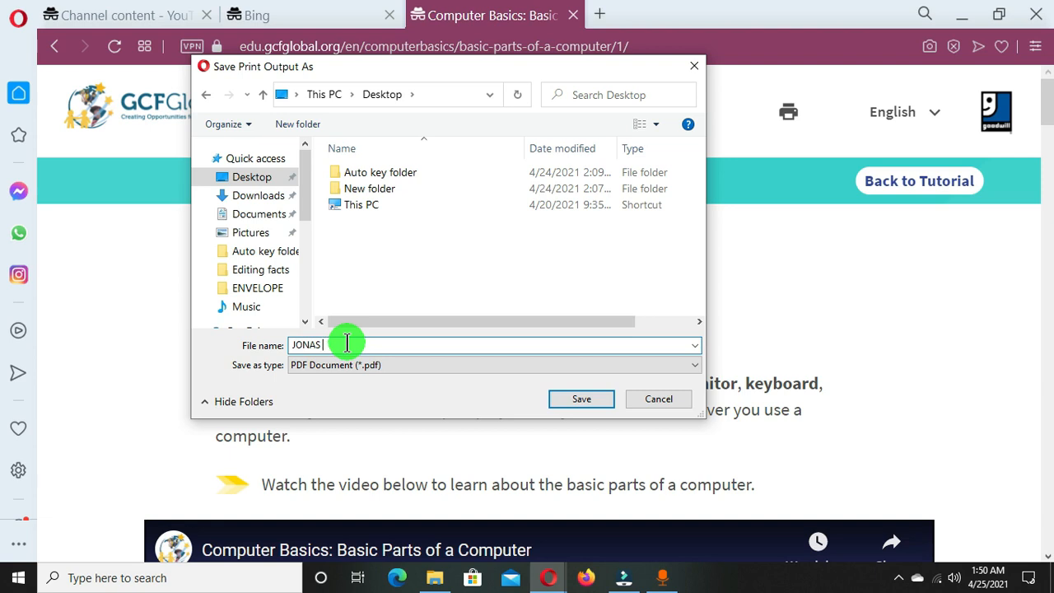
text(PDF)
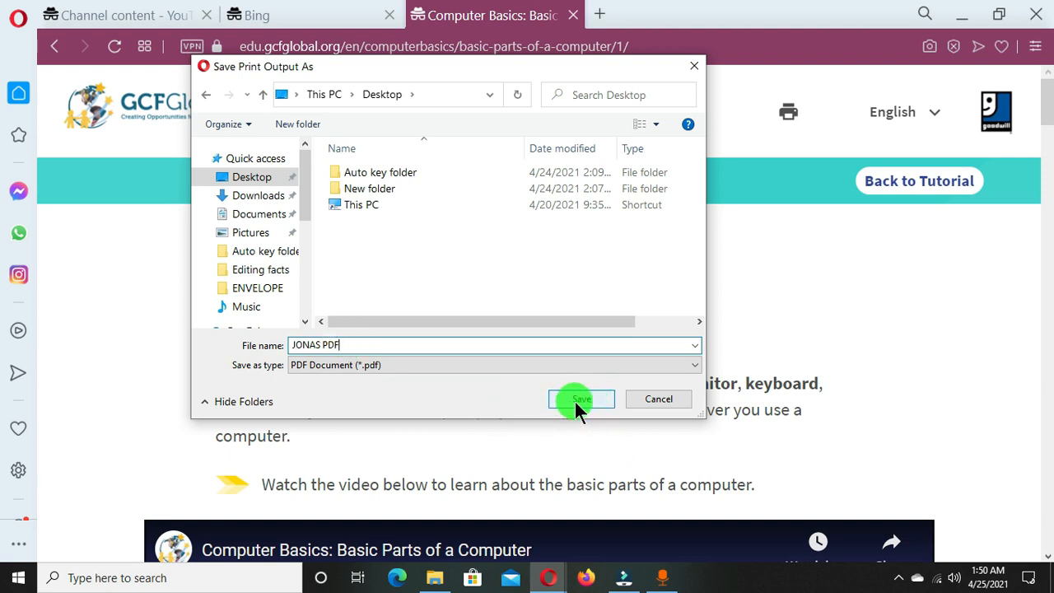
click(581, 399)
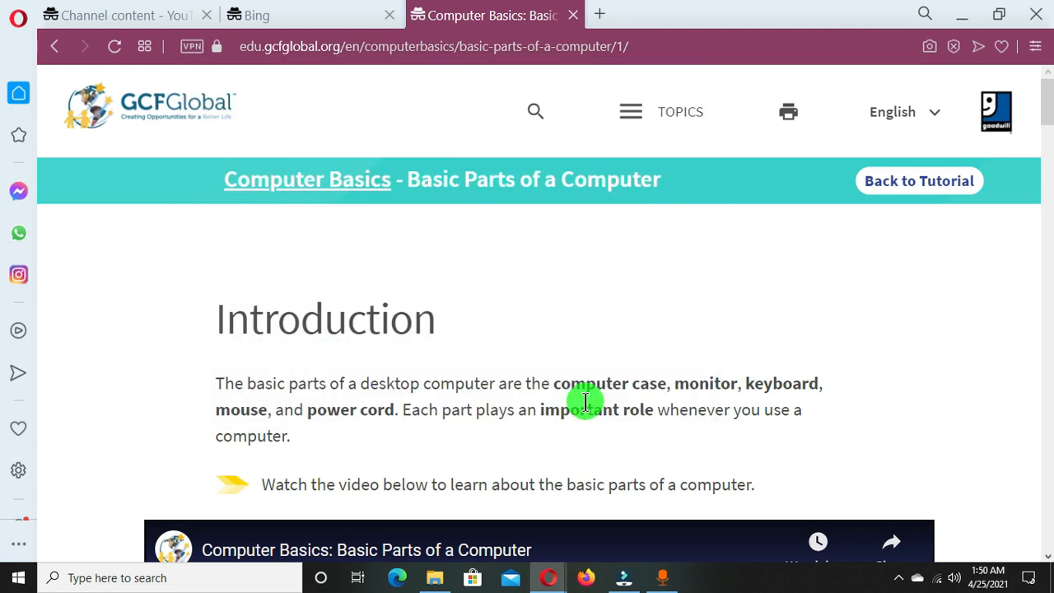
mouse_move(968, 20)
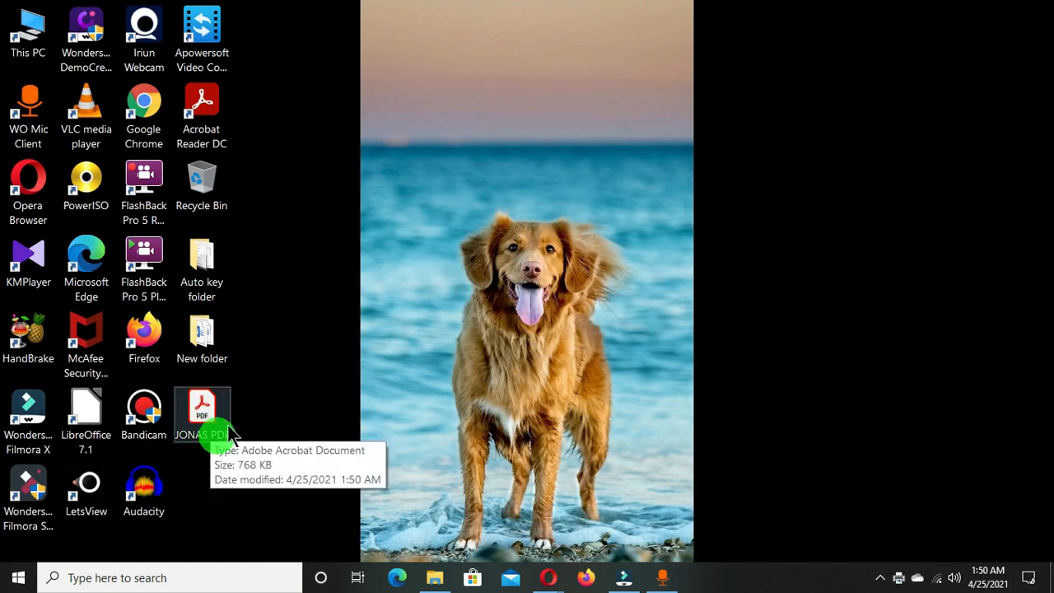
Select the JONAS PDF desktop icon and double-click it to open in Acrobat Reader.
click(201, 412)
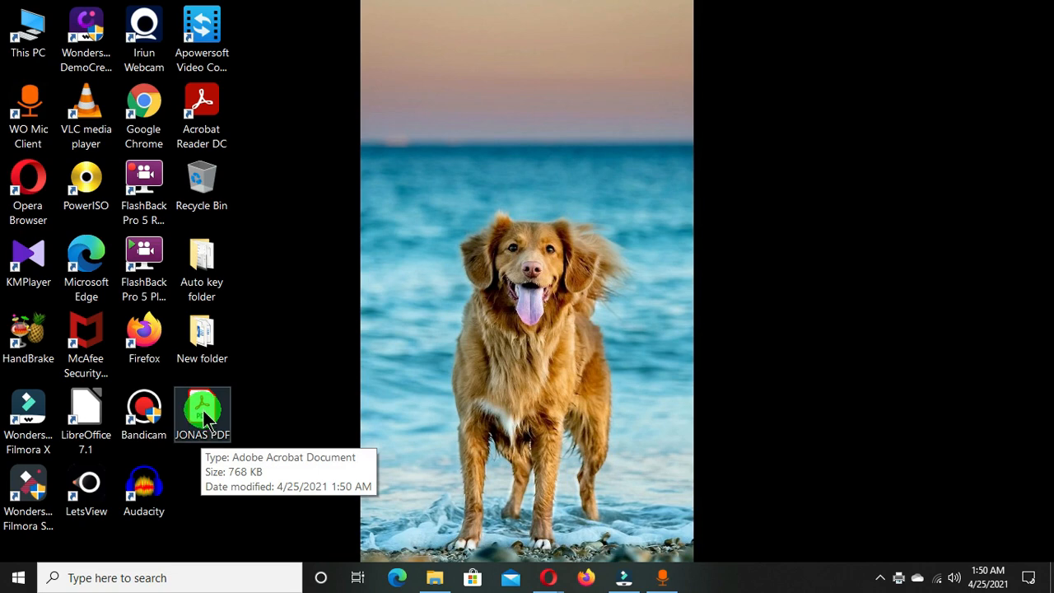
right_click(202, 414)
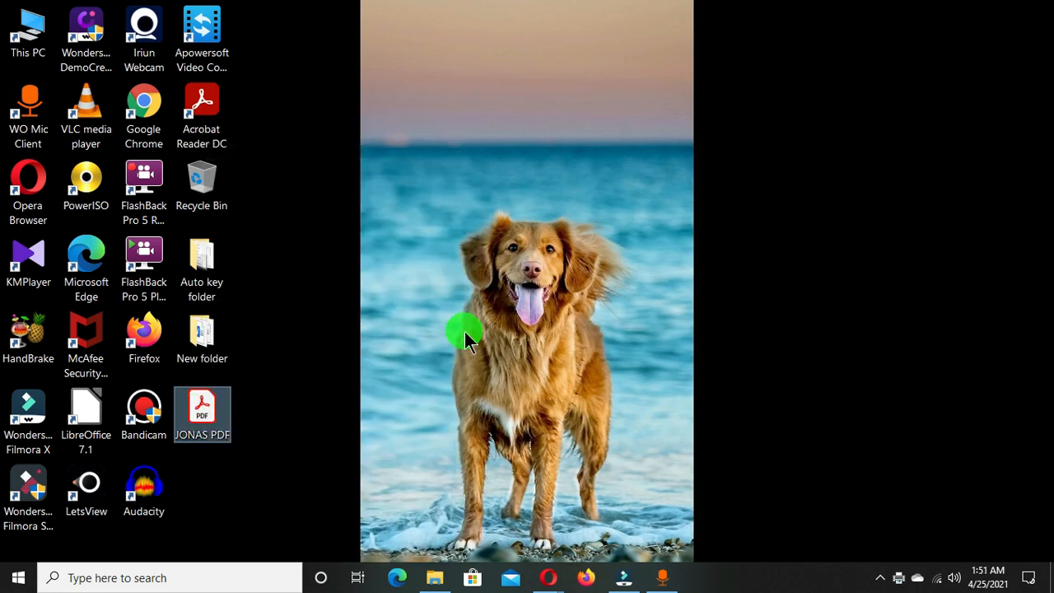
double_click(202, 414)
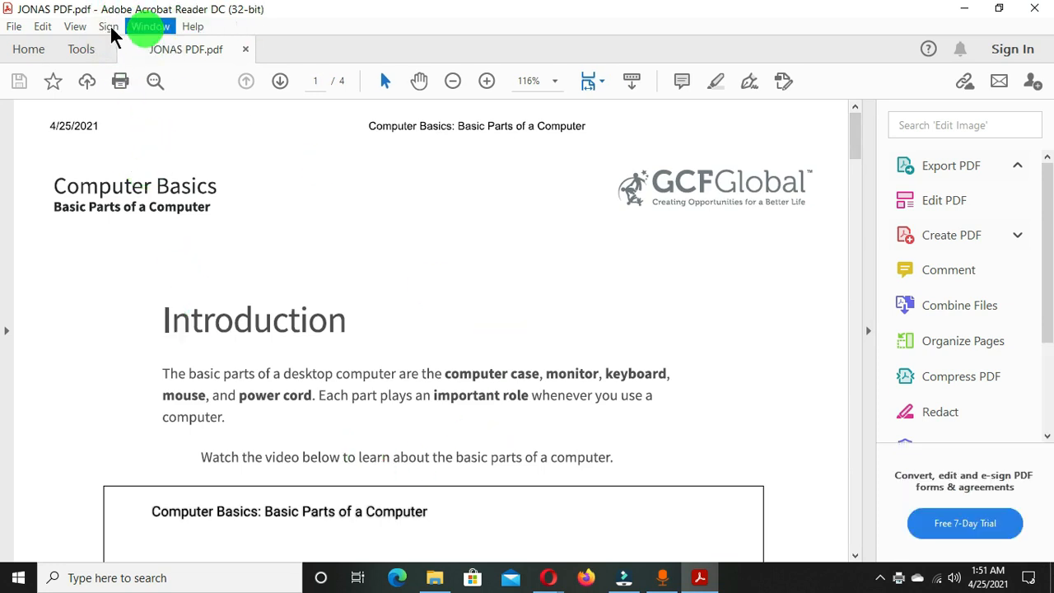
mouse_move(795, 157)
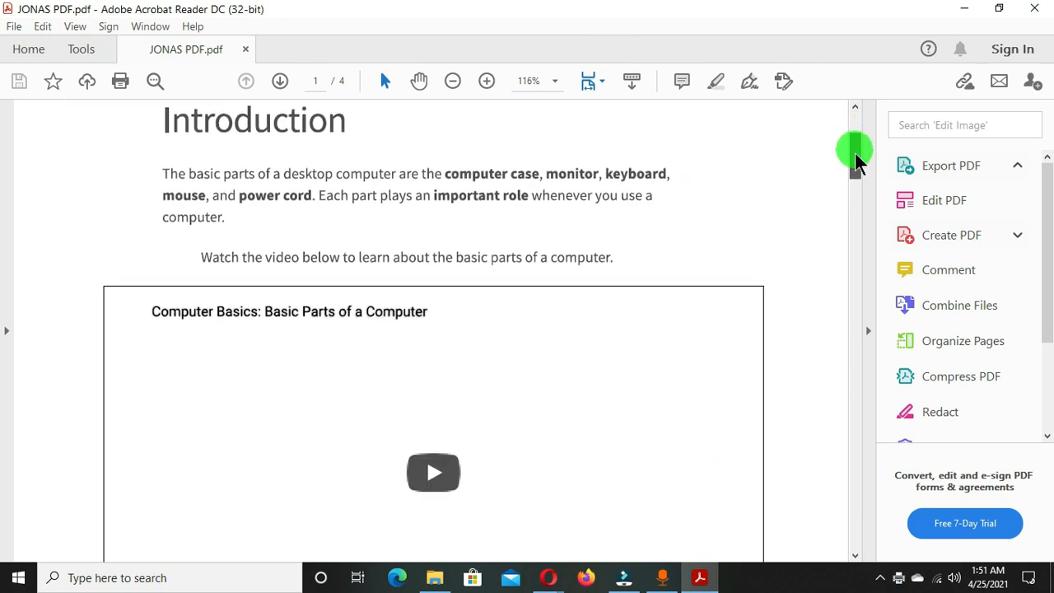
Scroll through the four PDF pages, expand the Export PDF pane, then close Acrobat Reader.
scroll(down, 3)
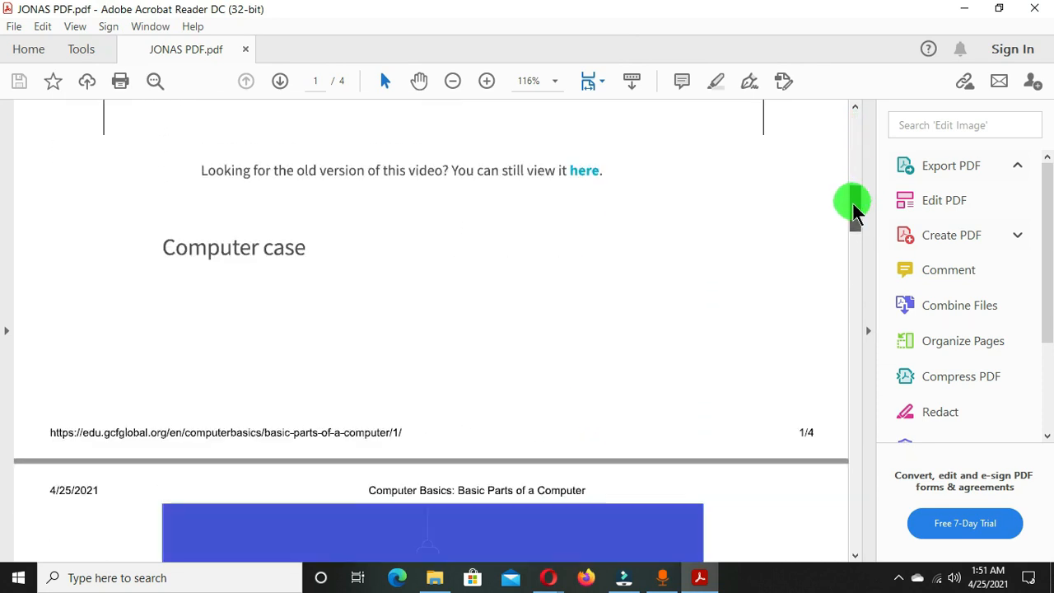
scroll(down, 3)
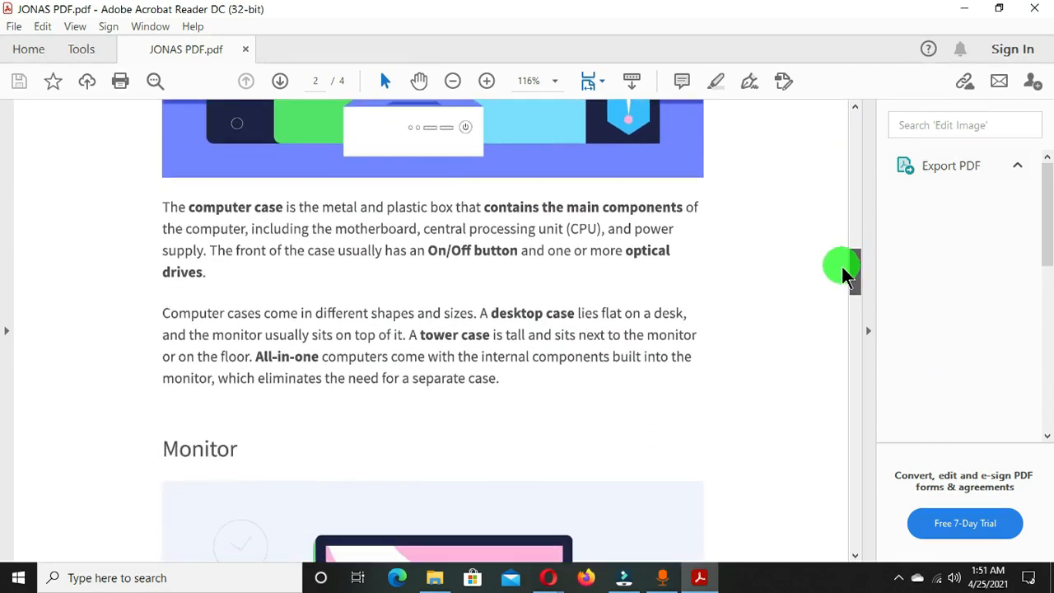
scroll(down, 3)
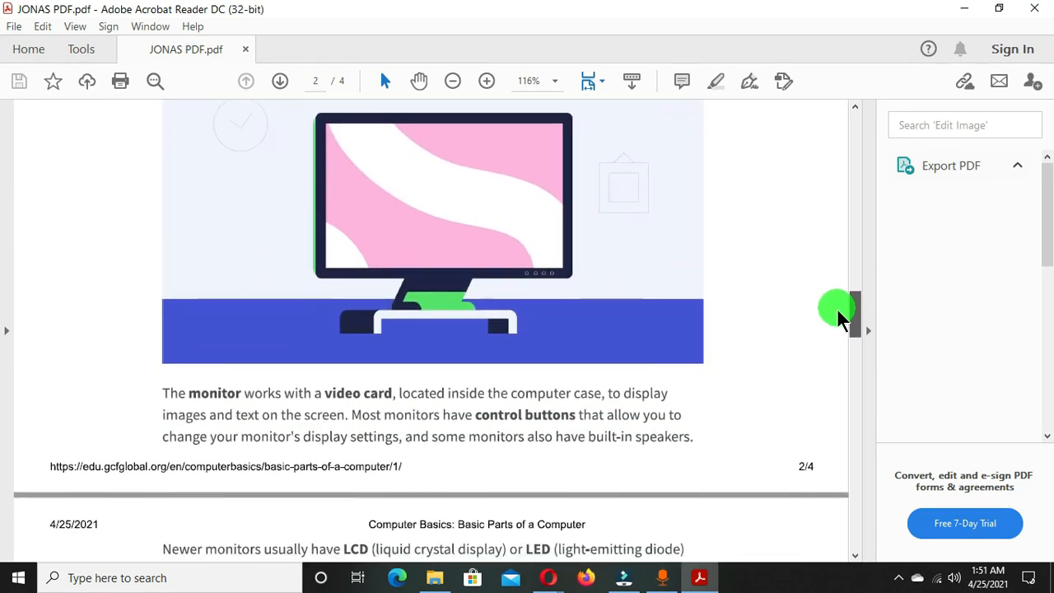
scroll(down, 3)
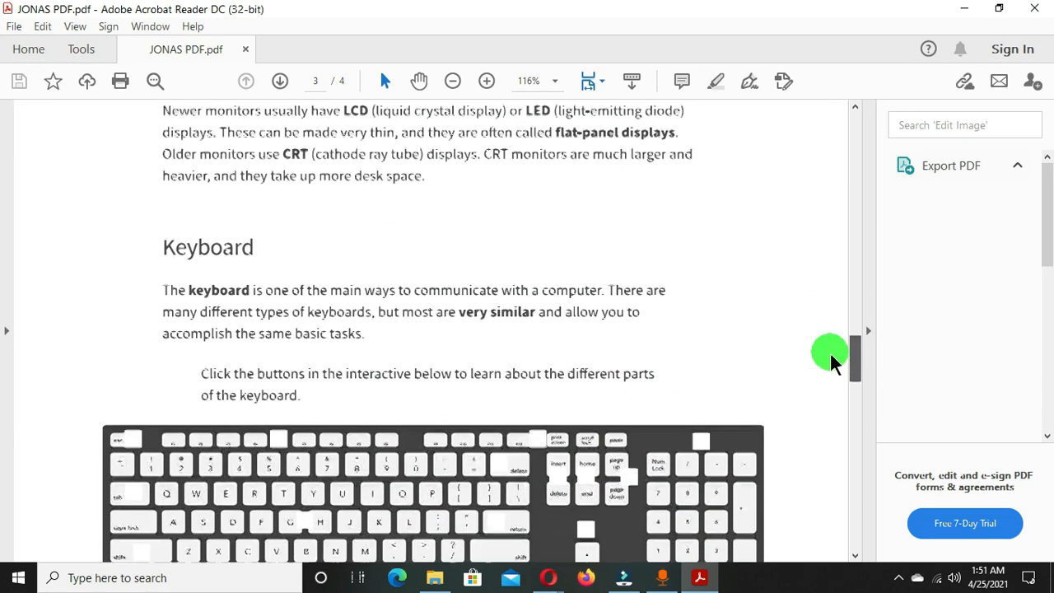
scroll(down, 3)
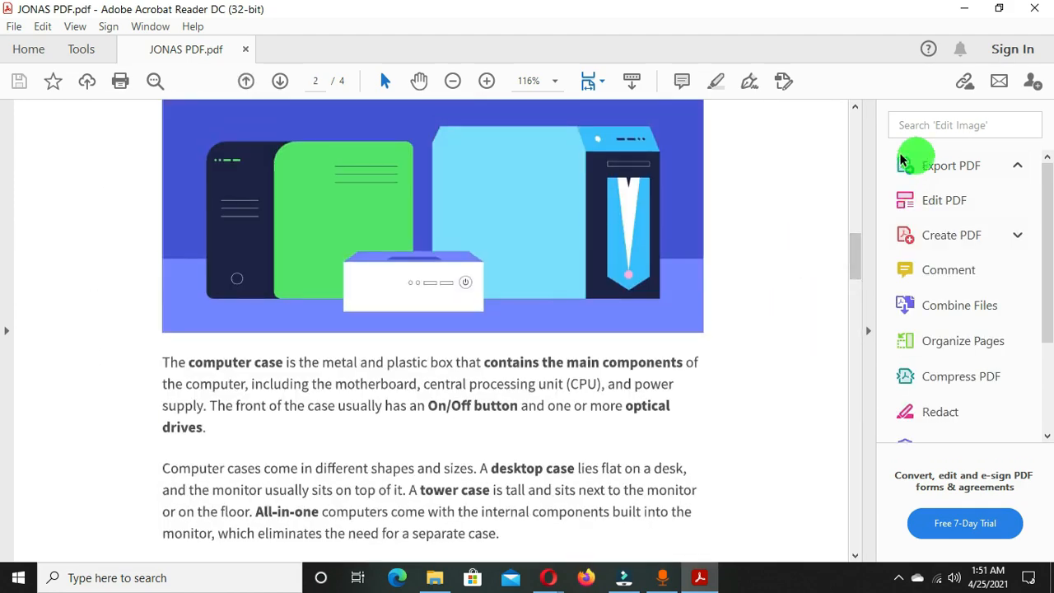
mouse_move(254, 313)
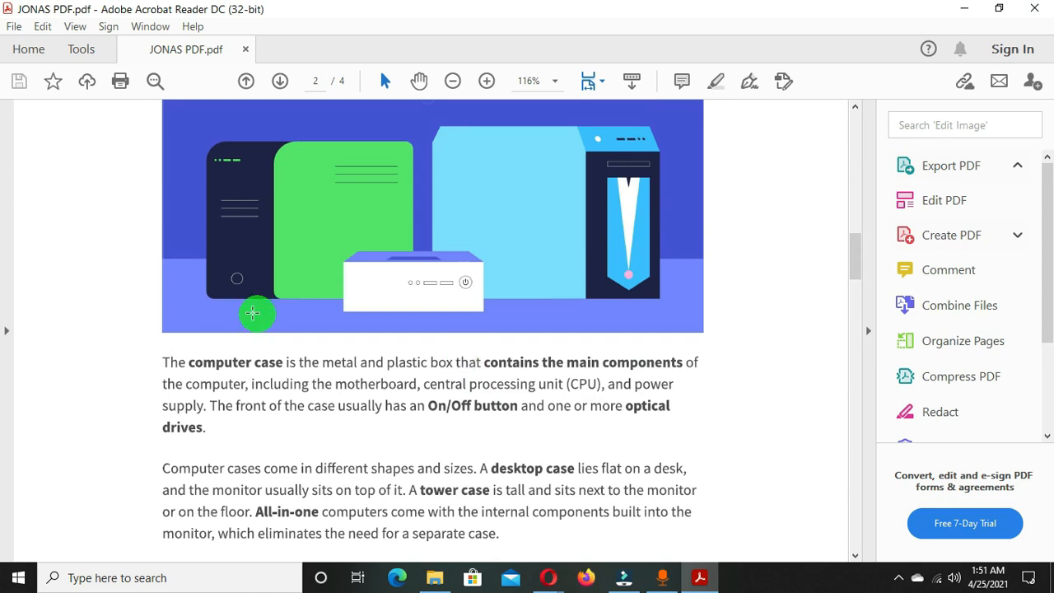
click(950, 164)
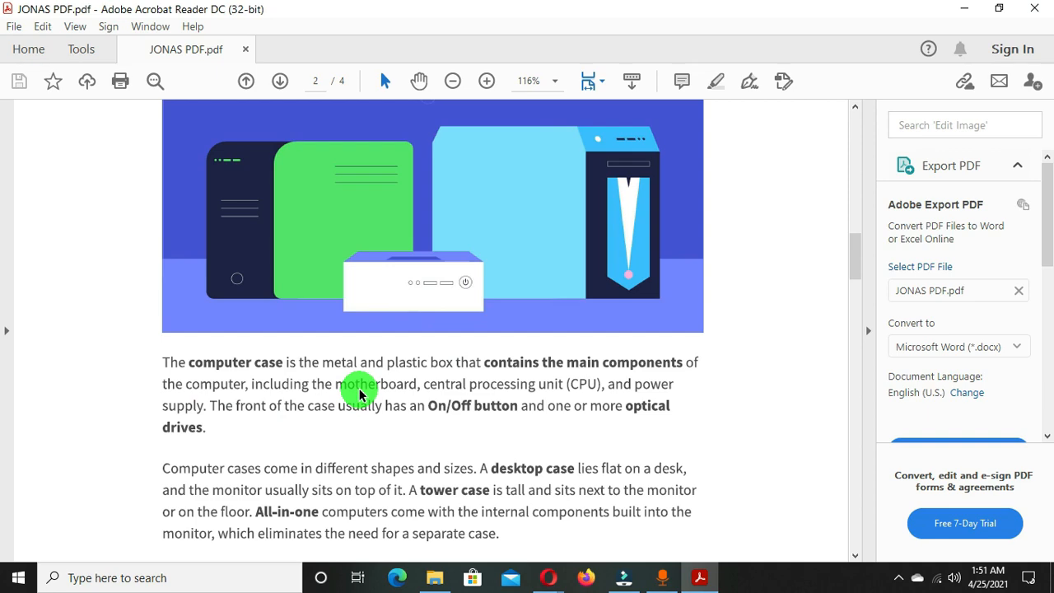
scroll(up, 3)
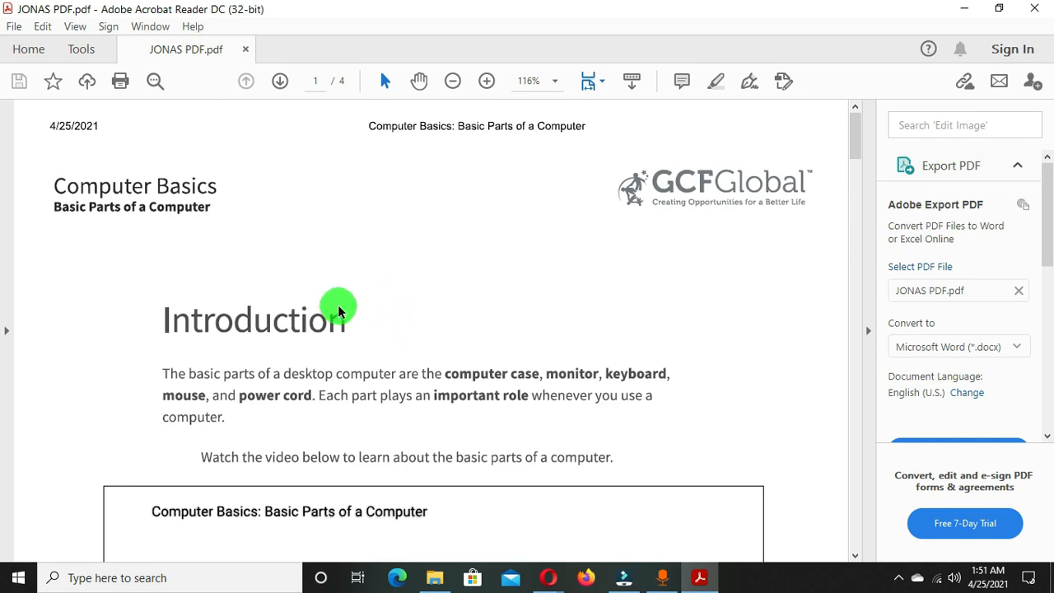
mouse_move(301, 319)
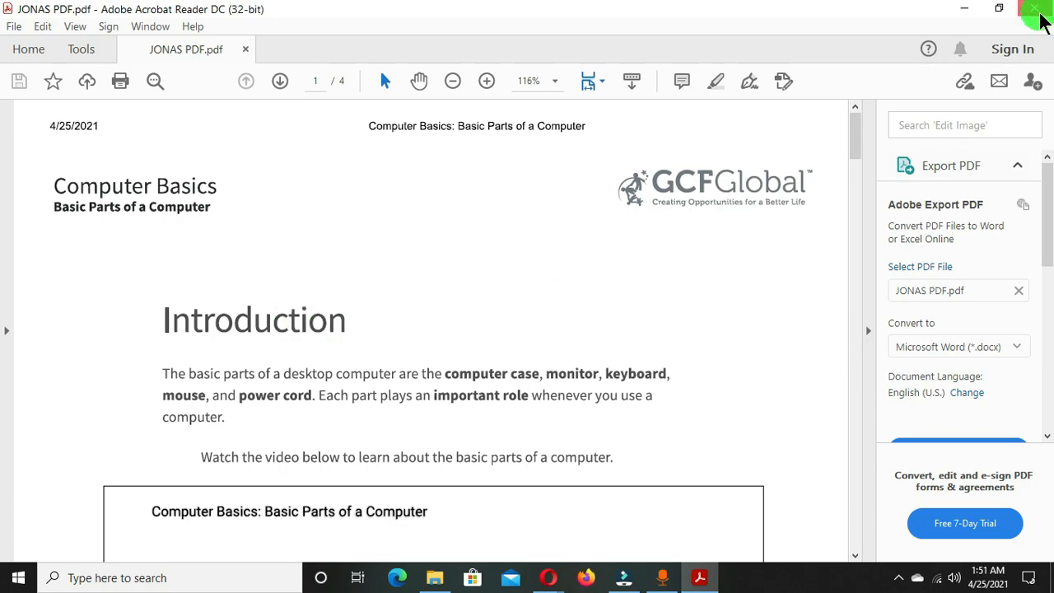
click(1035, 8)
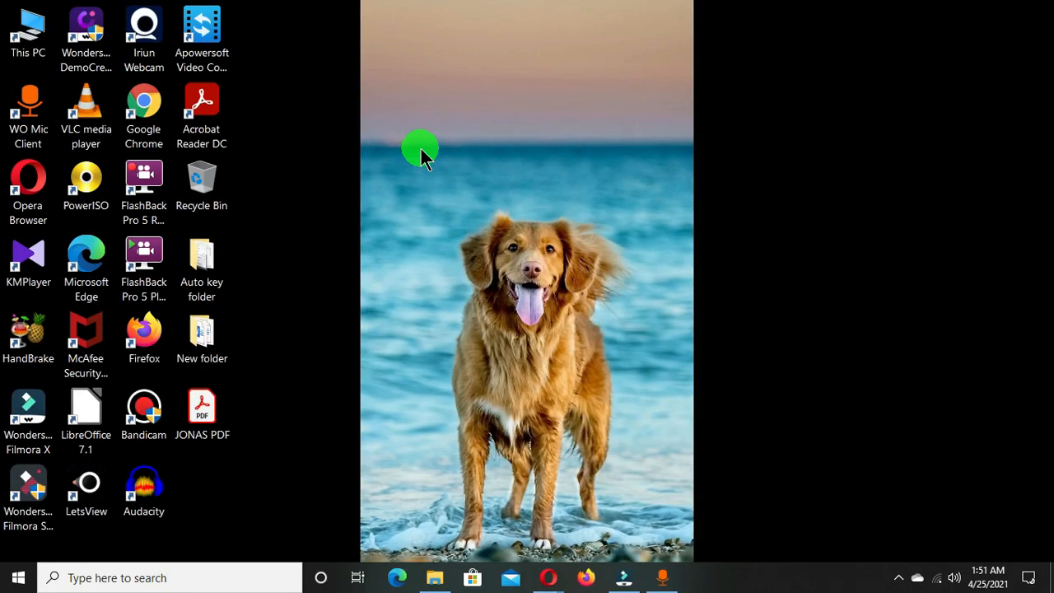
mouse_move(404, 132)
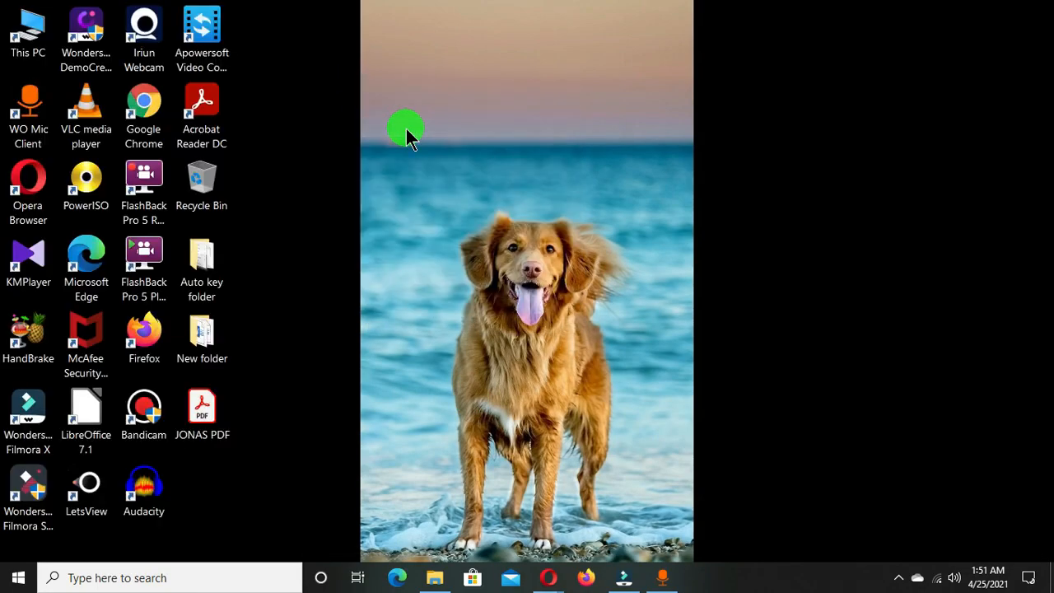